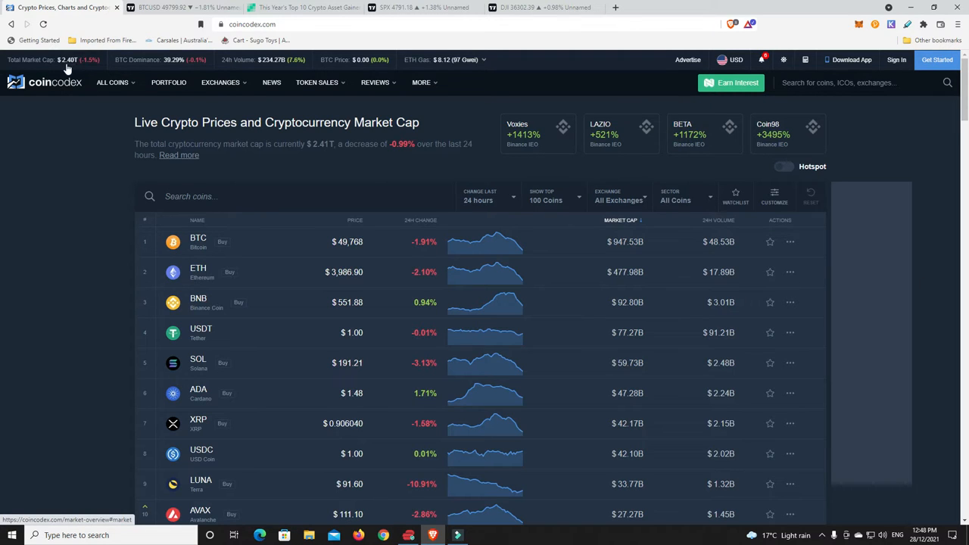
pyautogui.moveTo(194, 62)
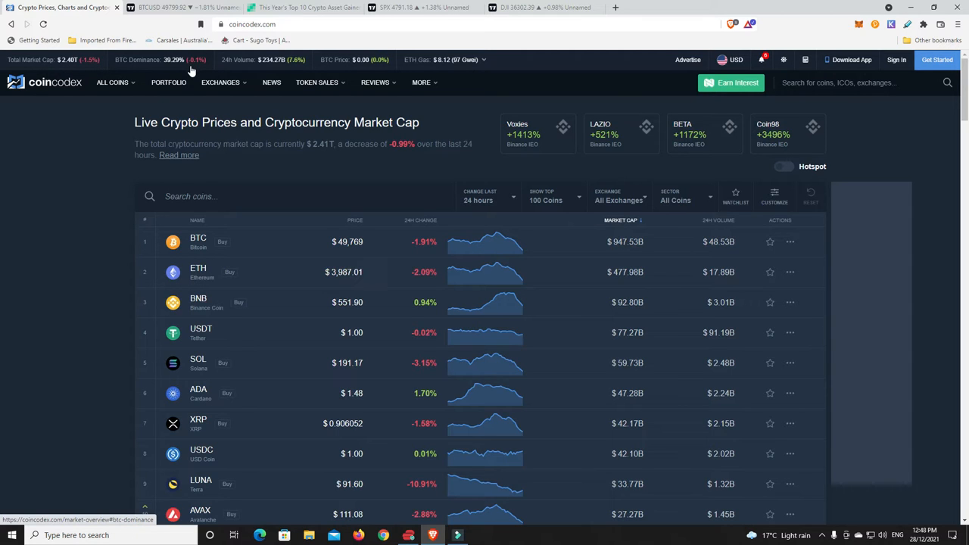
pyautogui.moveTo(250, 68)
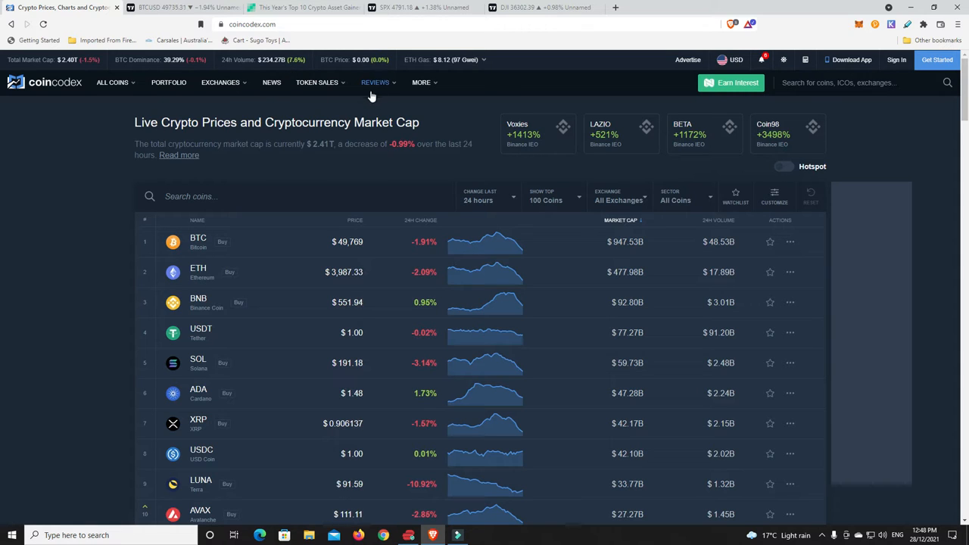
pyautogui.moveTo(386, 89)
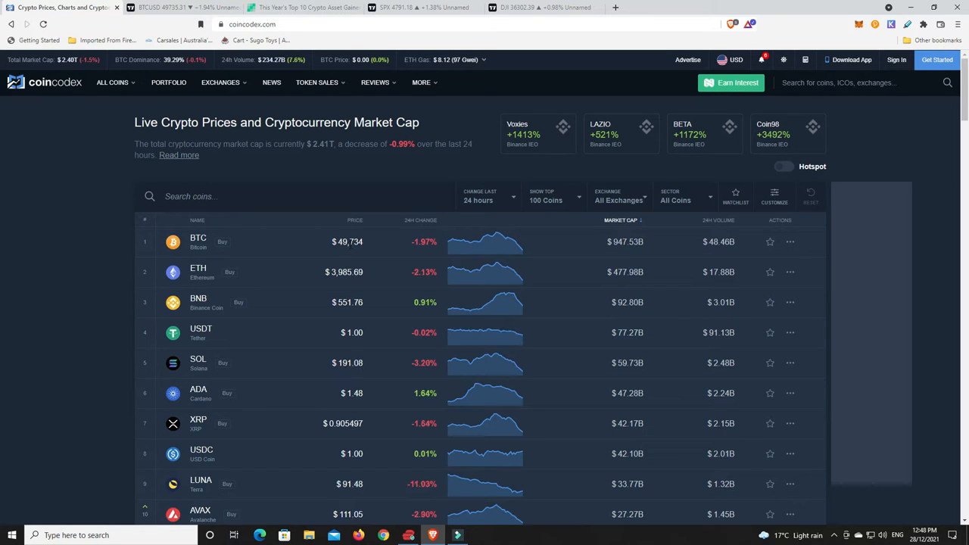
pyautogui.moveTo(425, 82)
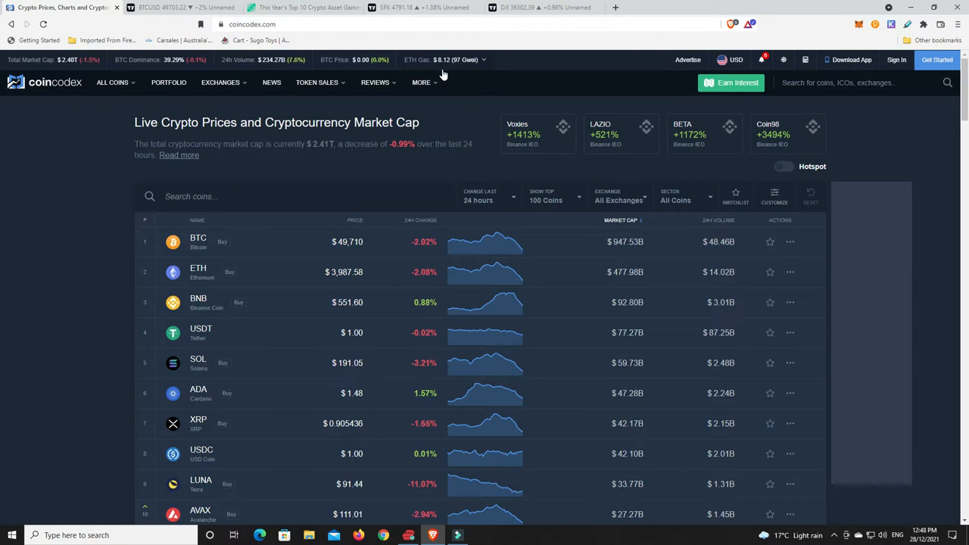
pyautogui.moveTo(457, 106)
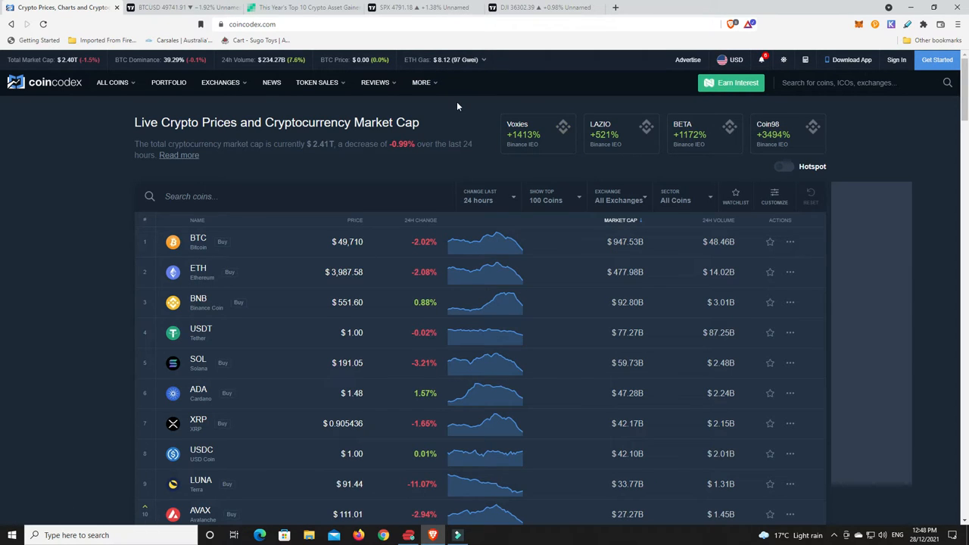
pyautogui.moveTo(447, 82)
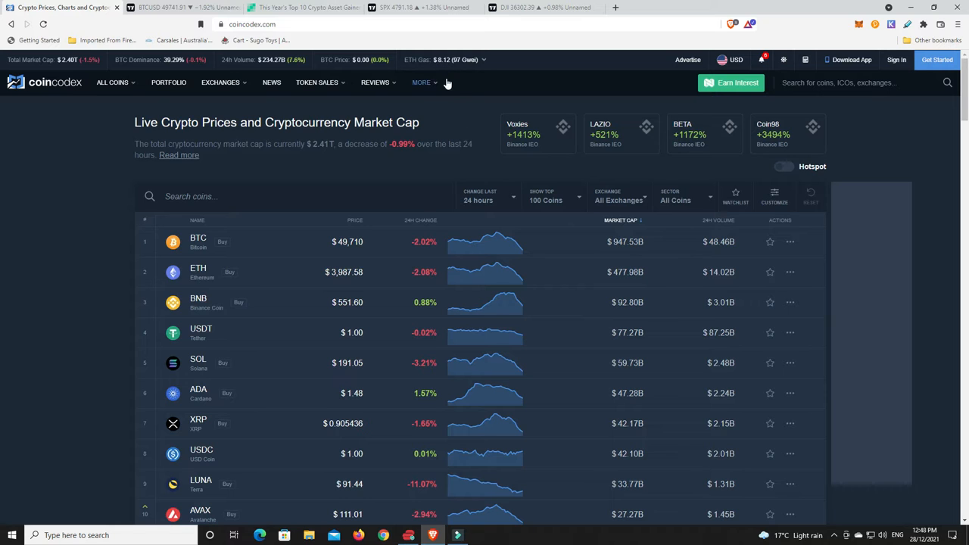
# - Sort the coin table by 24H Change so top gainers ICX and SUSHI lead
pyautogui.scroll(-3)
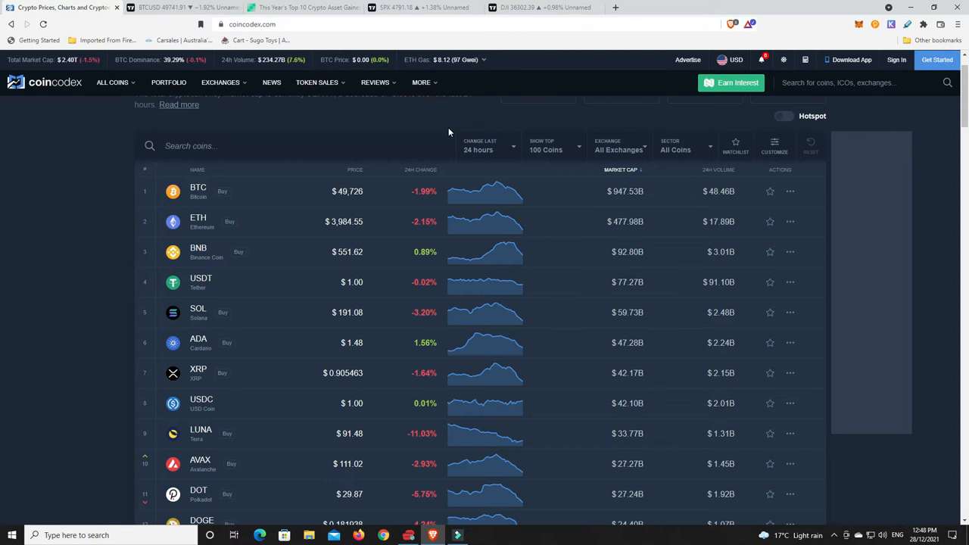
pyautogui.moveTo(425, 175)
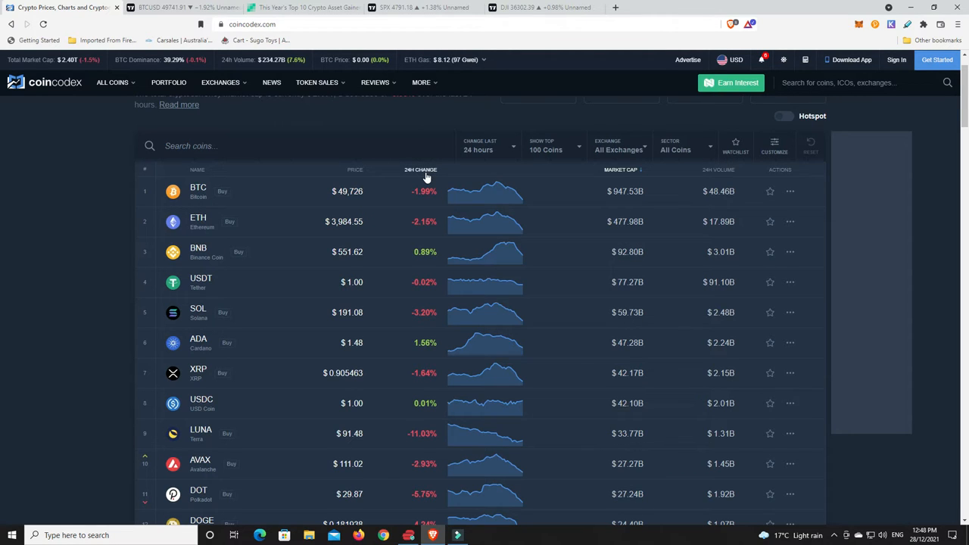
pyautogui.click(420, 170)
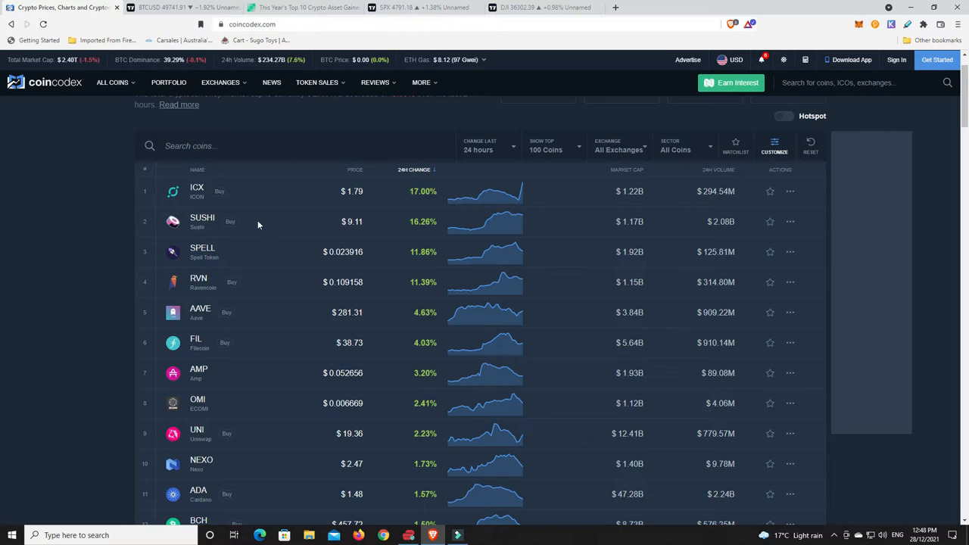
pyautogui.moveTo(421, 208)
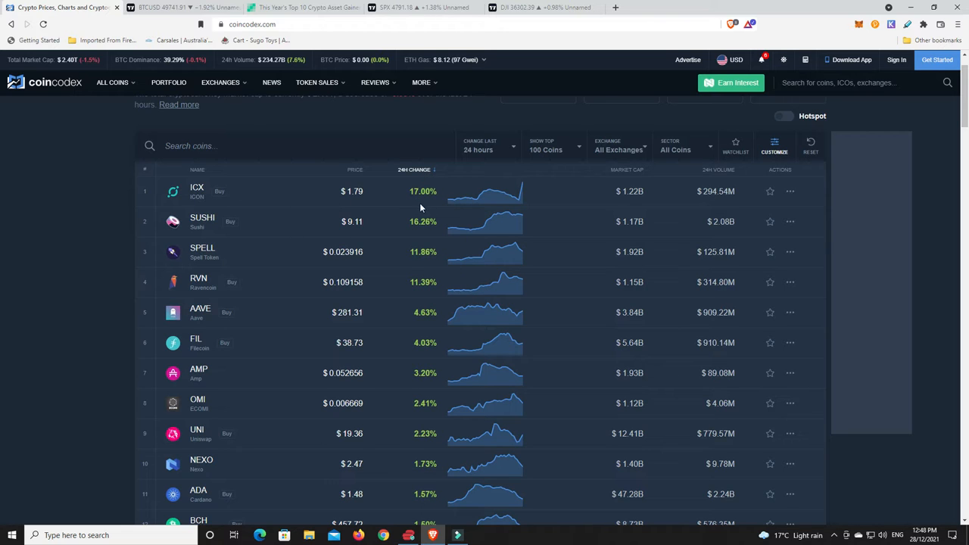
pyautogui.moveTo(417, 230)
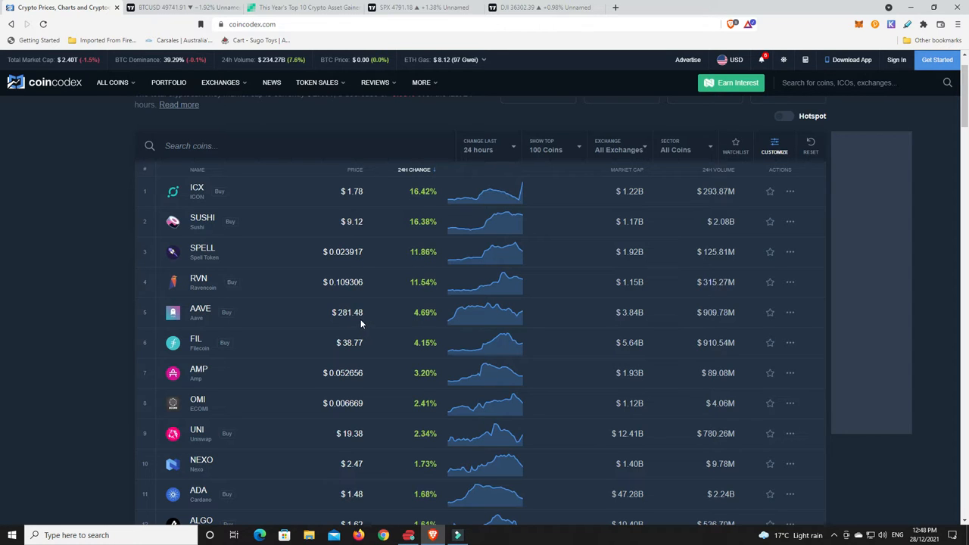
pyautogui.moveTo(424, 295)
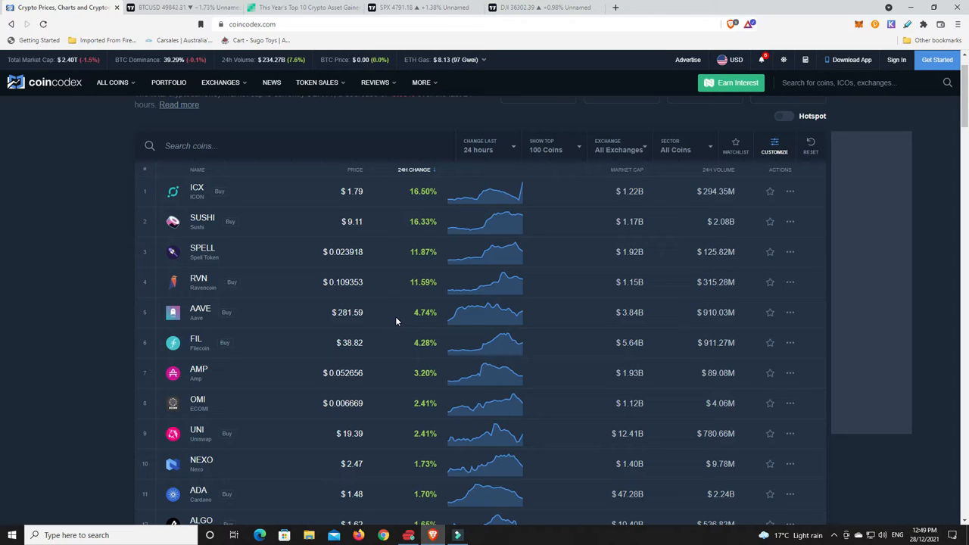
pyautogui.moveTo(249, 436)
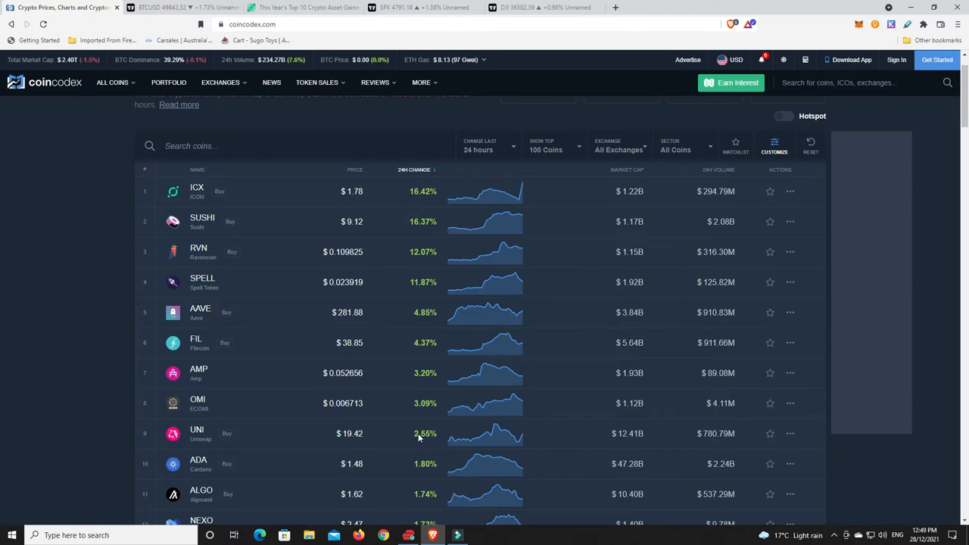
pyautogui.moveTo(457, 349)
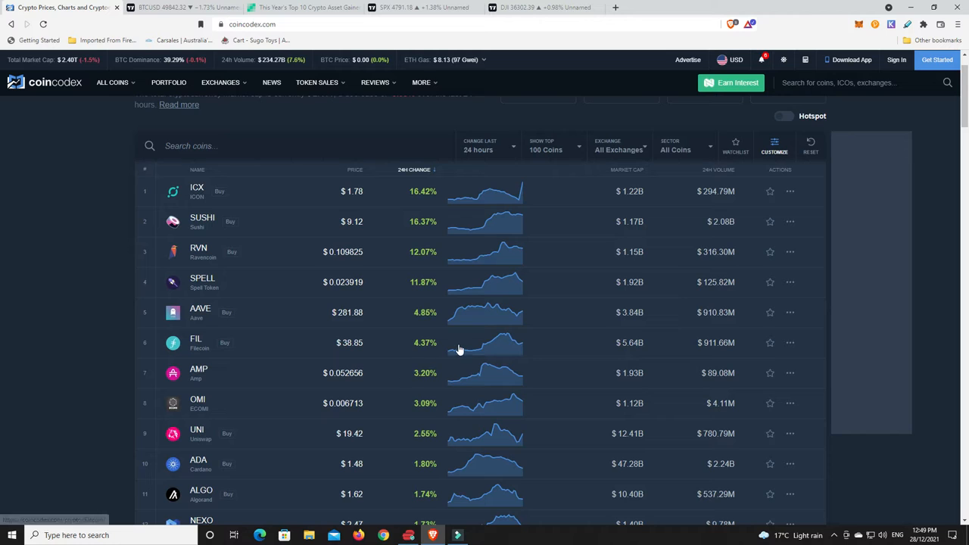
pyautogui.moveTo(463, 346)
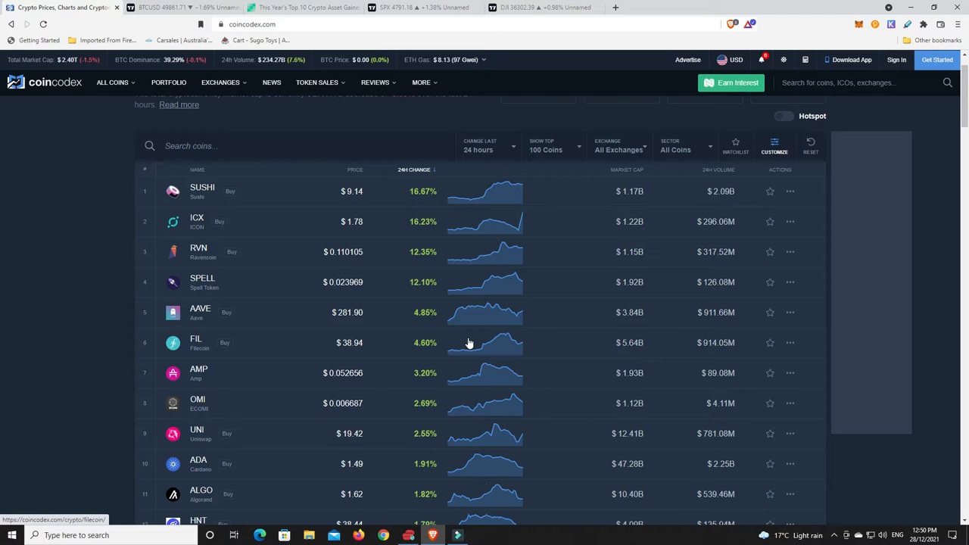
pyautogui.moveTo(442, 327)
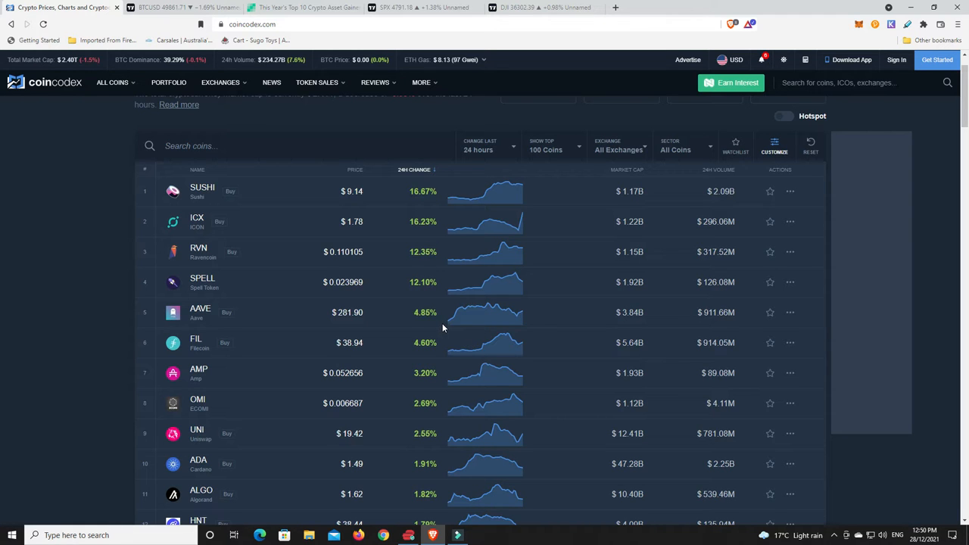
pyautogui.moveTo(412, 357)
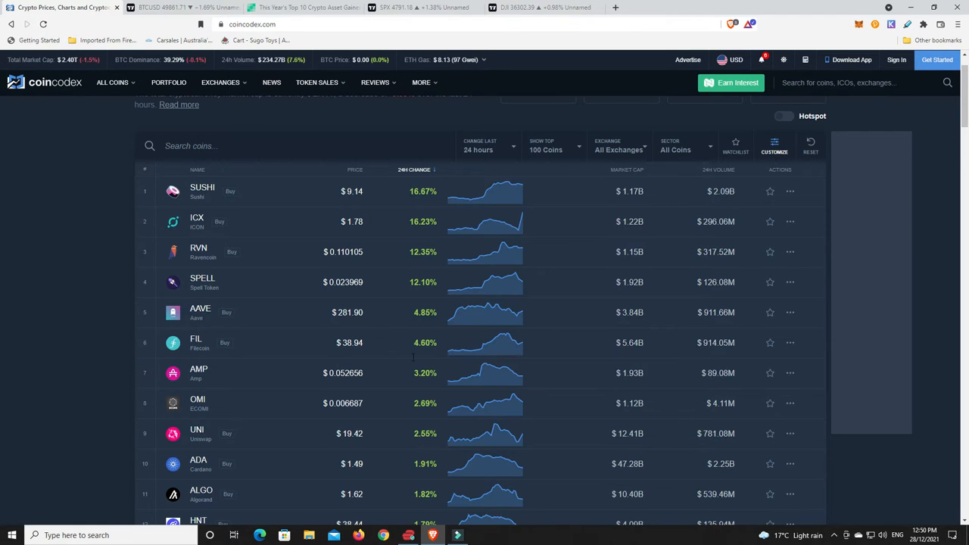
# - Reverse the 24H Change sort so the biggest losers ROSE, CRV and ATOM lead
pyautogui.scroll(-3)
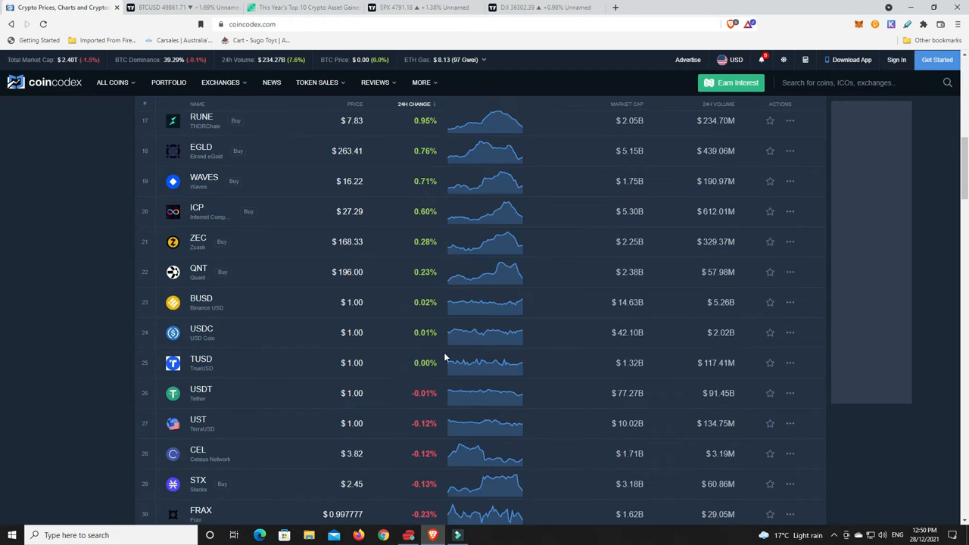
pyautogui.scroll(3)
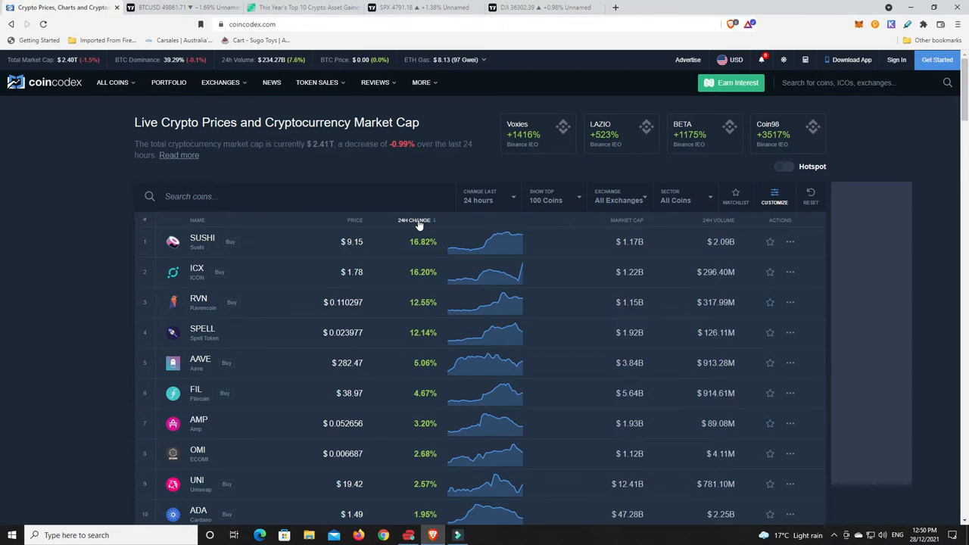
pyautogui.click(414, 221)
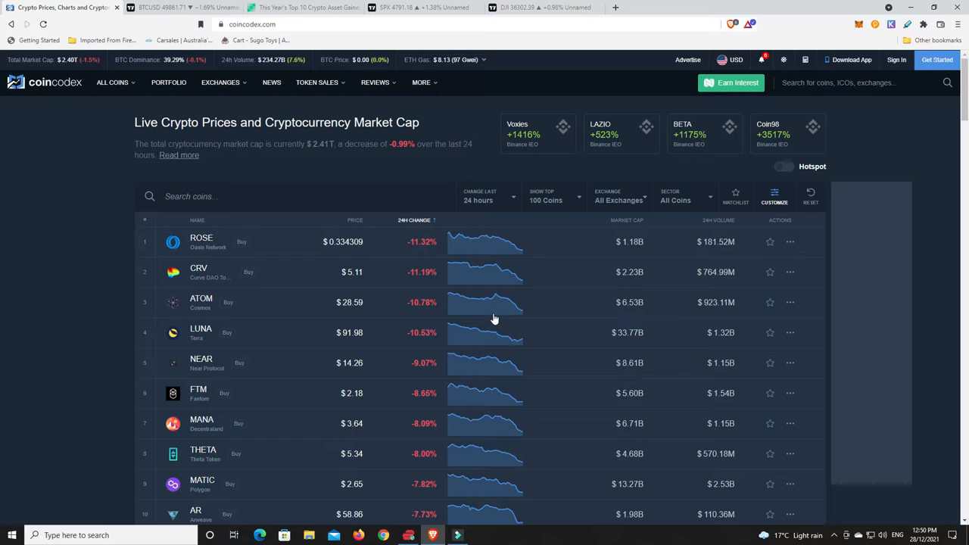
pyautogui.moveTo(493, 318)
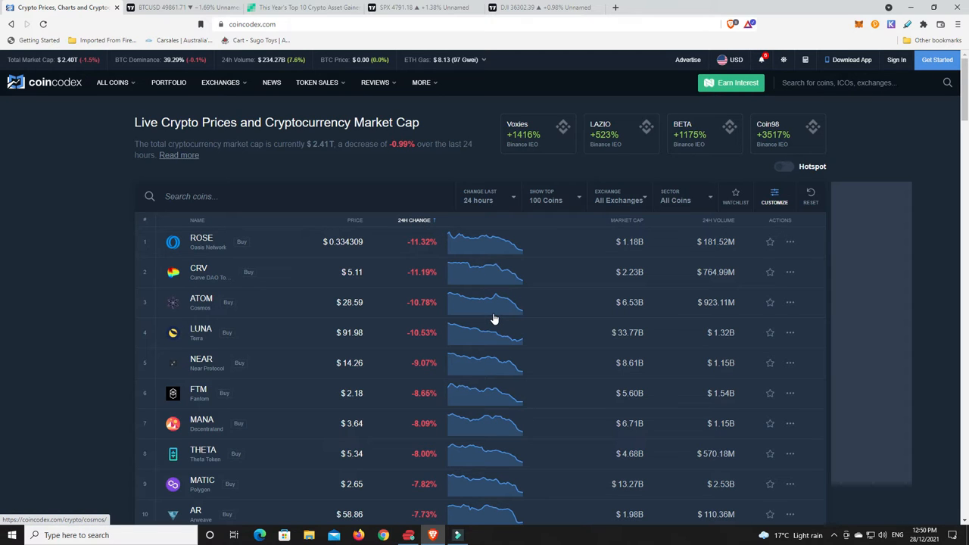
pyautogui.moveTo(301, 318)
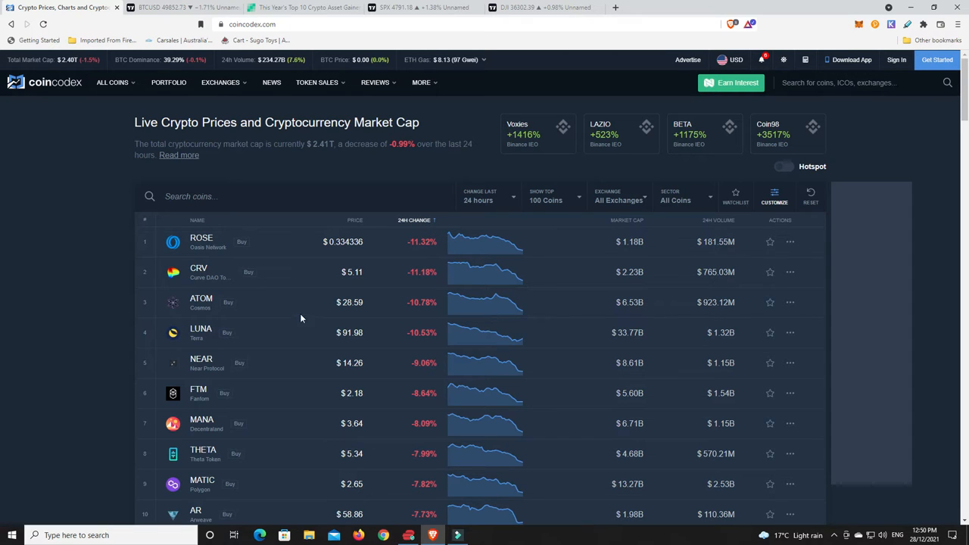
pyautogui.moveTo(343, 386)
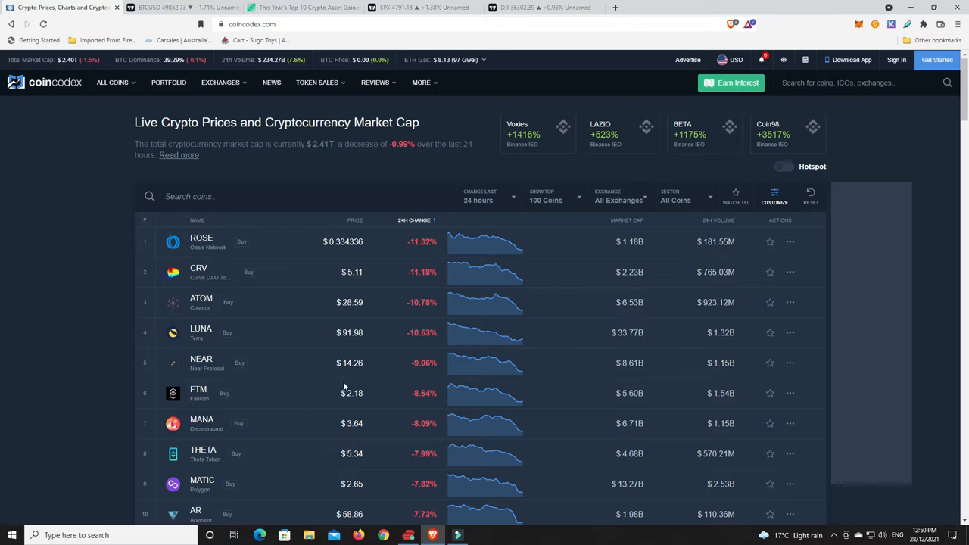
pyautogui.scroll(-3)
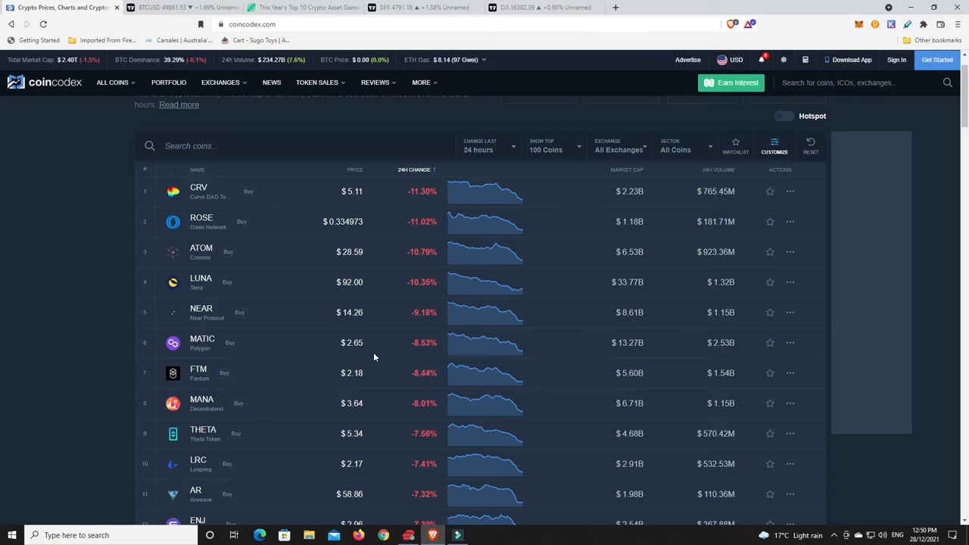
pyautogui.moveTo(403, 349)
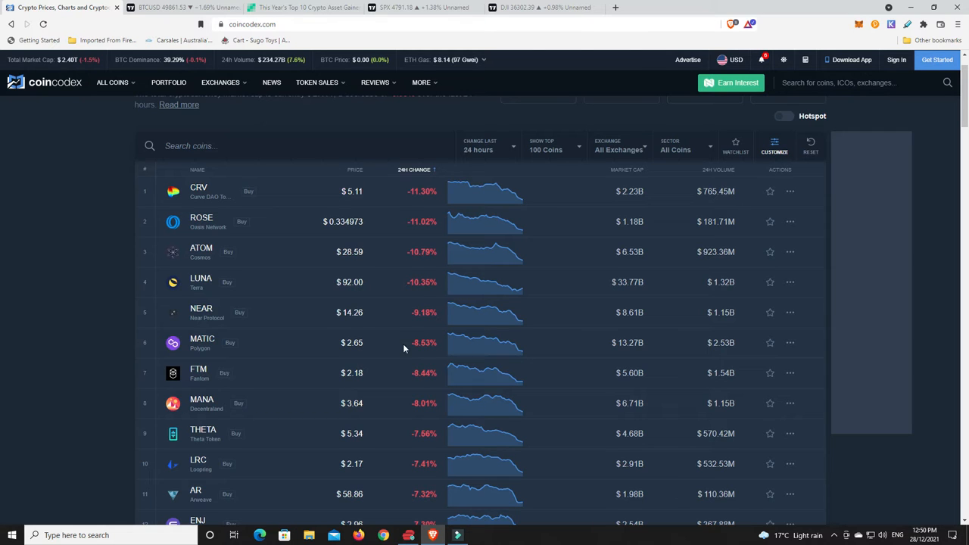
pyautogui.moveTo(457, 342)
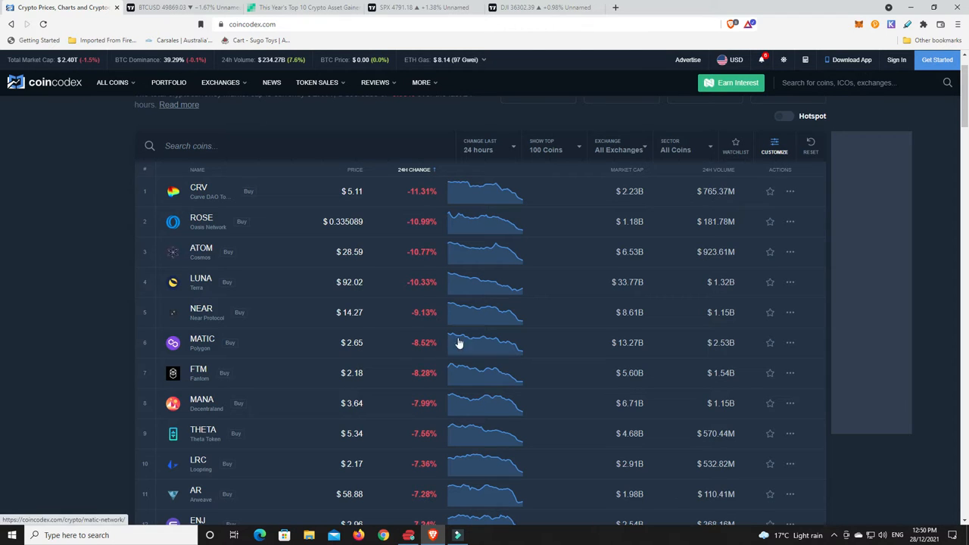
pyautogui.moveTo(479, 333)
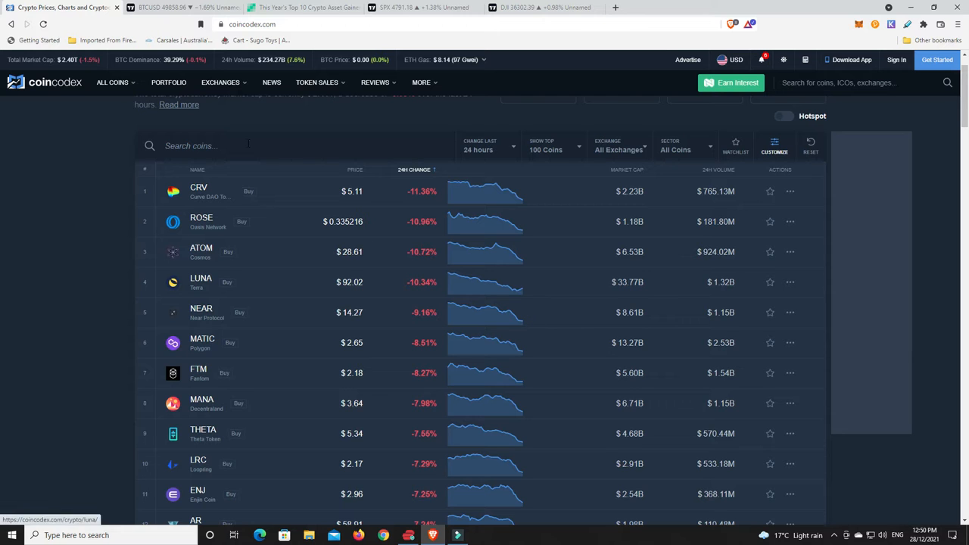
# - Switch to the annotated BTCUSD TradingView chart tab
pyautogui.click(181, 7)
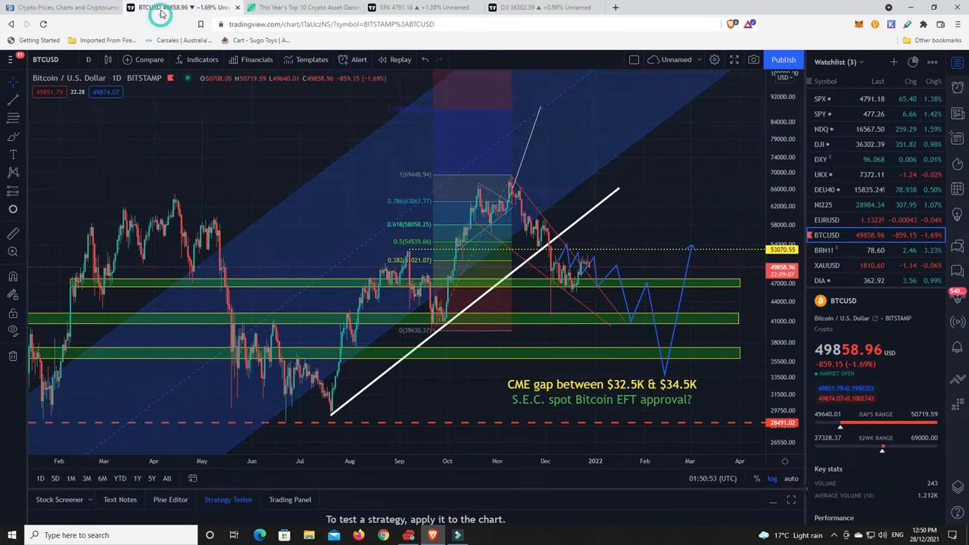
pyautogui.moveTo(594, 273)
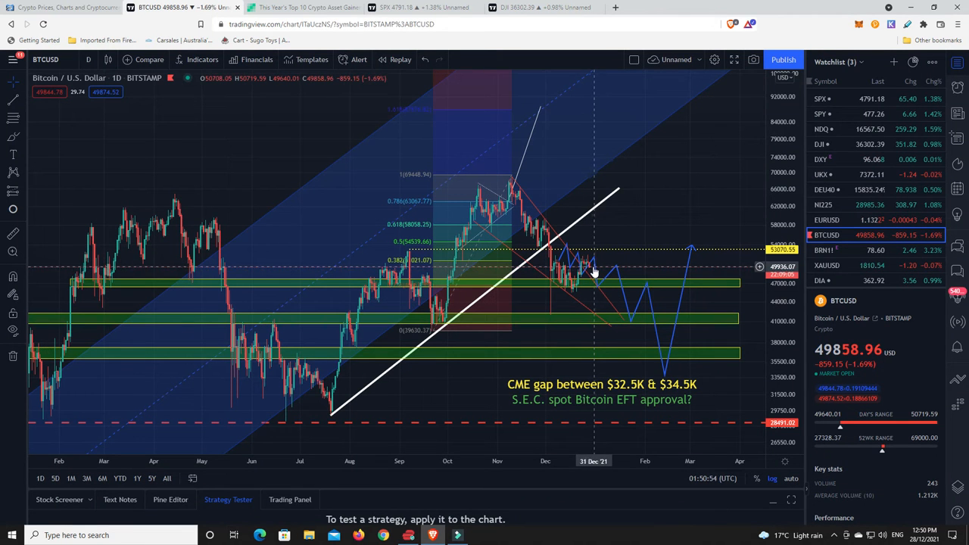
pyautogui.moveTo(590, 260)
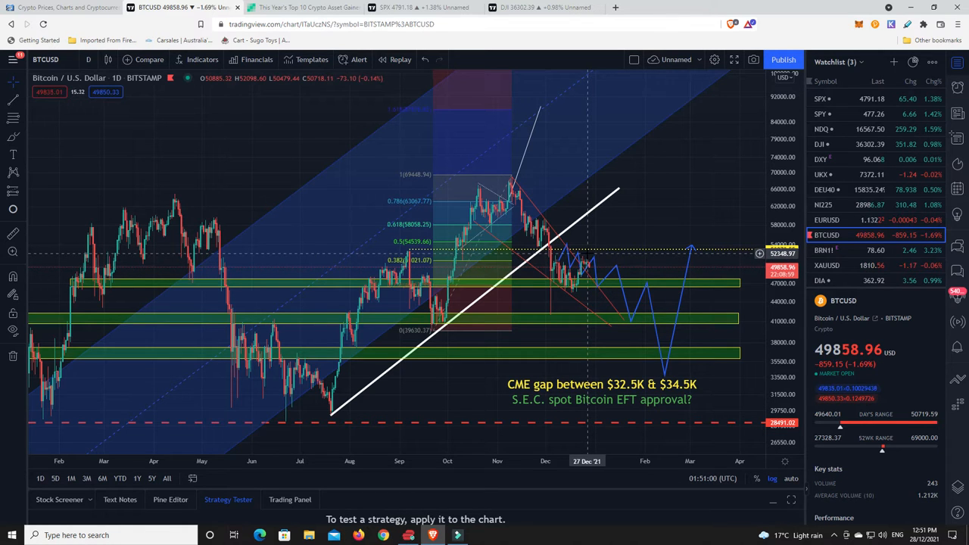
pyautogui.moveTo(554, 261)
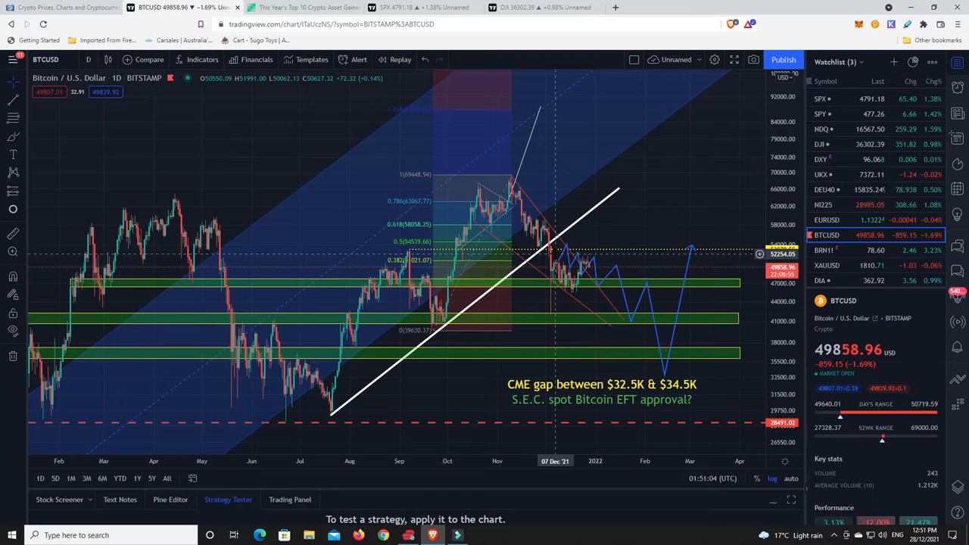
pyautogui.moveTo(608, 260)
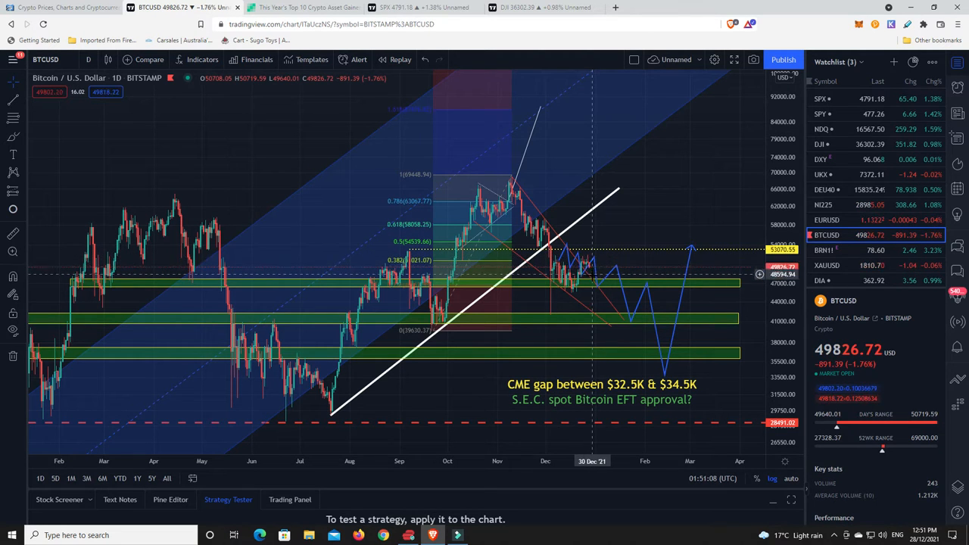
pyautogui.moveTo(590, 275)
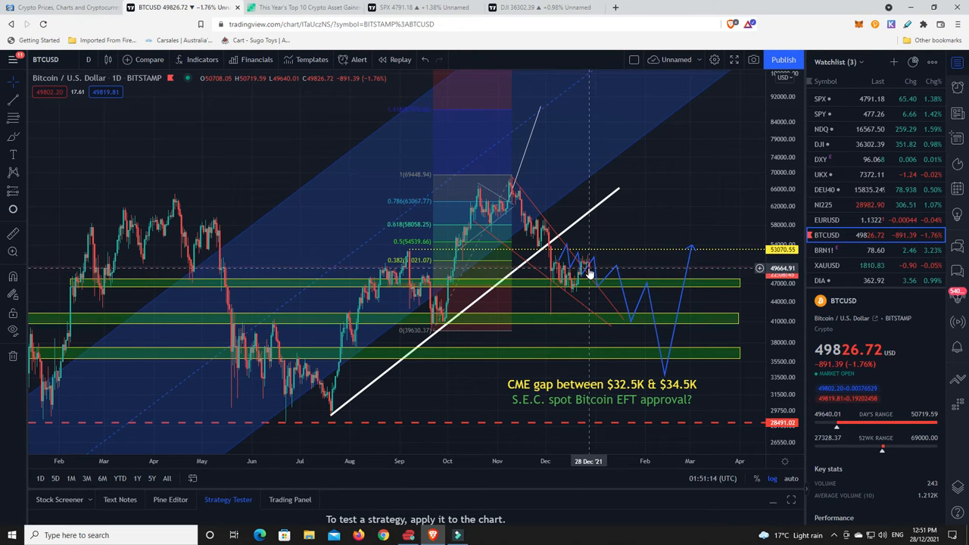
pyautogui.moveTo(588, 310)
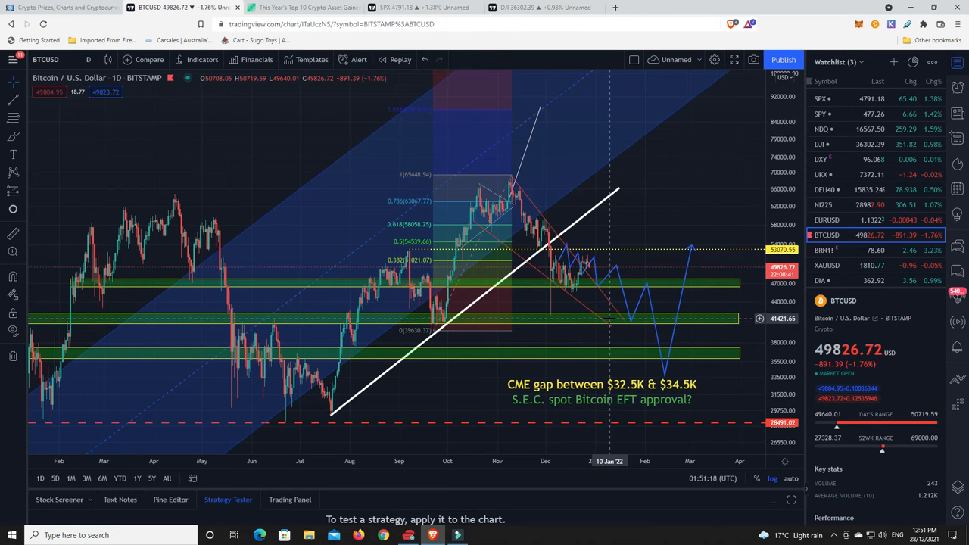
pyautogui.moveTo(608, 317)
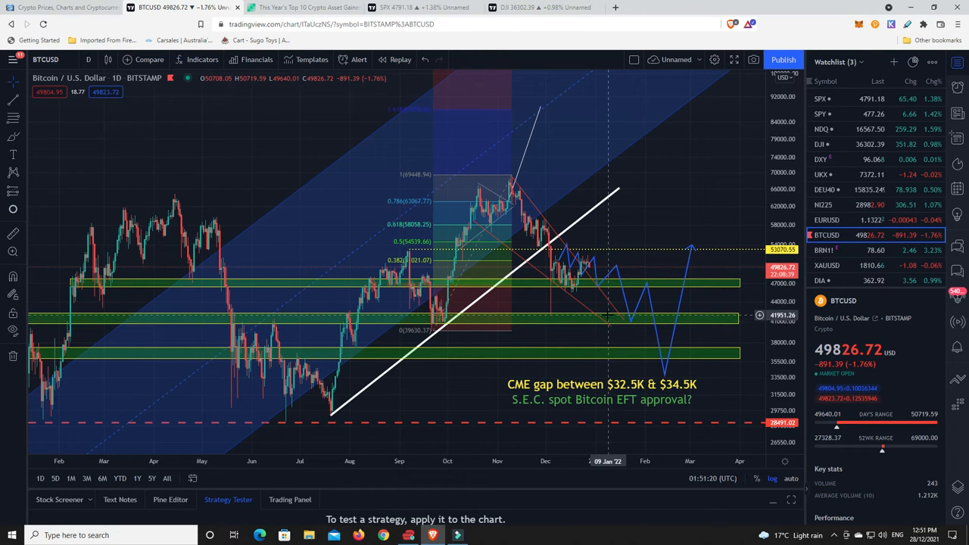
pyautogui.moveTo(500, 202)
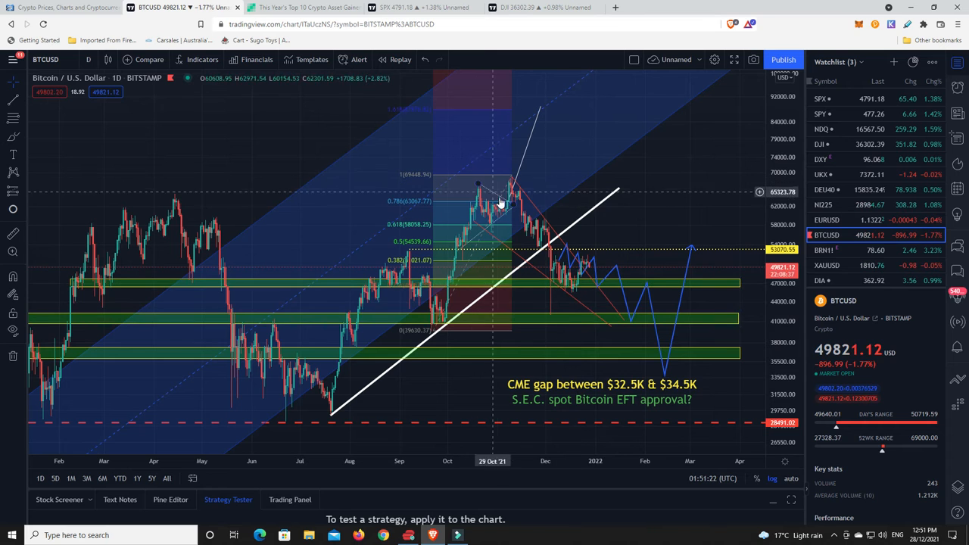
pyautogui.moveTo(573, 293)
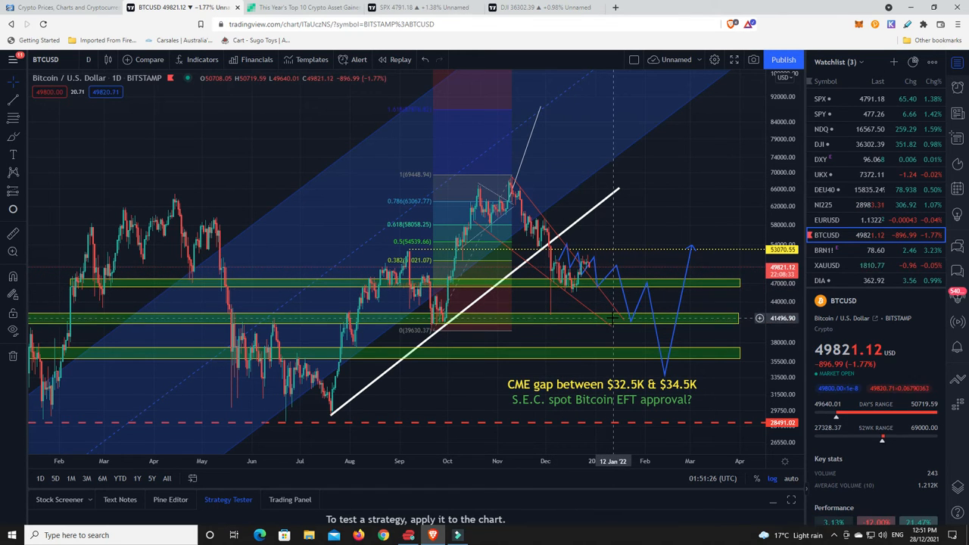
pyautogui.moveTo(576, 291)
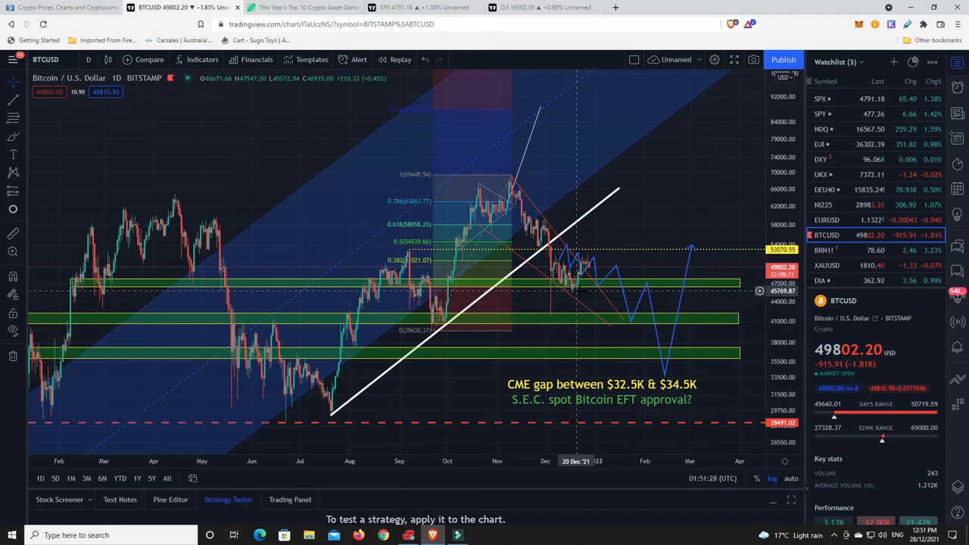
pyautogui.moveTo(605, 314)
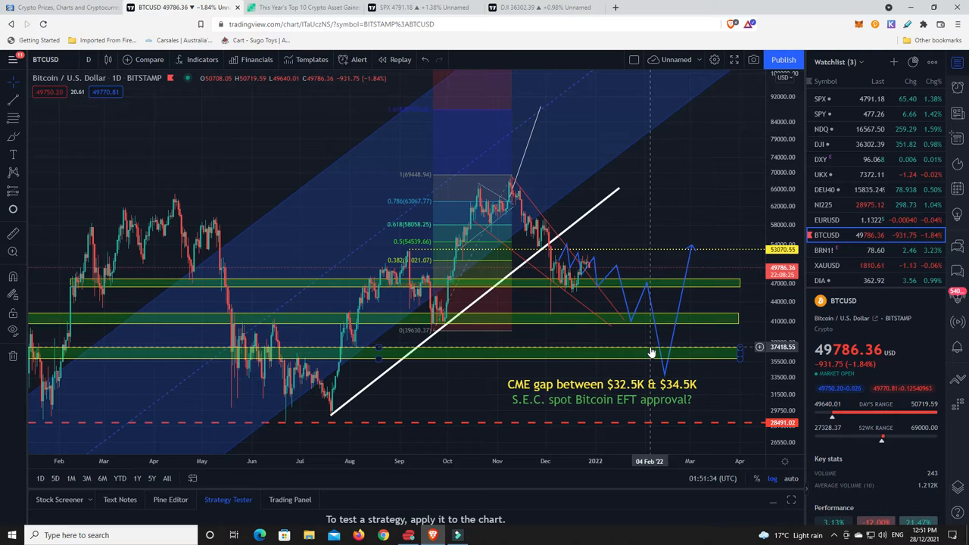
pyautogui.moveTo(592, 271)
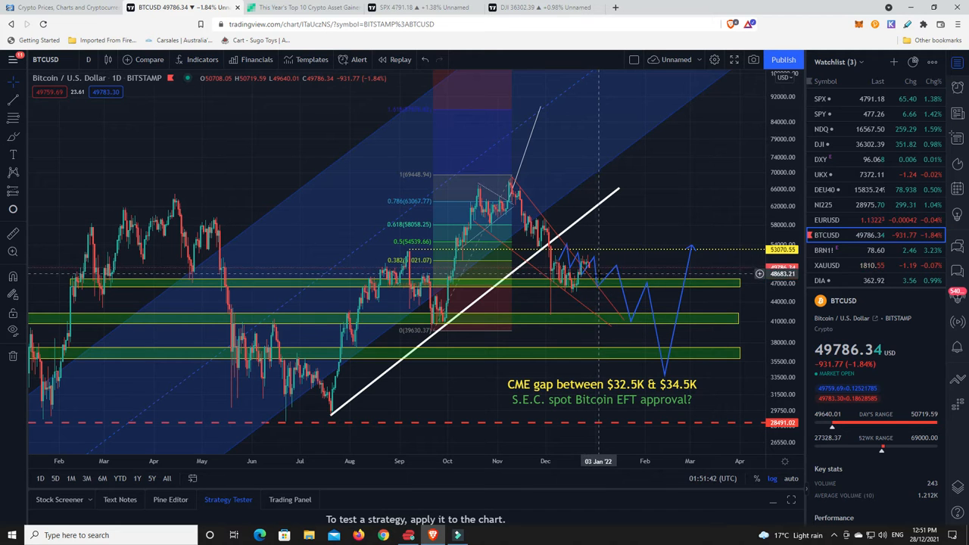
pyautogui.moveTo(612, 308)
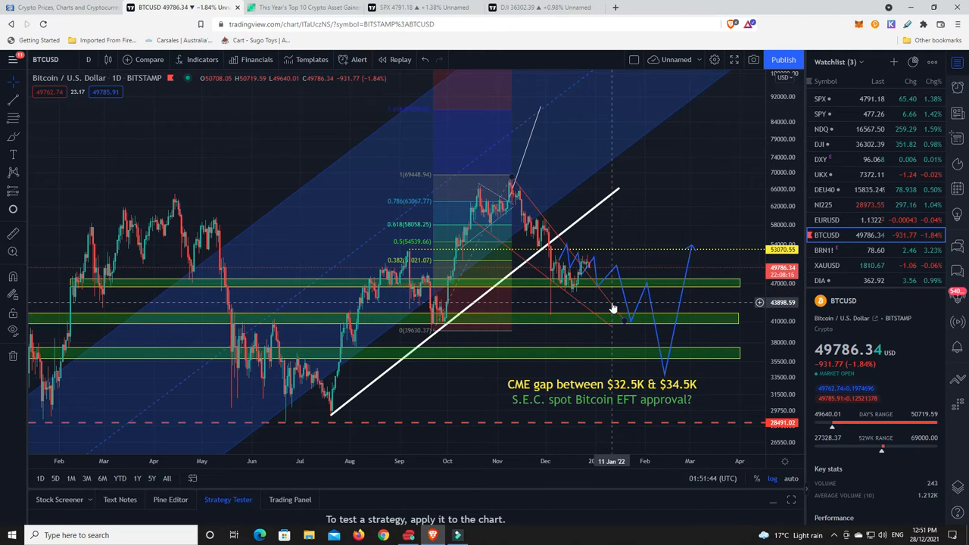
pyautogui.moveTo(589, 273)
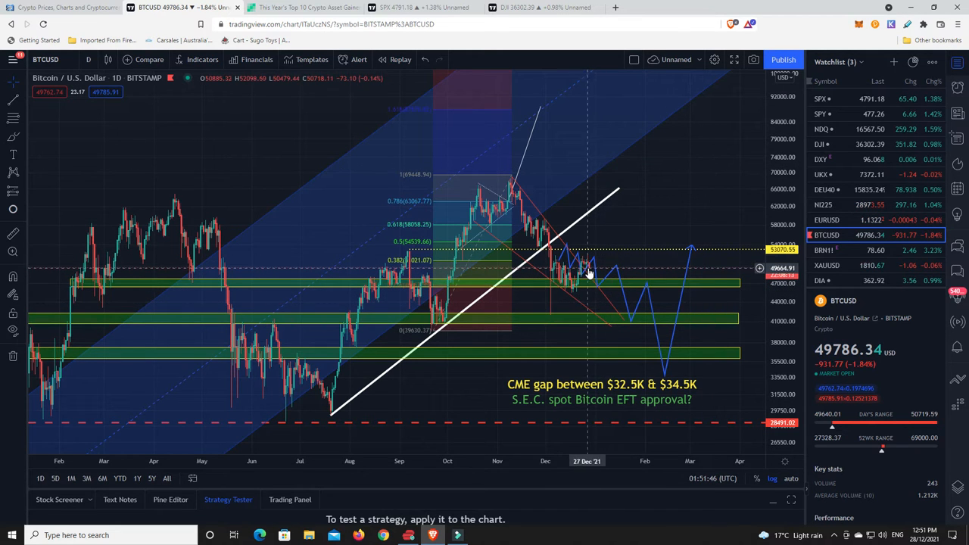
pyautogui.moveTo(598, 299)
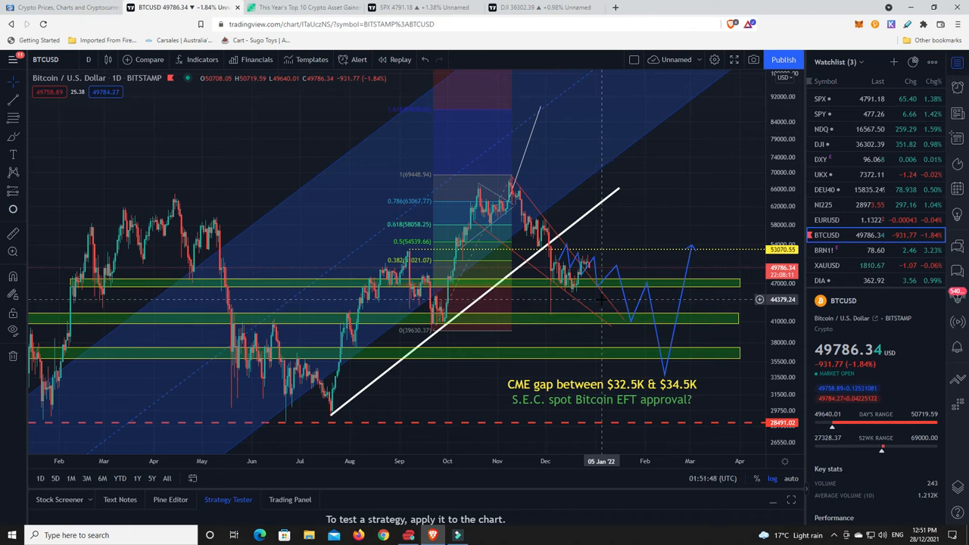
pyautogui.moveTo(613, 330)
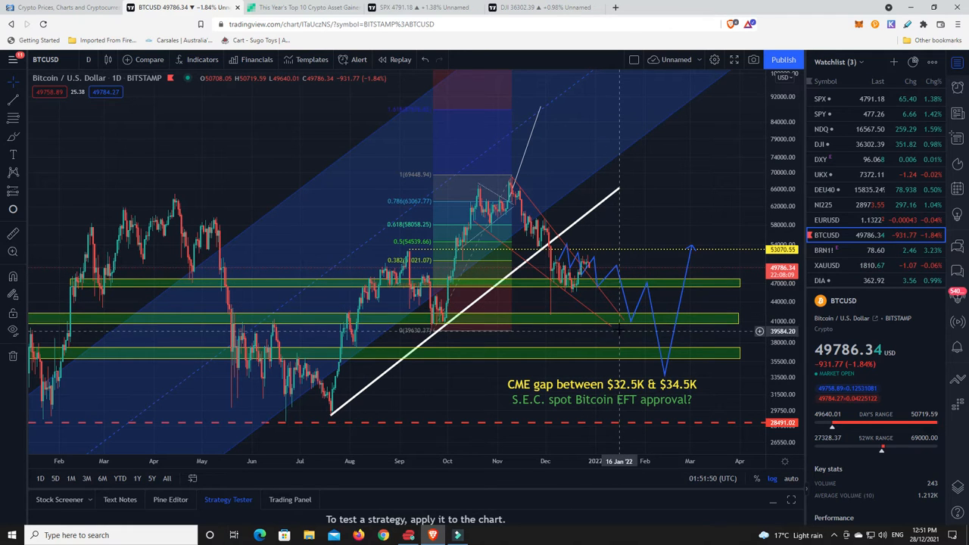
pyautogui.moveTo(598, 285)
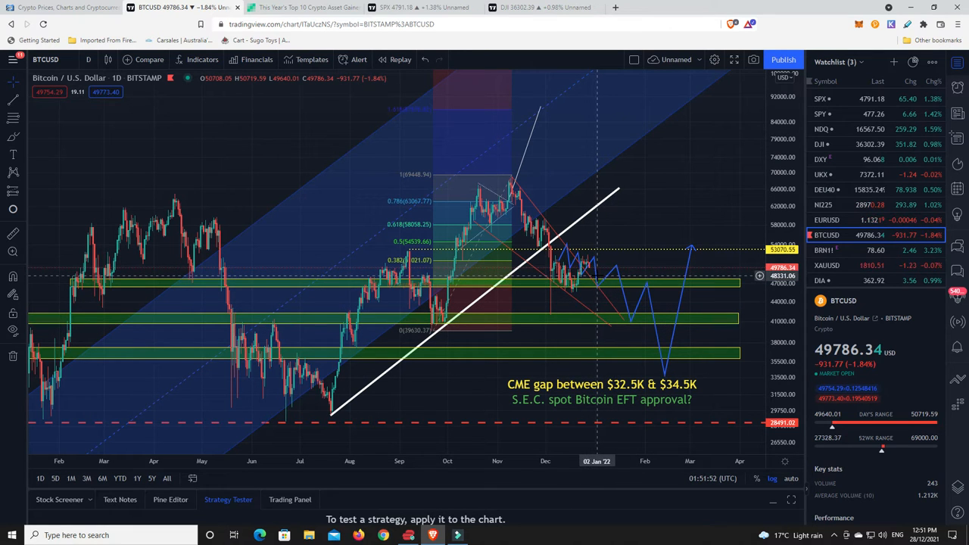
pyautogui.moveTo(605, 281)
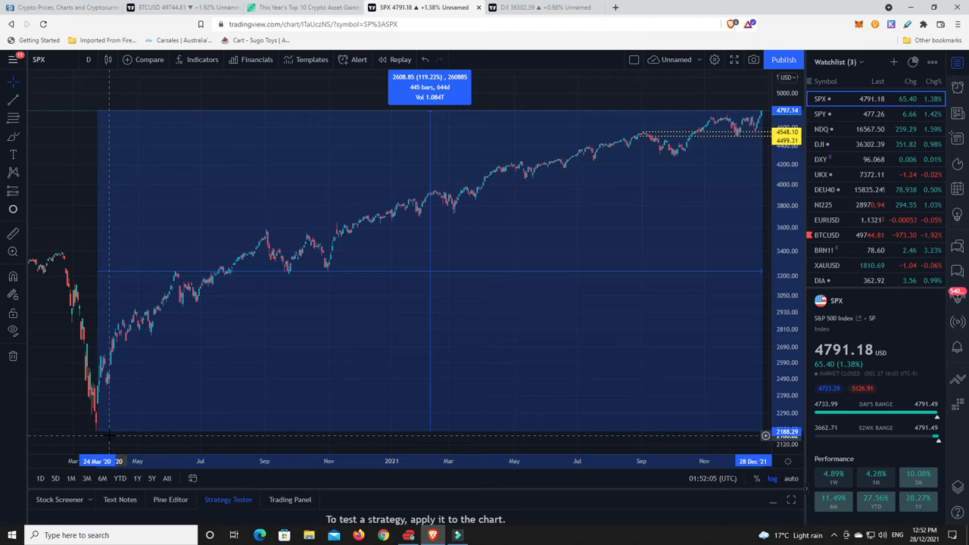
pyautogui.moveTo(99, 438)
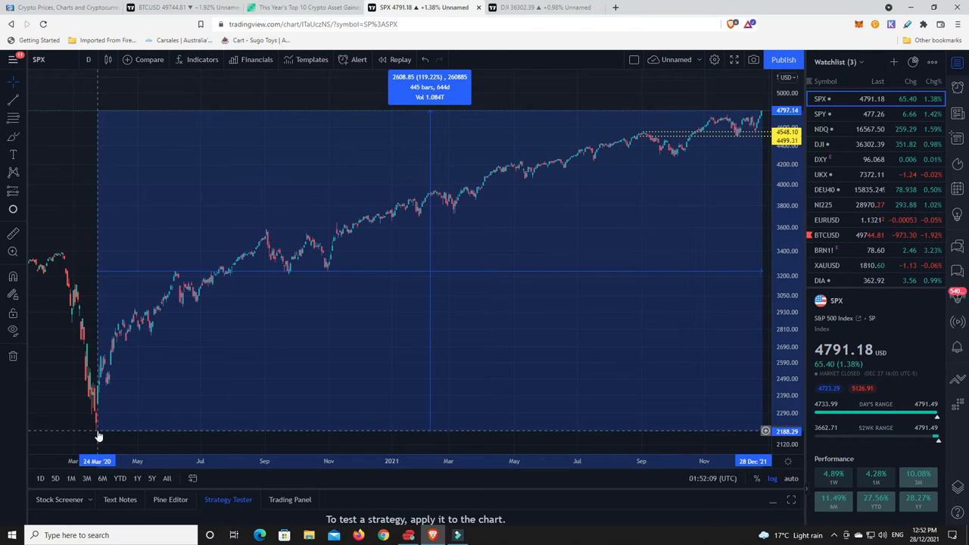
pyautogui.moveTo(97, 436)
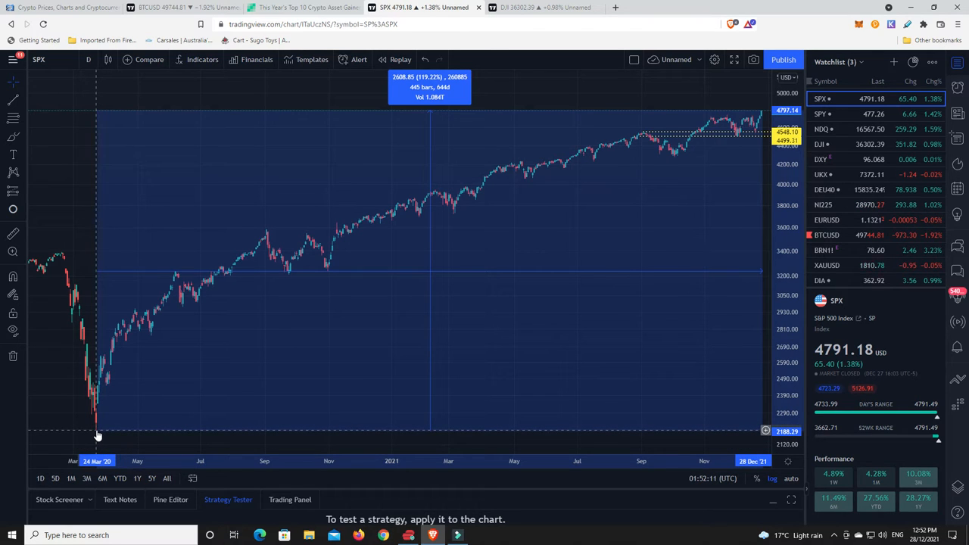
pyautogui.moveTo(181, 406)
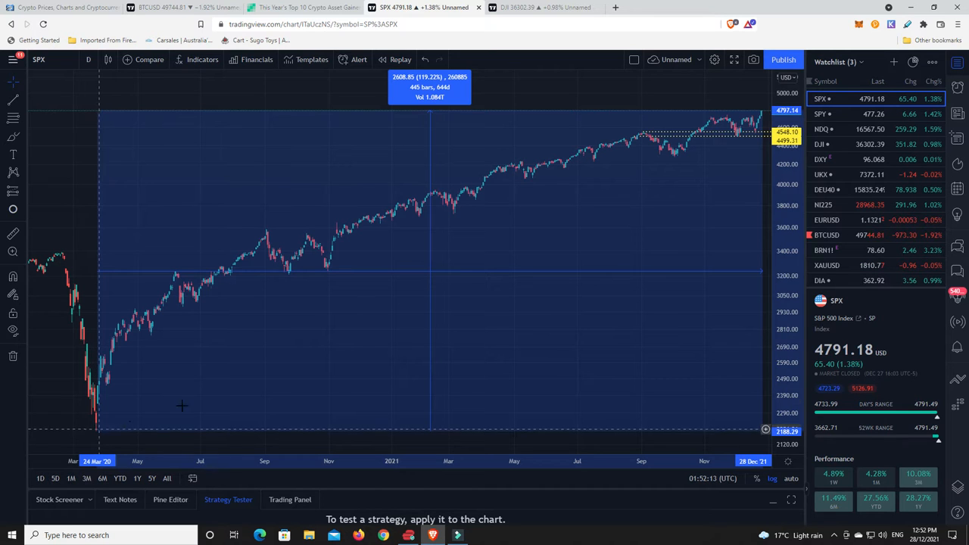
pyautogui.moveTo(755, 112)
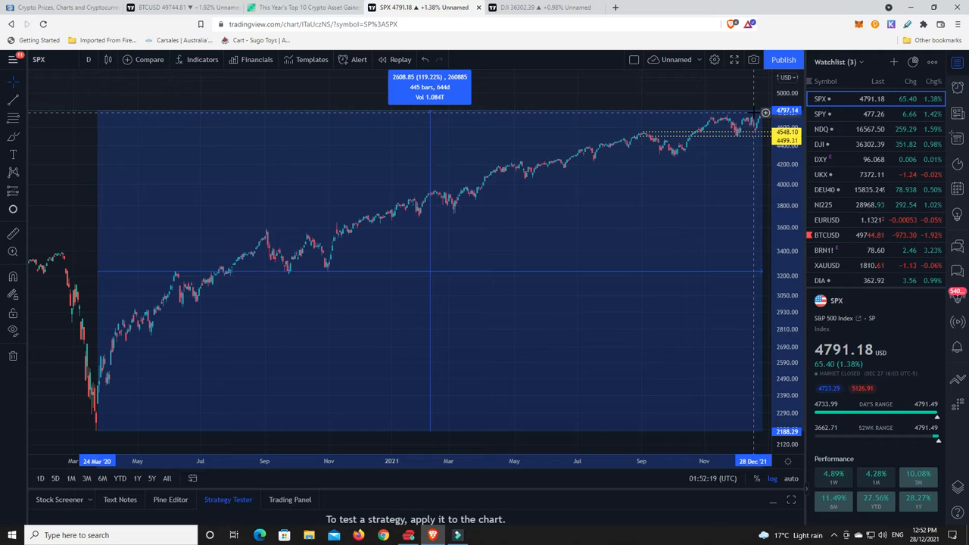
pyautogui.moveTo(753, 115)
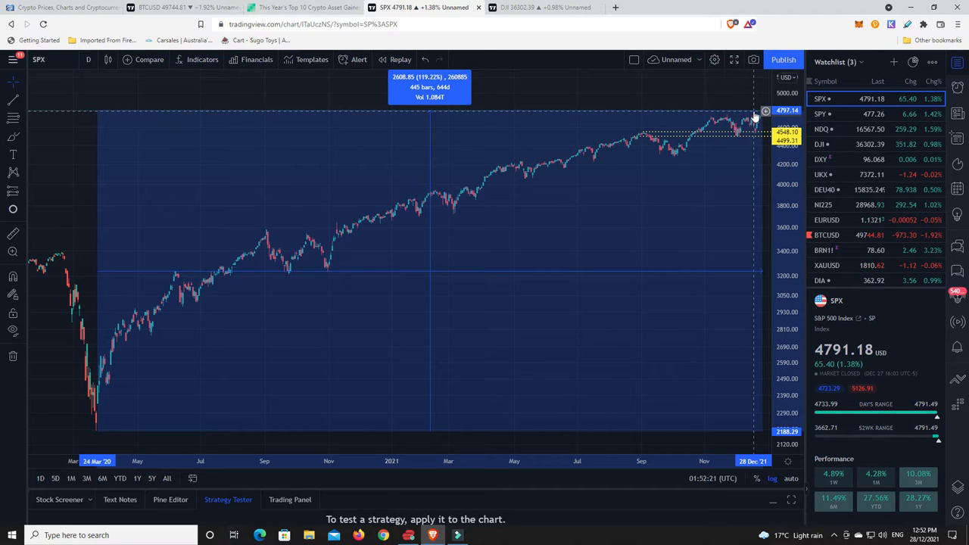
pyautogui.moveTo(738, 114)
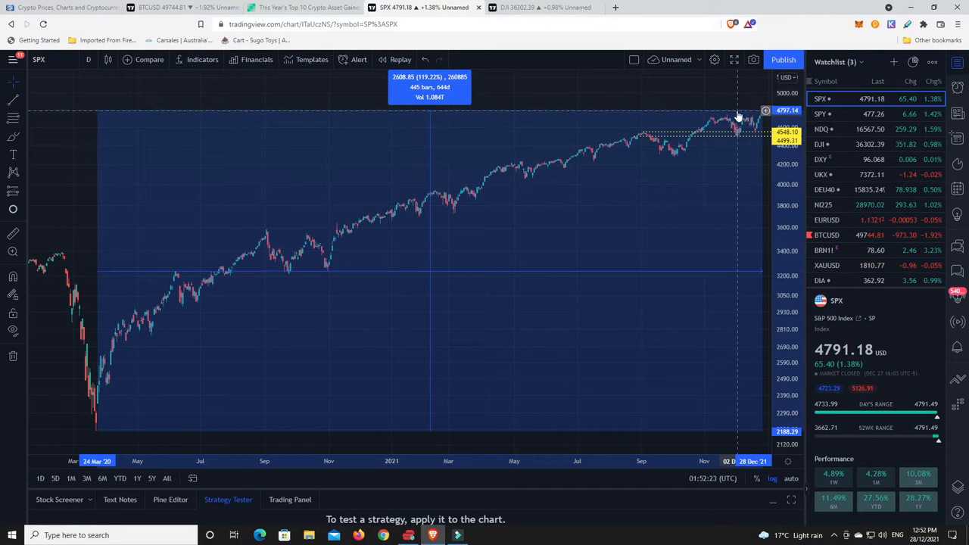
# - Switch to the Dow Jones index chart tab
pyautogui.click(545, 6)
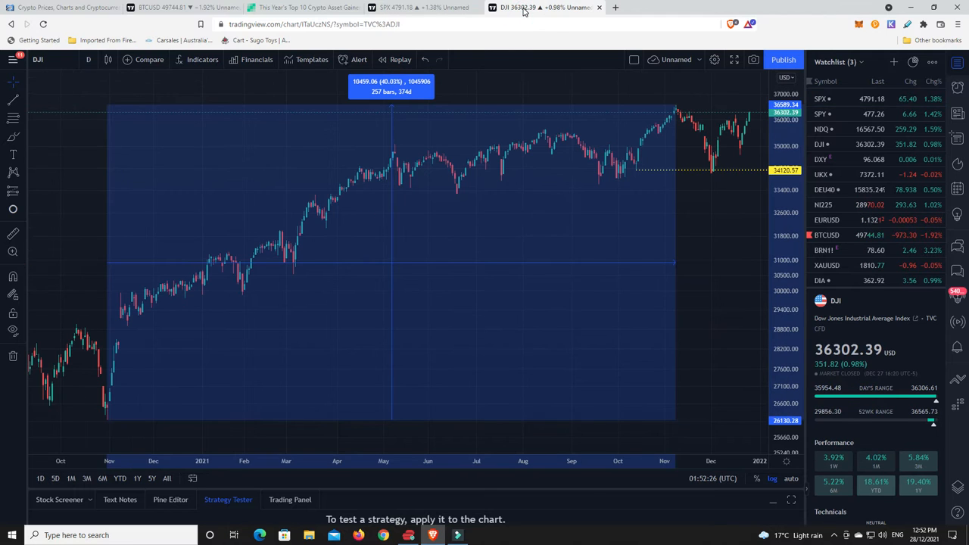
pyautogui.moveTo(749, 115)
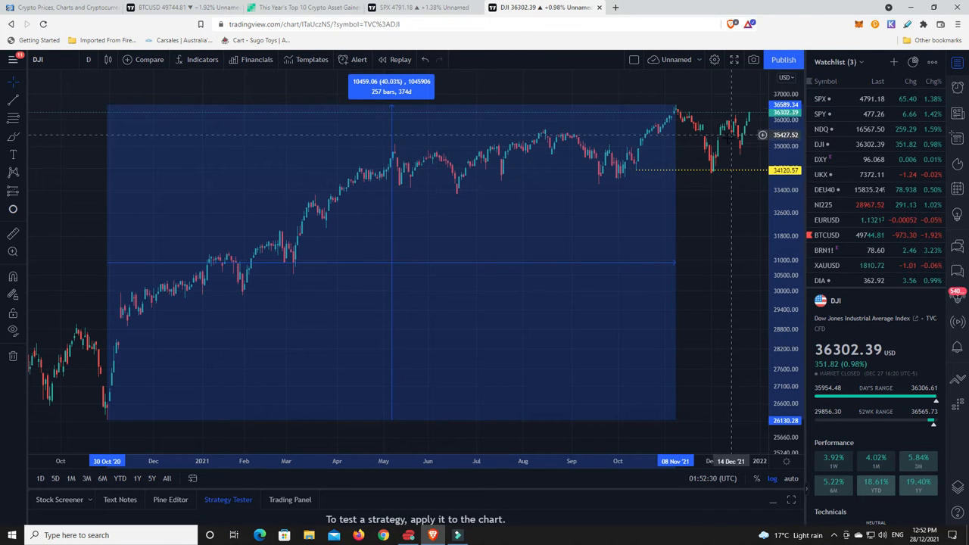
pyautogui.moveTo(734, 139)
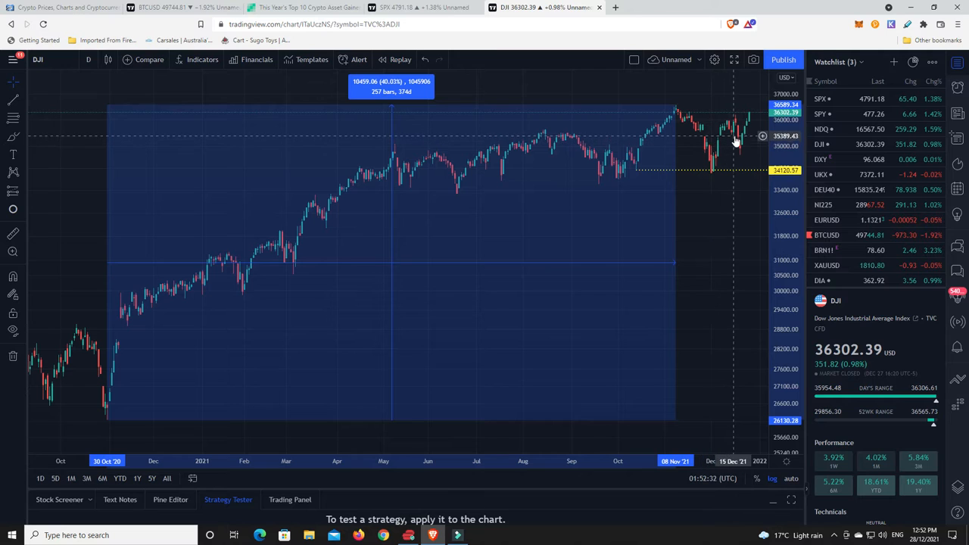
pyautogui.moveTo(734, 139)
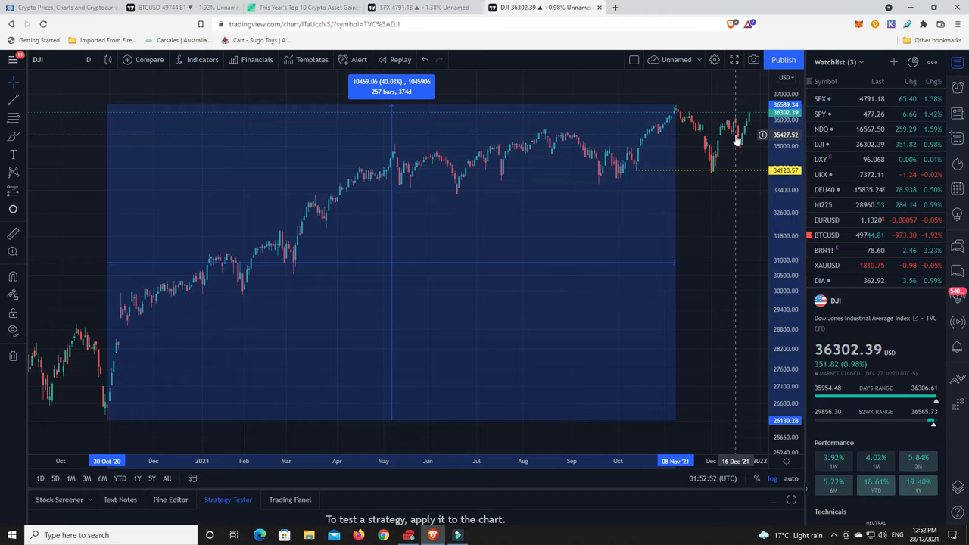
pyautogui.moveTo(554, 156)
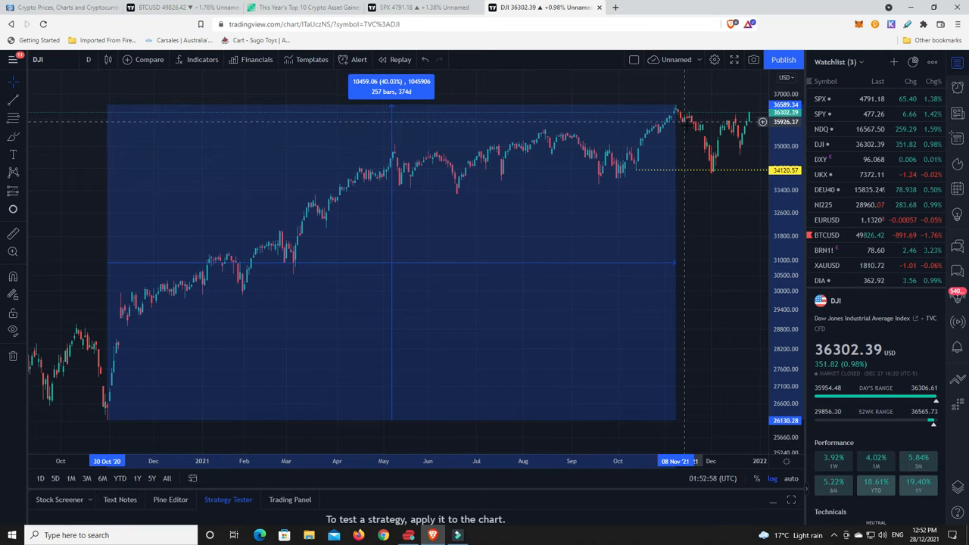
pyautogui.moveTo(715, 173)
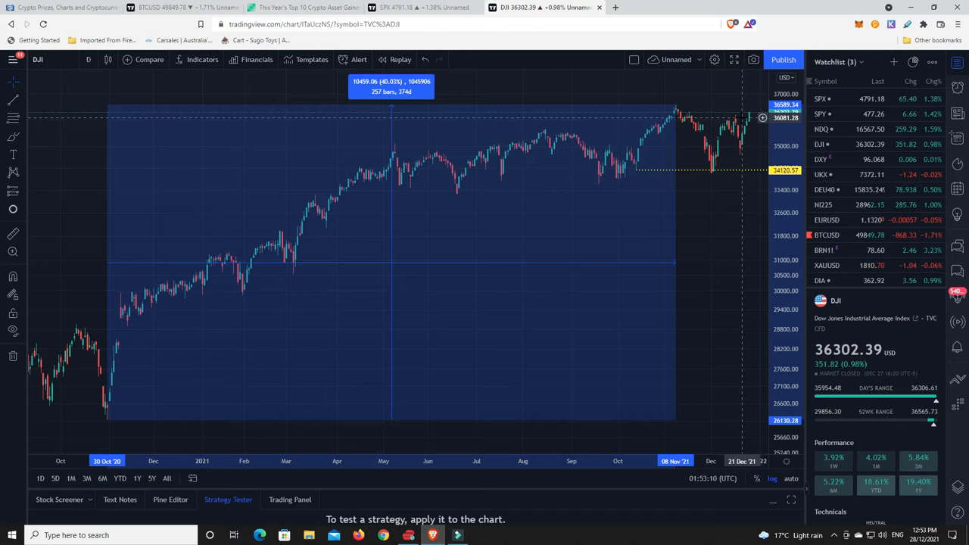
pyautogui.moveTo(726, 129)
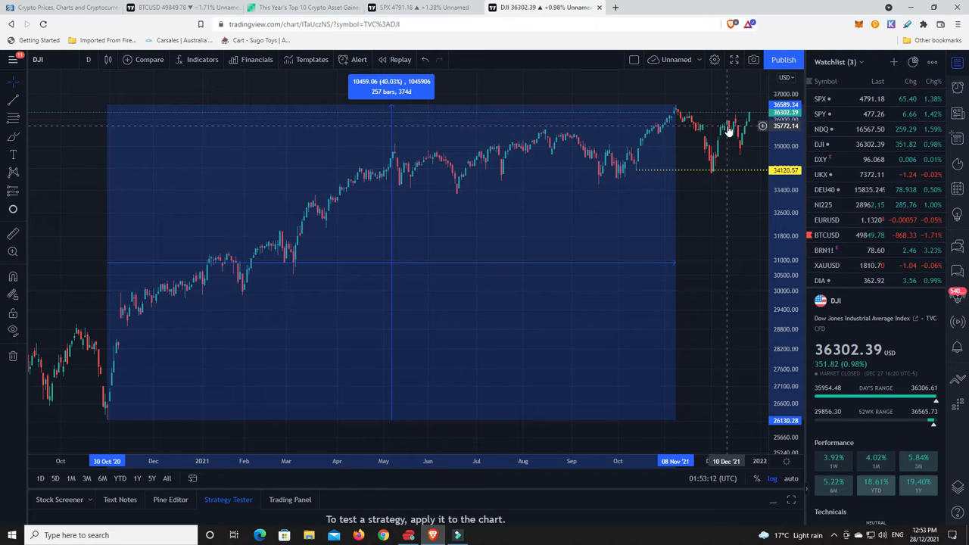
pyautogui.moveTo(733, 127)
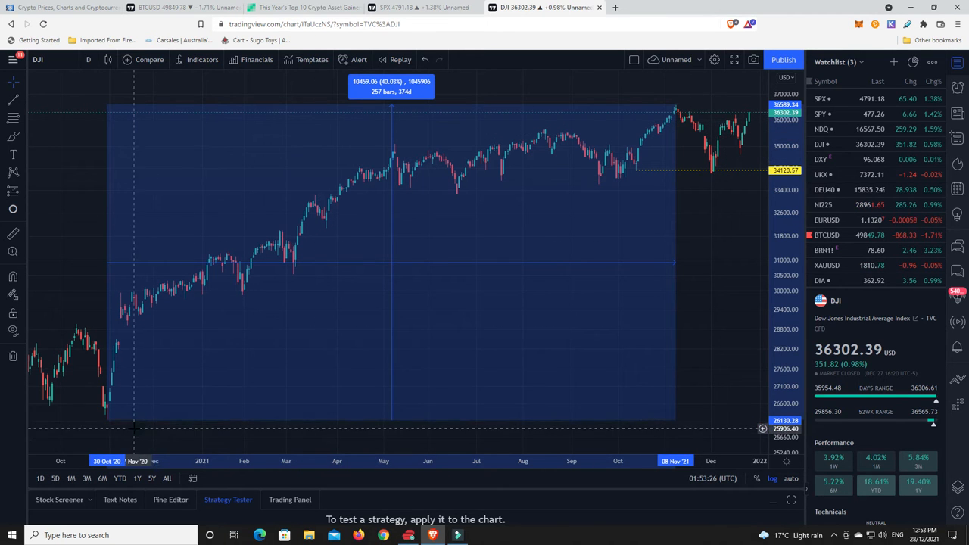
pyautogui.moveTo(143, 394)
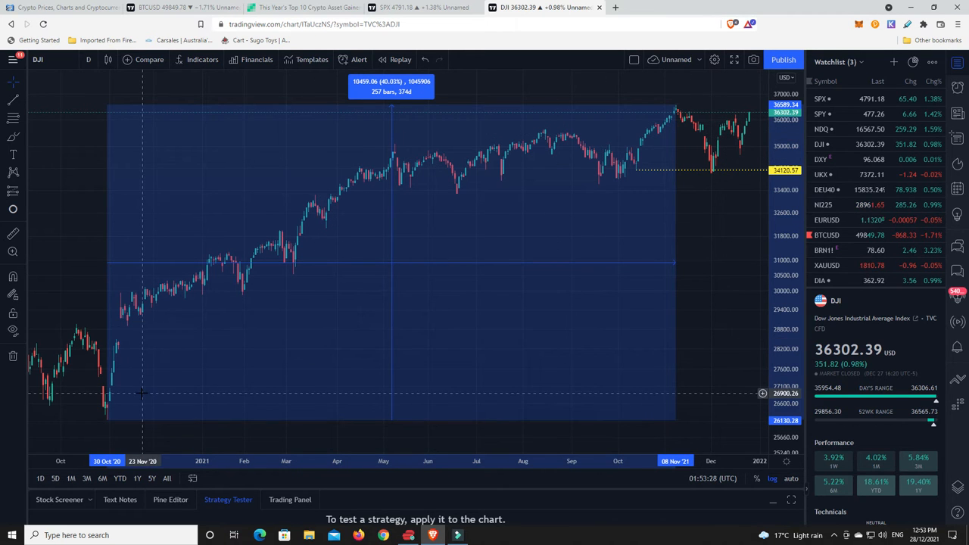
pyautogui.moveTo(109, 422)
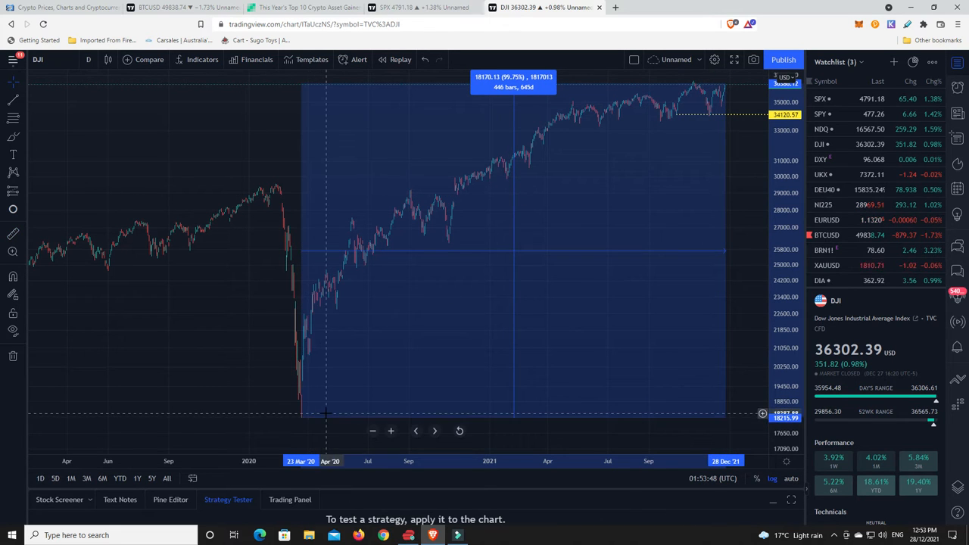
pyautogui.moveTo(306, 341)
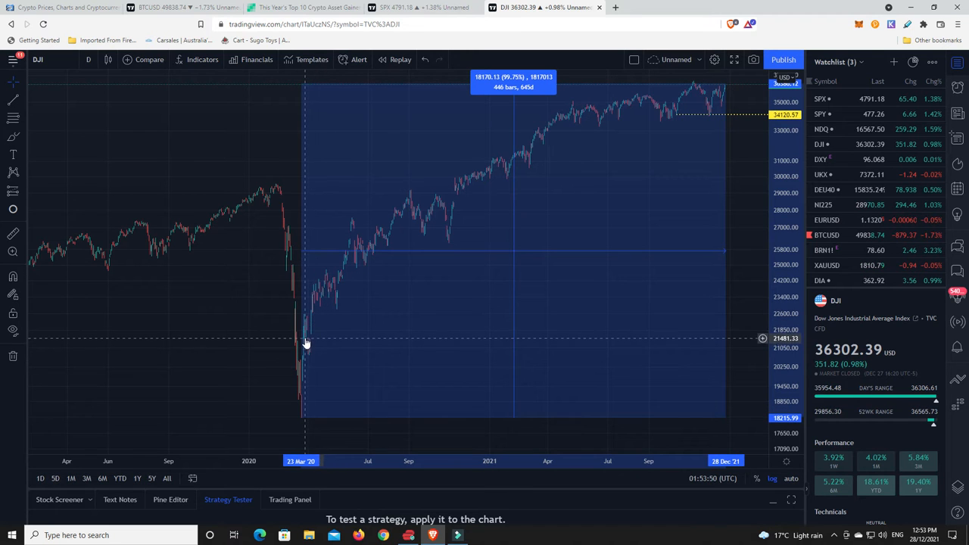
pyautogui.moveTo(325, 293)
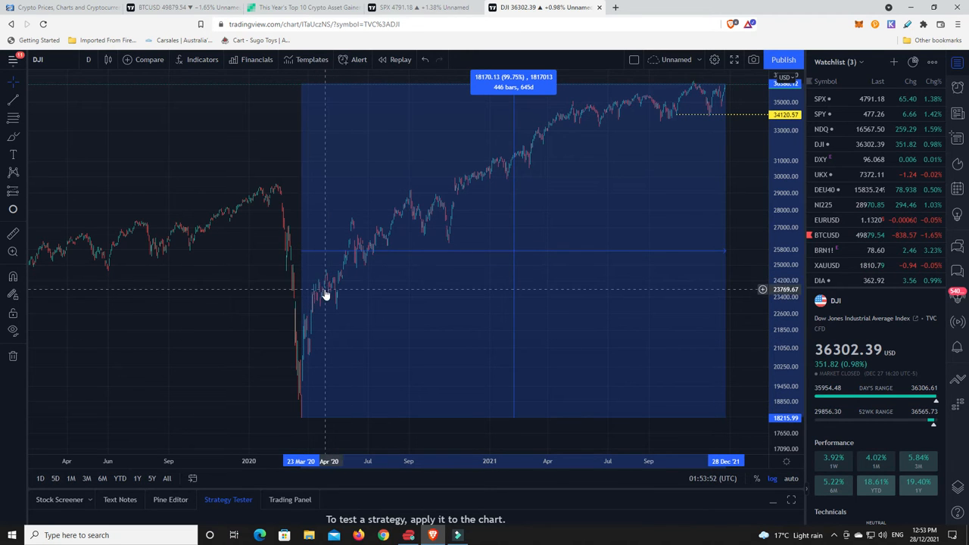
pyautogui.moveTo(324, 286)
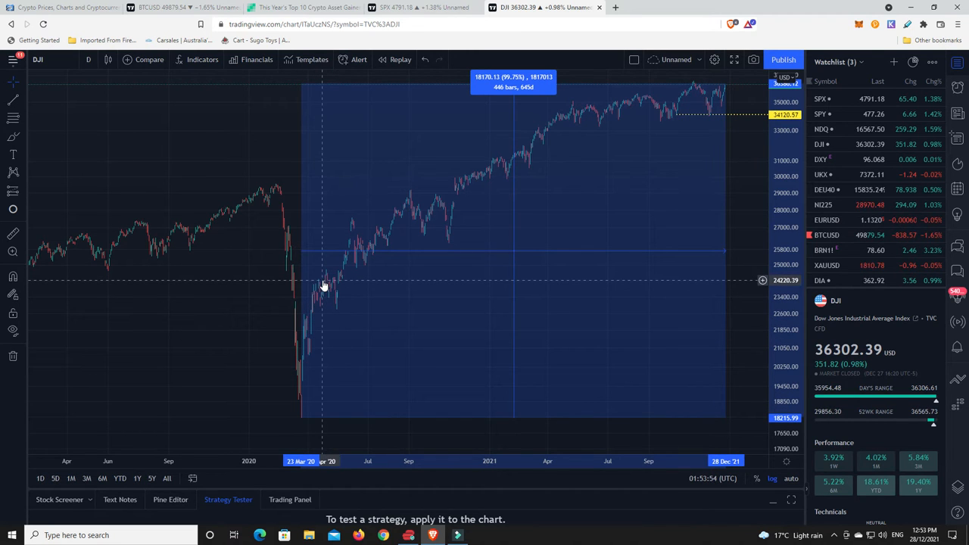
pyautogui.moveTo(695, 100)
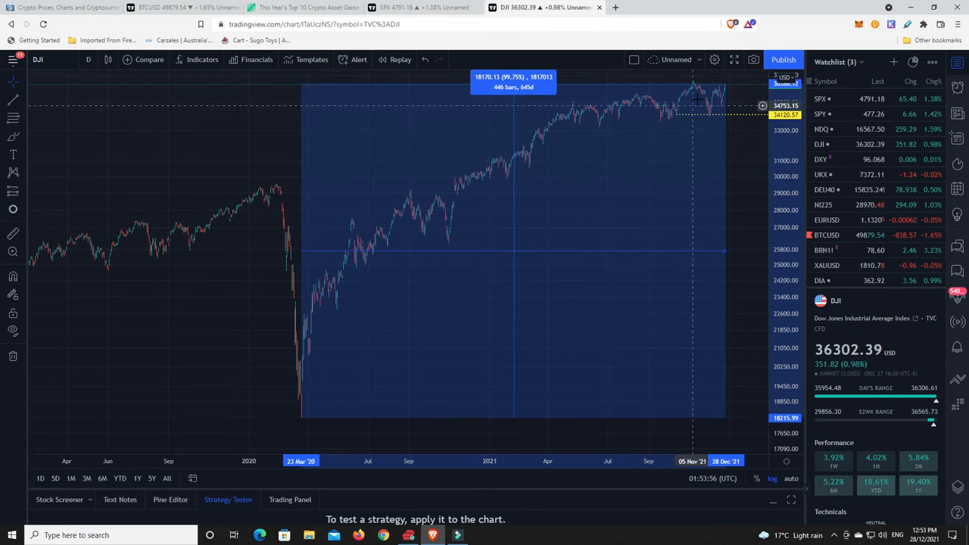
pyautogui.moveTo(726, 91)
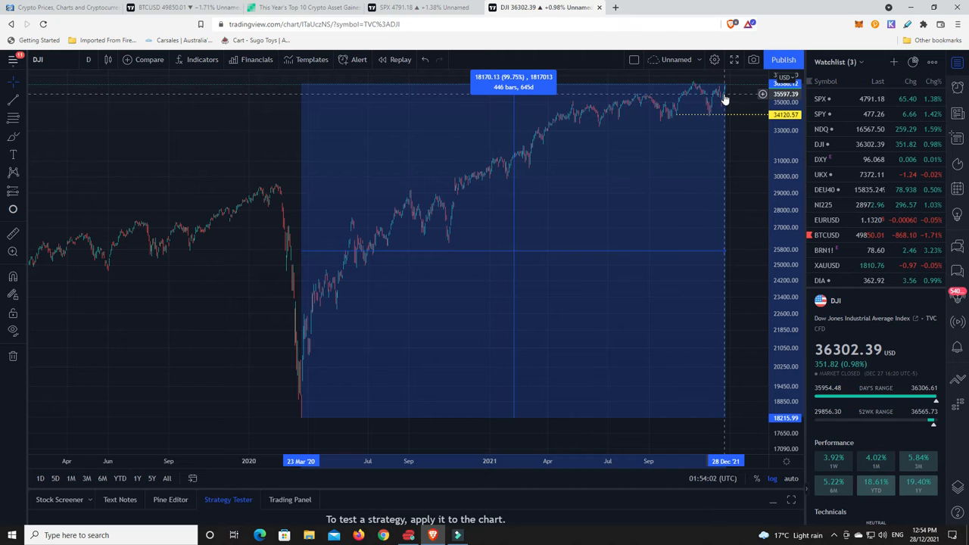
pyautogui.moveTo(351, 299)
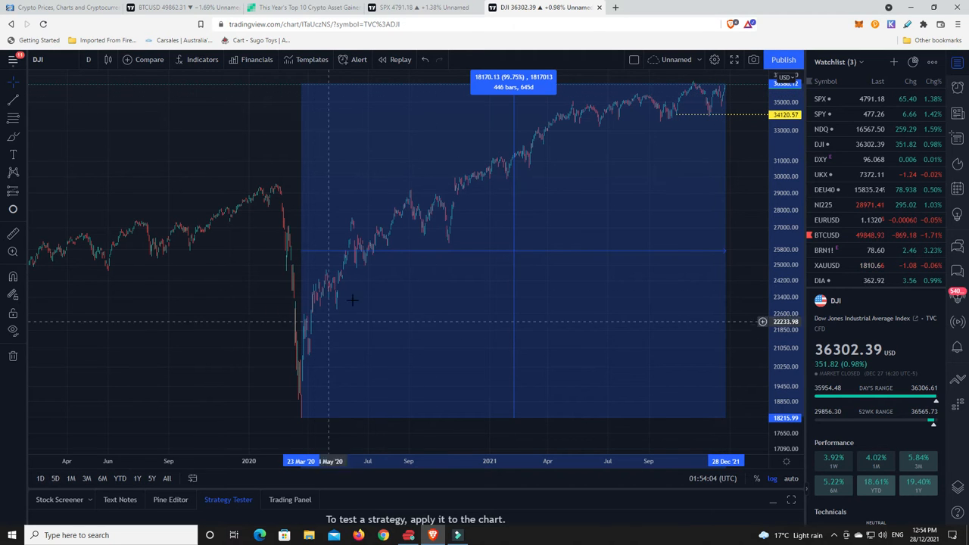
pyautogui.moveTo(669, 121)
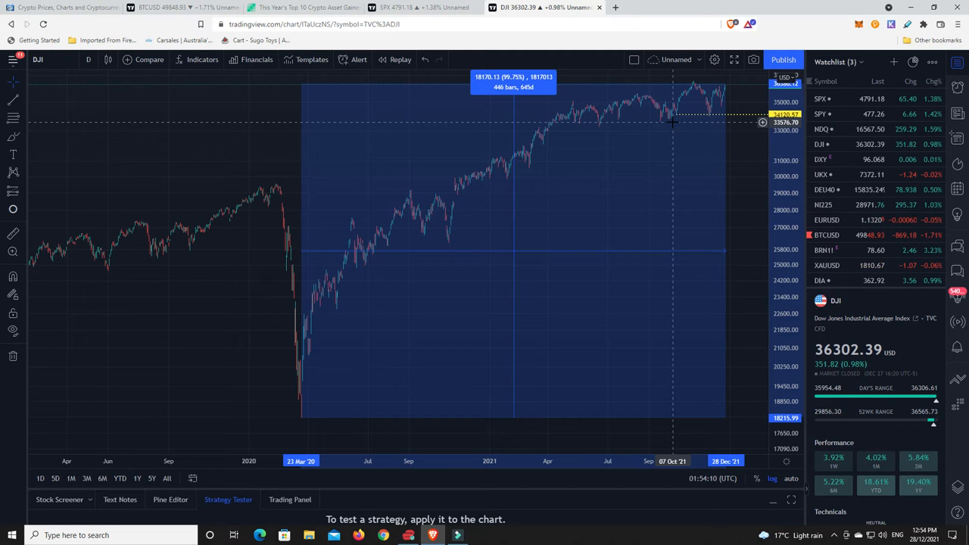
# - Read the Bitcoin.com Top 10 Crypto Gainers article from Terra through Solana and Fantom down to Flux
pyautogui.click(303, 8)
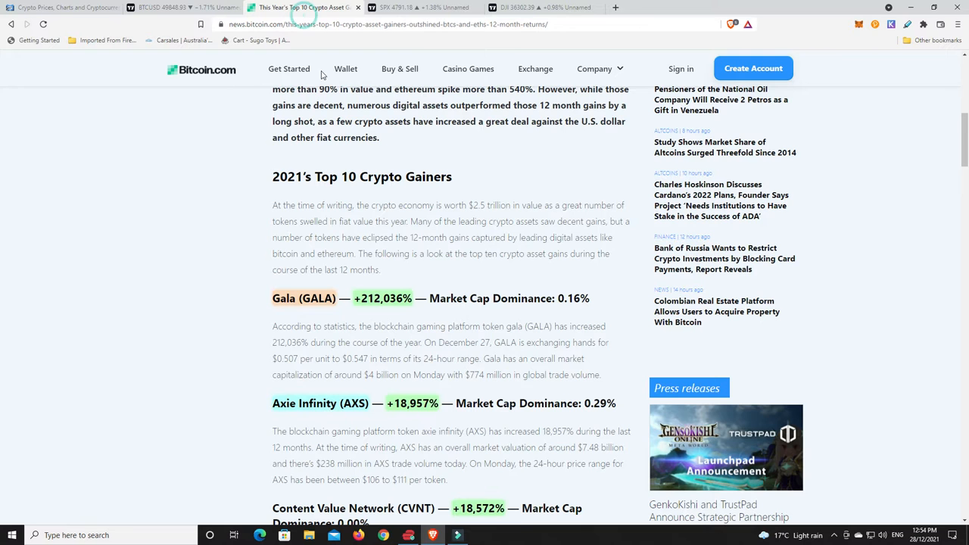
pyautogui.scroll(3)
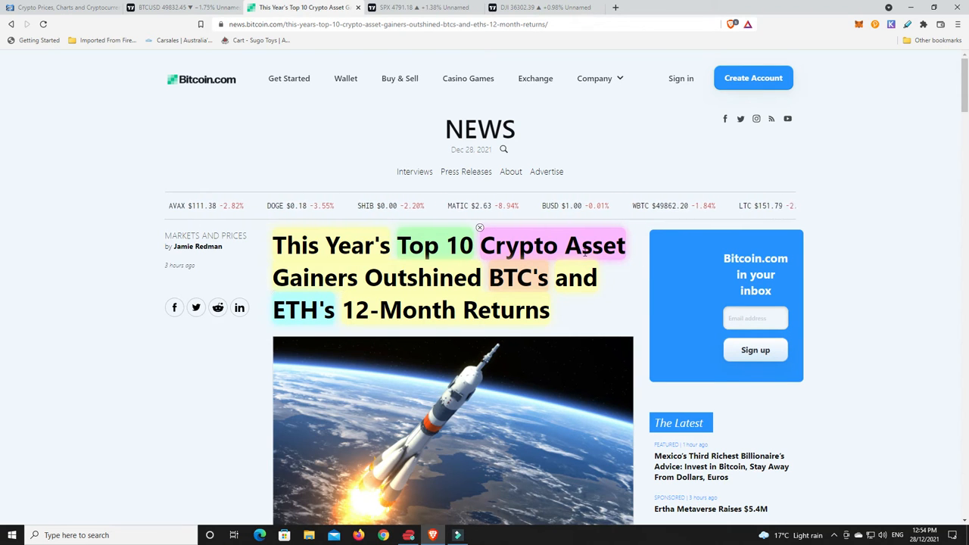
pyautogui.scroll(-3)
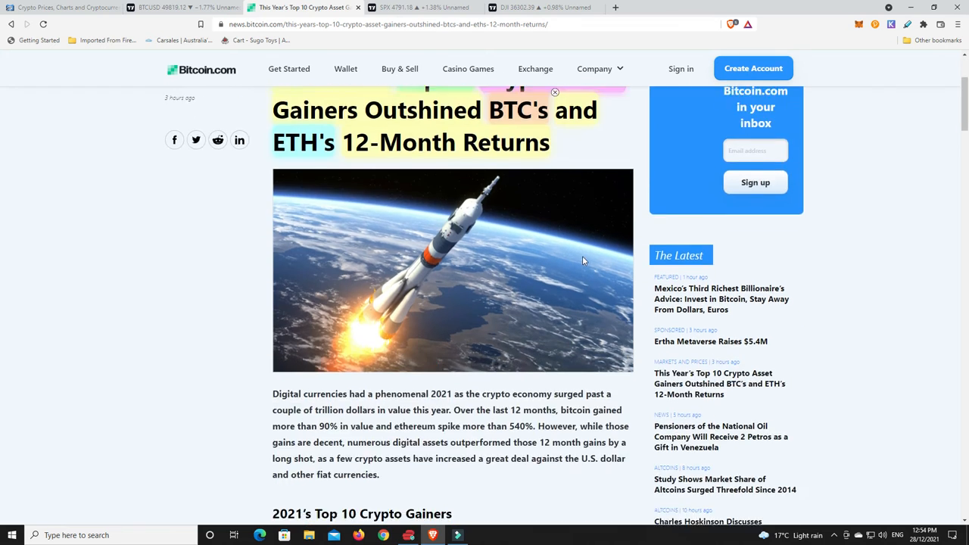
pyautogui.scroll(-3)
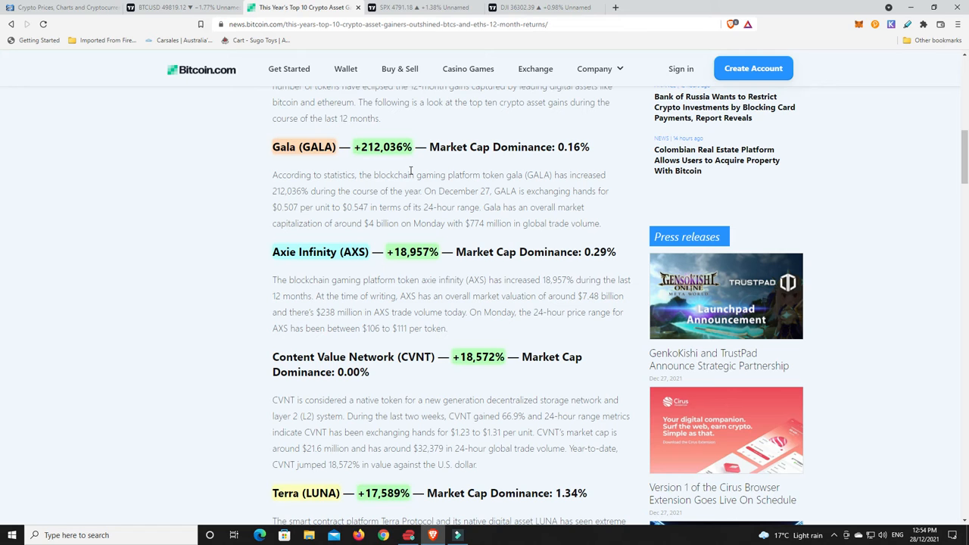
pyautogui.moveTo(336, 274)
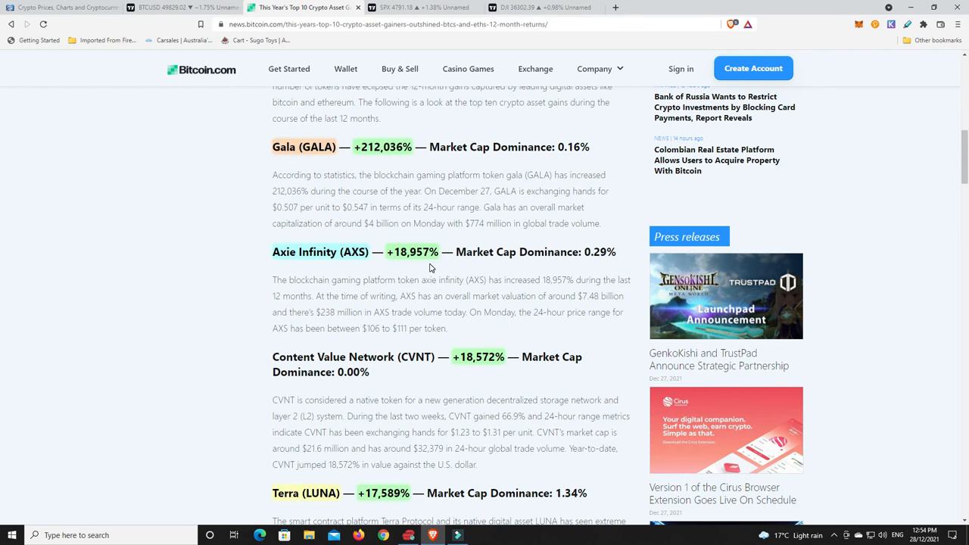
pyautogui.scroll(-3)
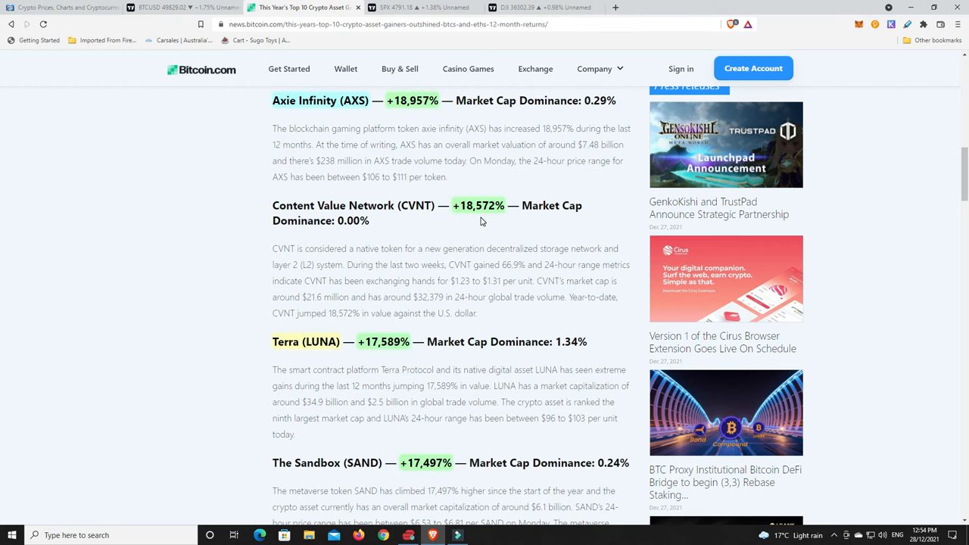
pyautogui.scroll(-3)
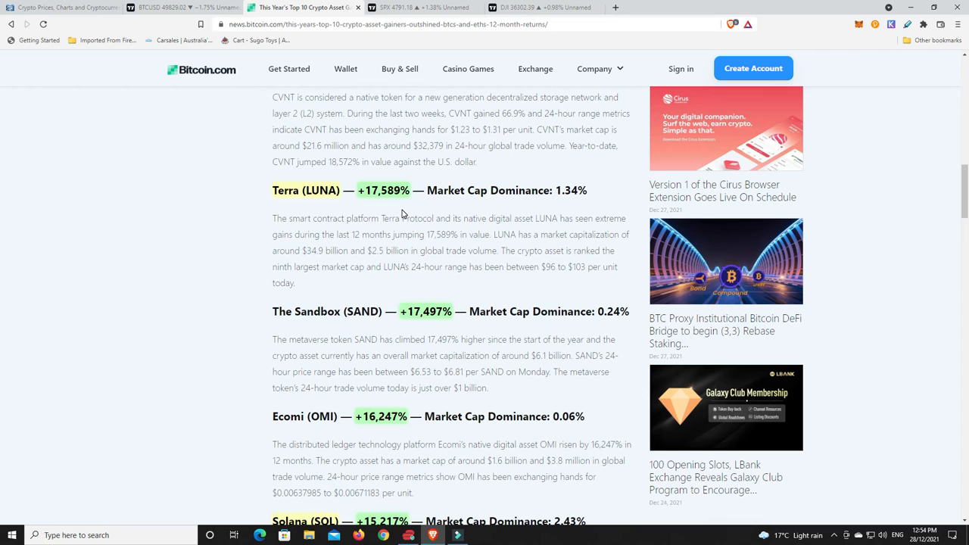
pyautogui.scroll(-3)
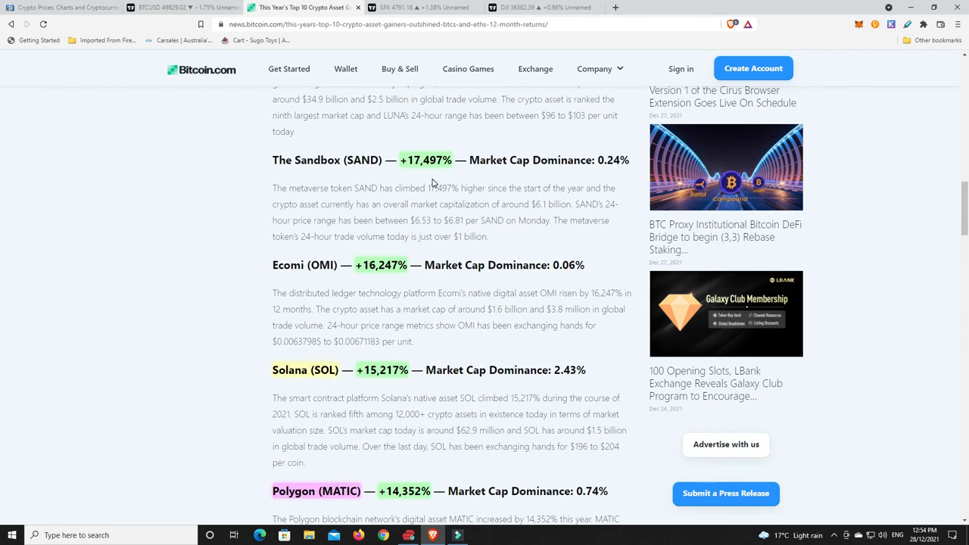
pyautogui.scroll(-3)
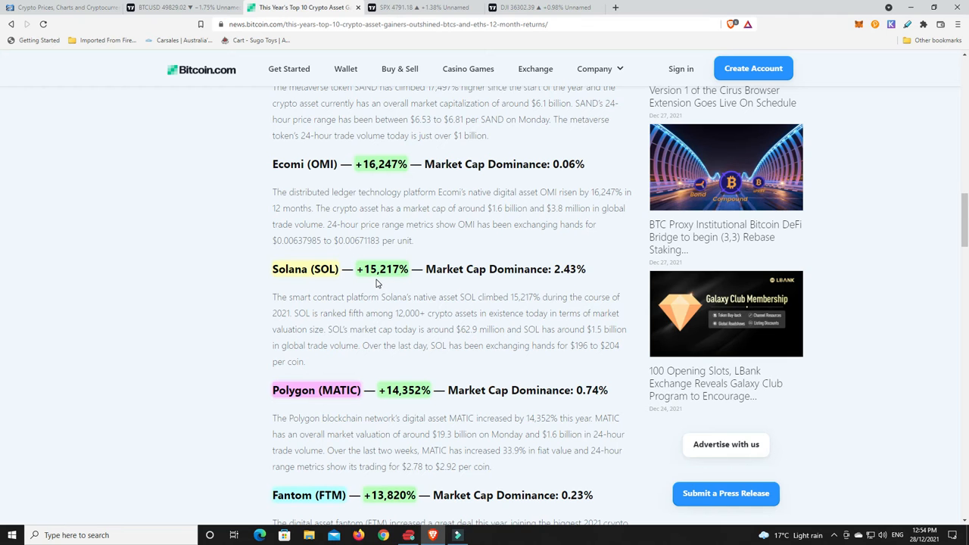
pyautogui.scroll(-3)
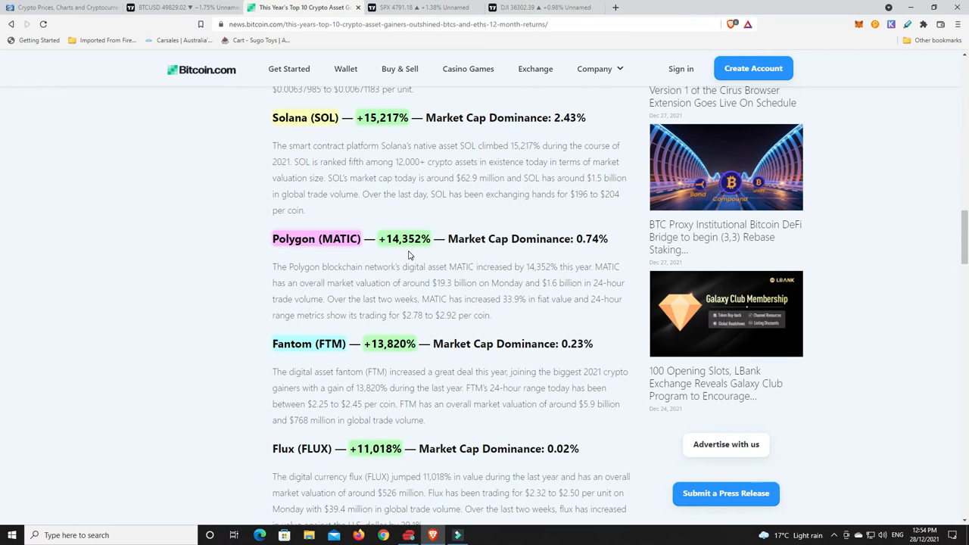
pyautogui.moveTo(373, 363)
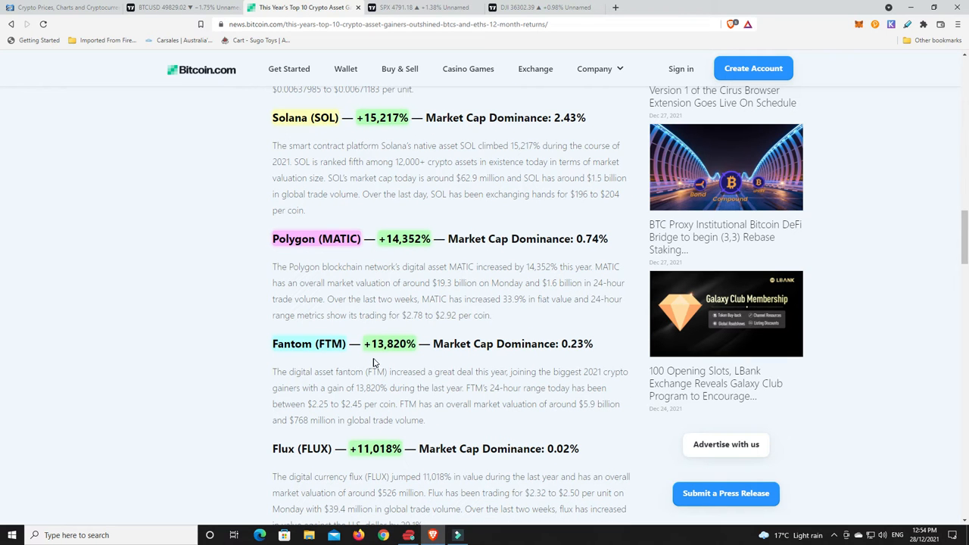
pyautogui.scroll(-3)
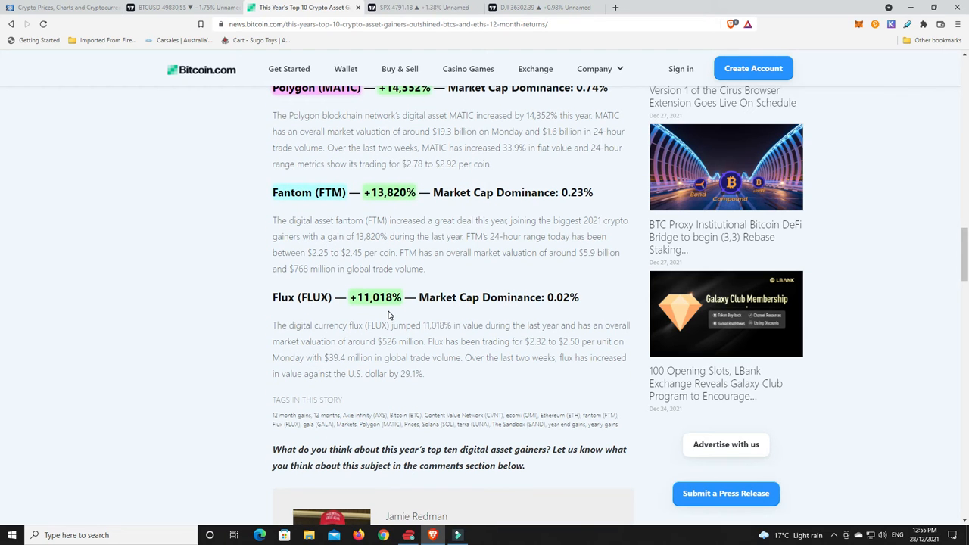
pyautogui.moveTo(463, 312)
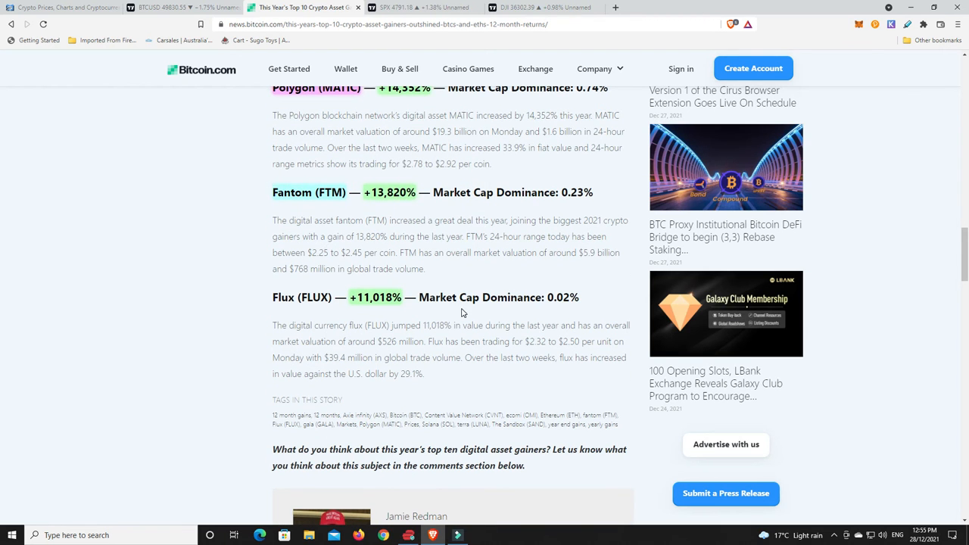
pyautogui.scroll(3)
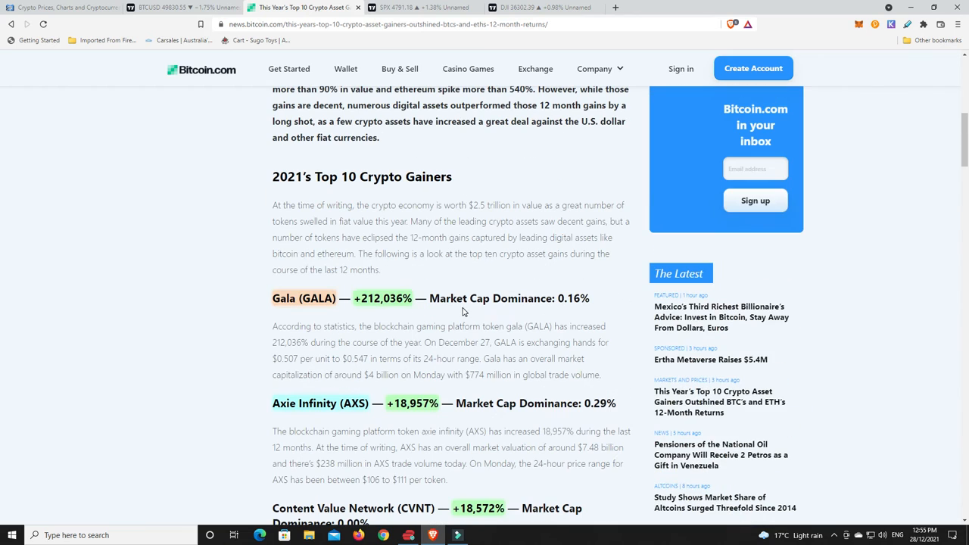
pyautogui.scroll(3)
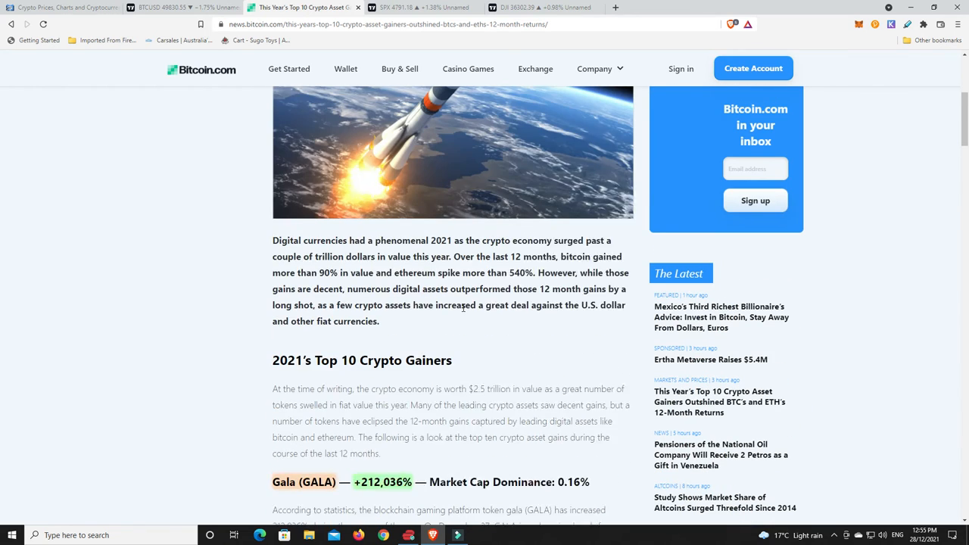
pyautogui.scroll(3)
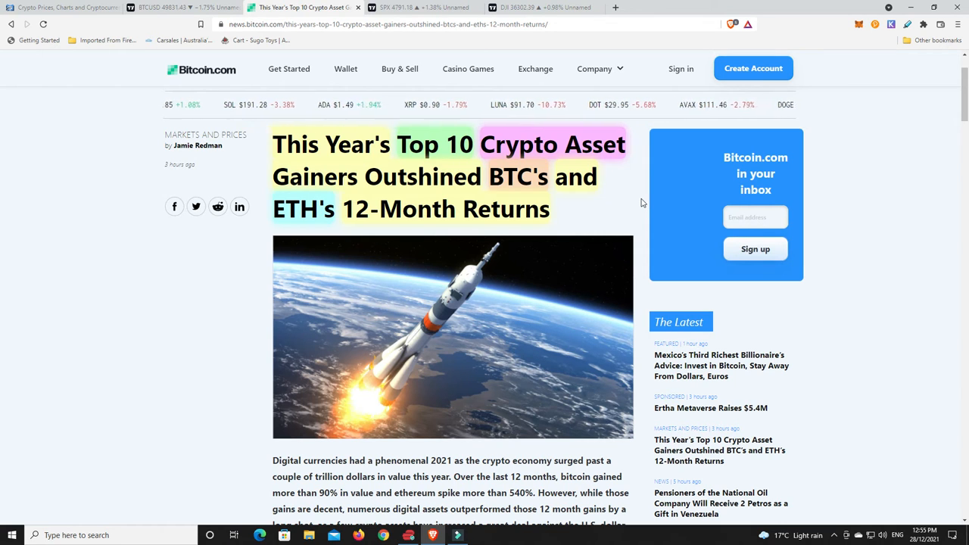
pyautogui.scroll(-3)
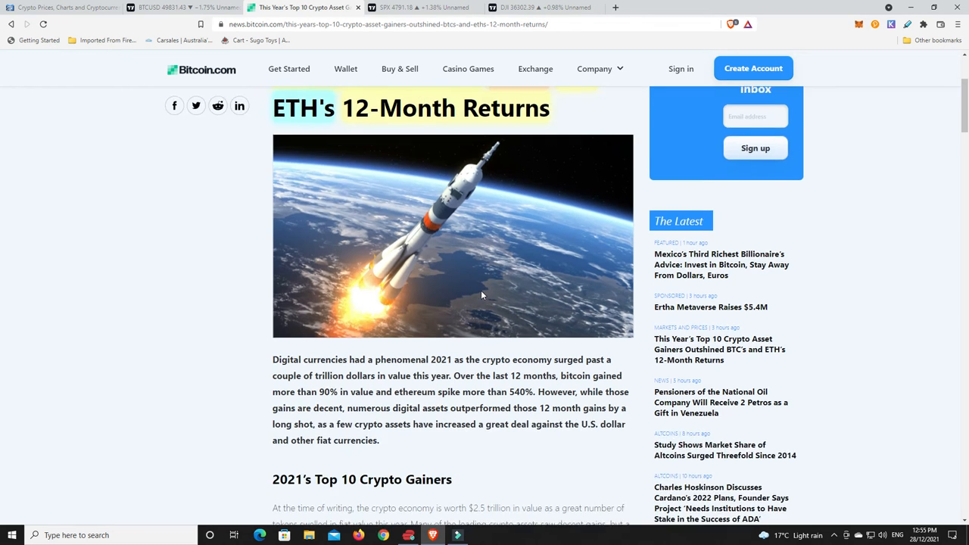
pyautogui.scroll(-3)
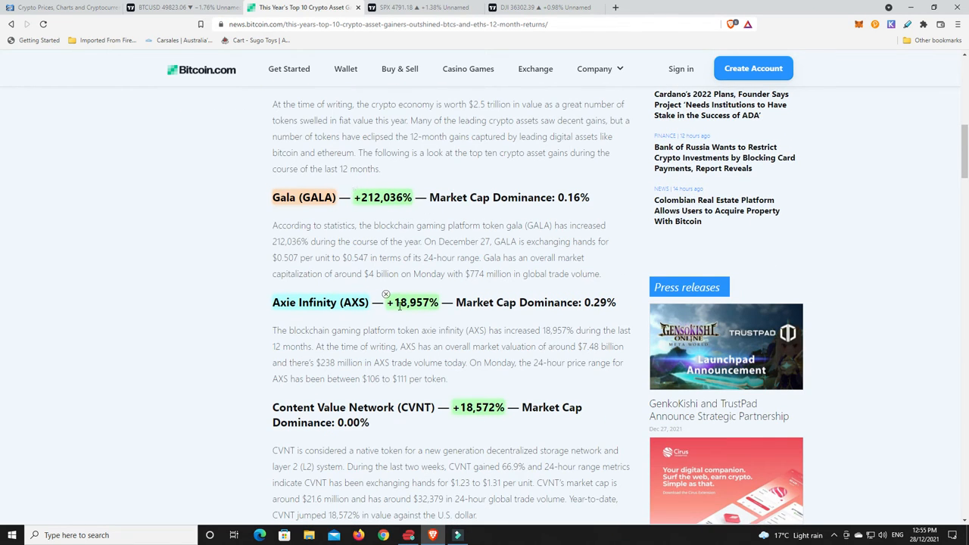
pyautogui.moveTo(506, 295)
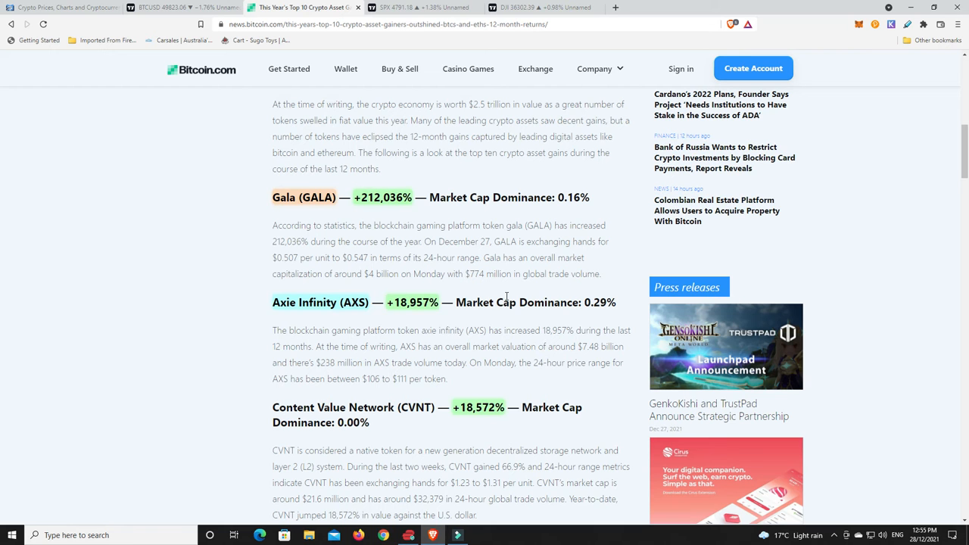
pyautogui.moveTo(384, 285)
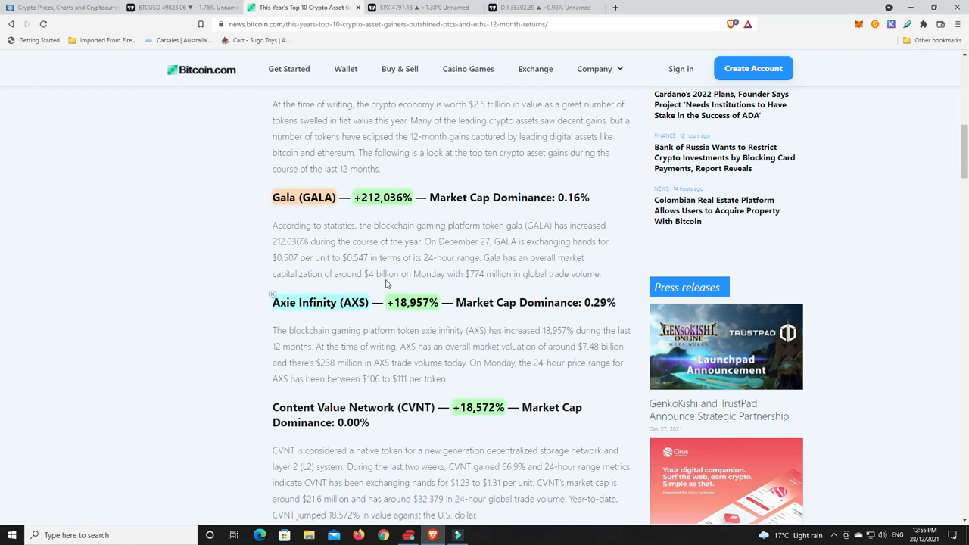
pyautogui.scroll(3)
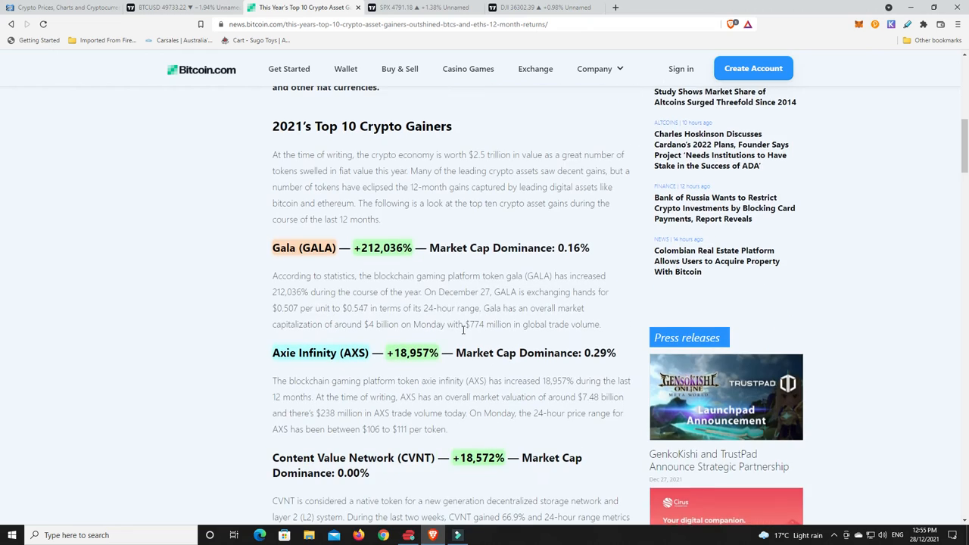
pyautogui.scroll(-3)
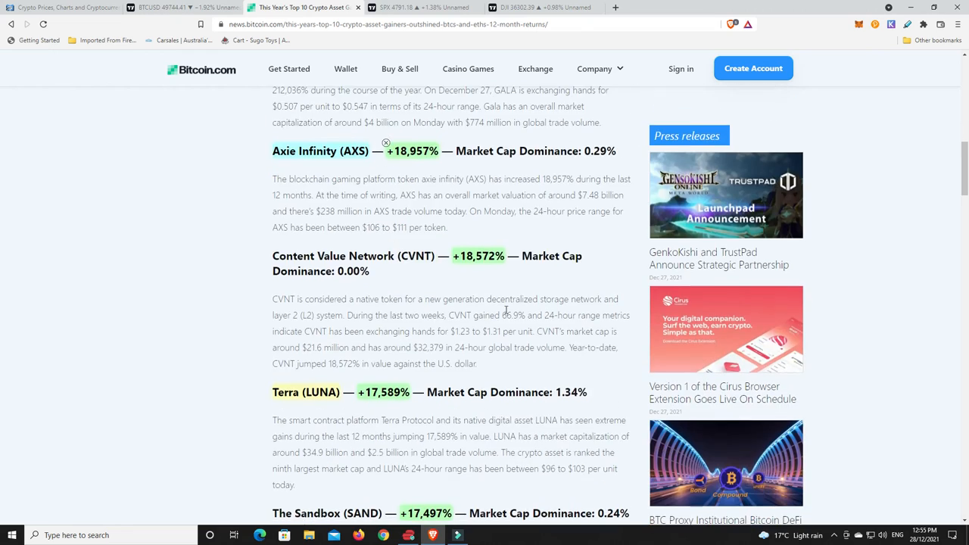
pyautogui.scroll(-3)
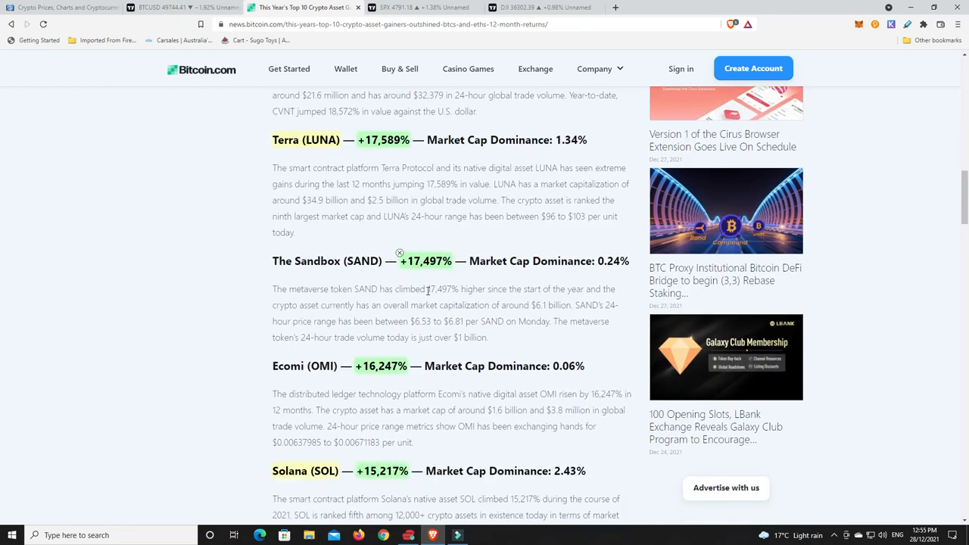
pyautogui.scroll(-3)
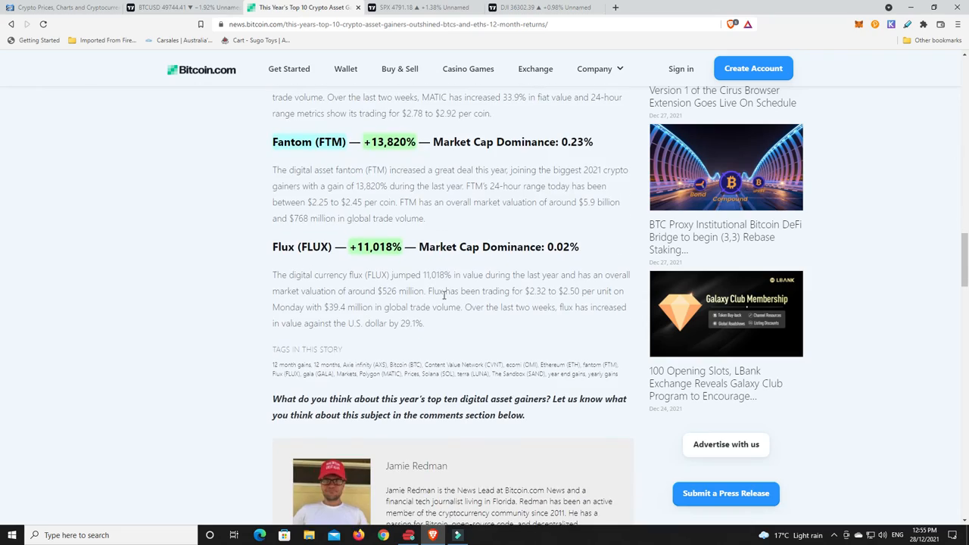
pyautogui.scroll(3)
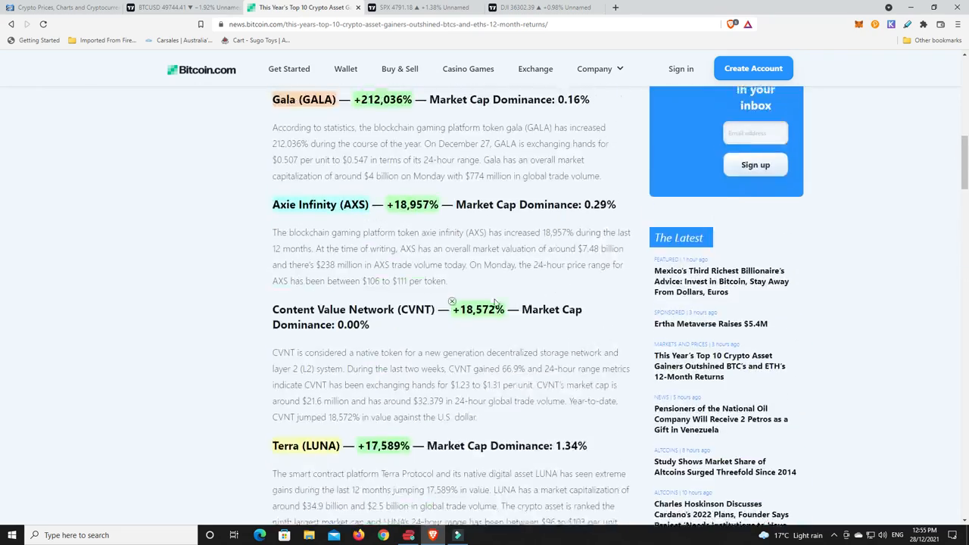
pyautogui.scroll(3)
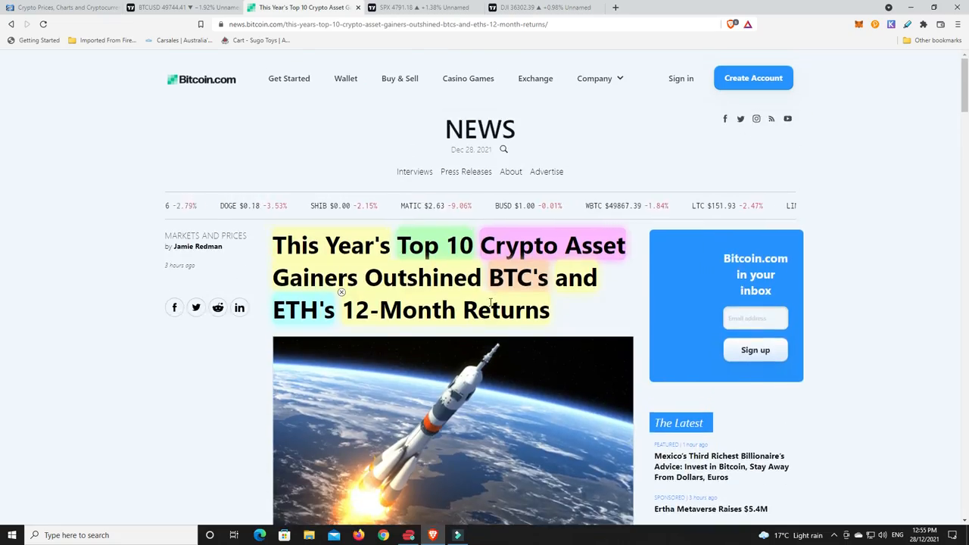
pyautogui.scroll(-3)
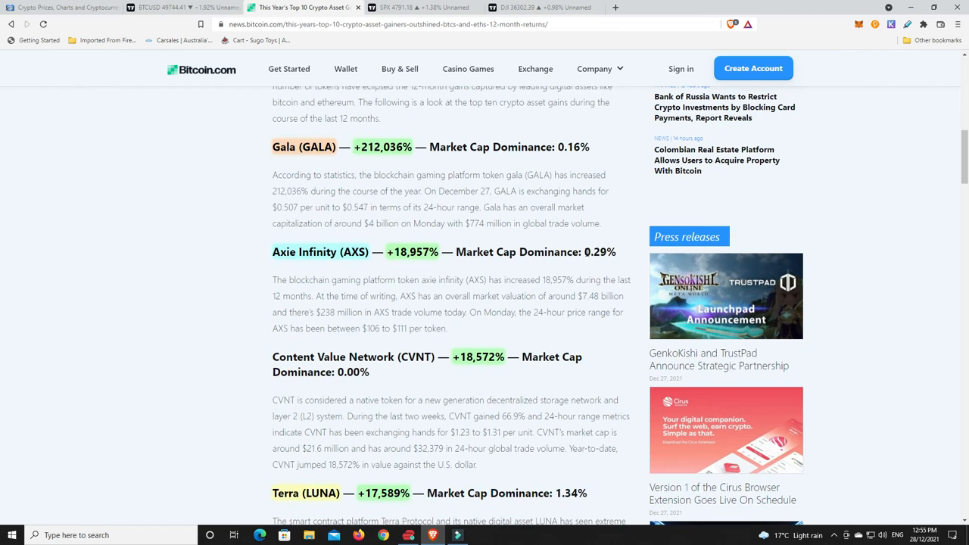
pyautogui.moveTo(605, 243)
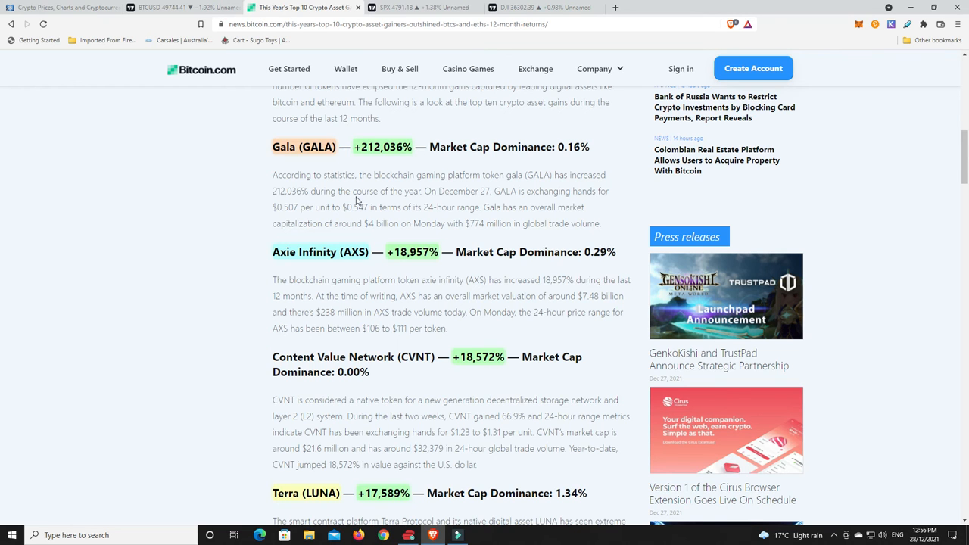
pyautogui.scroll(3)
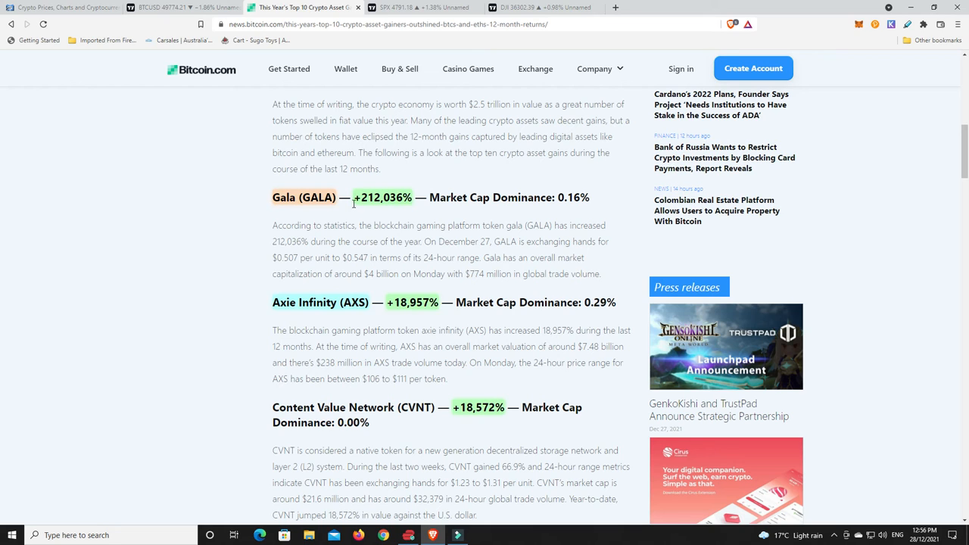
pyautogui.moveTo(362, 221)
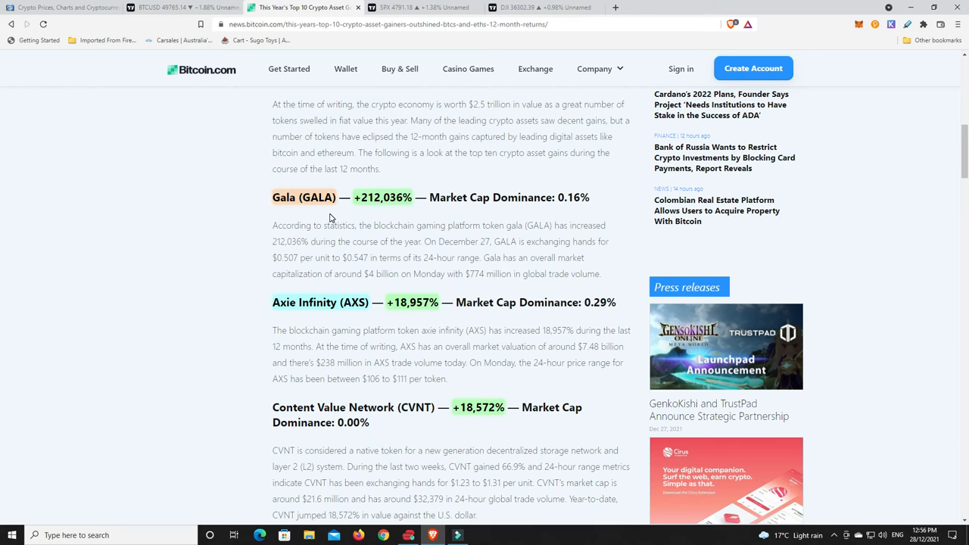
pyautogui.moveTo(416, 318)
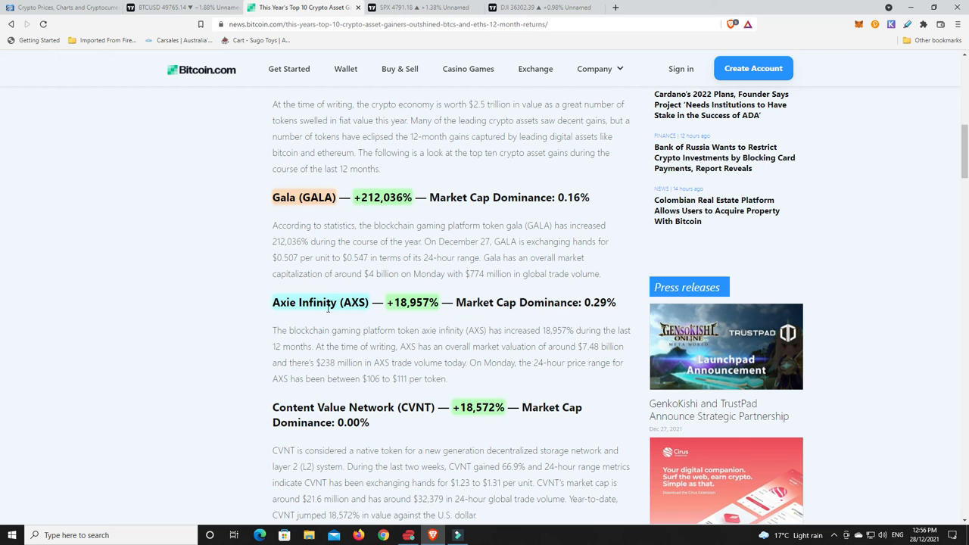
pyautogui.scroll(-3)
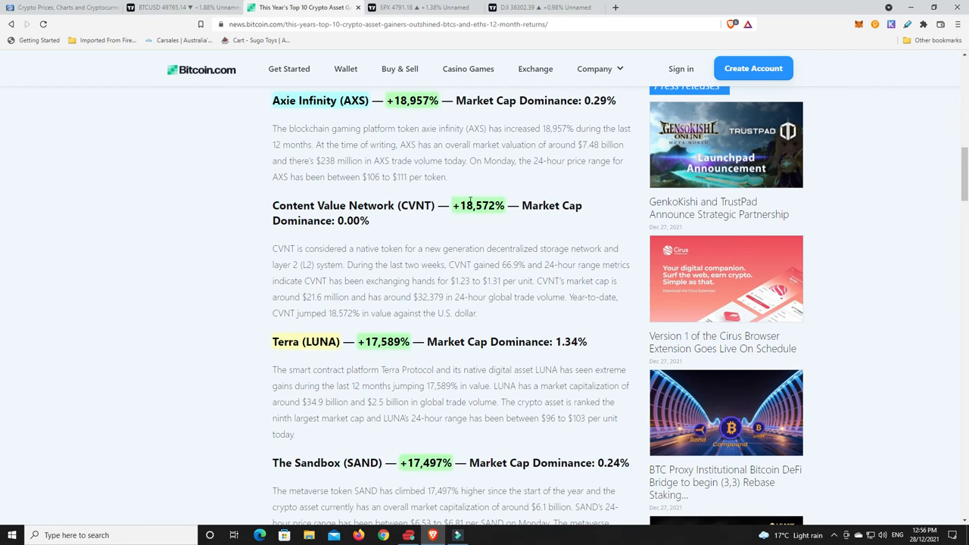
pyautogui.scroll(-3)
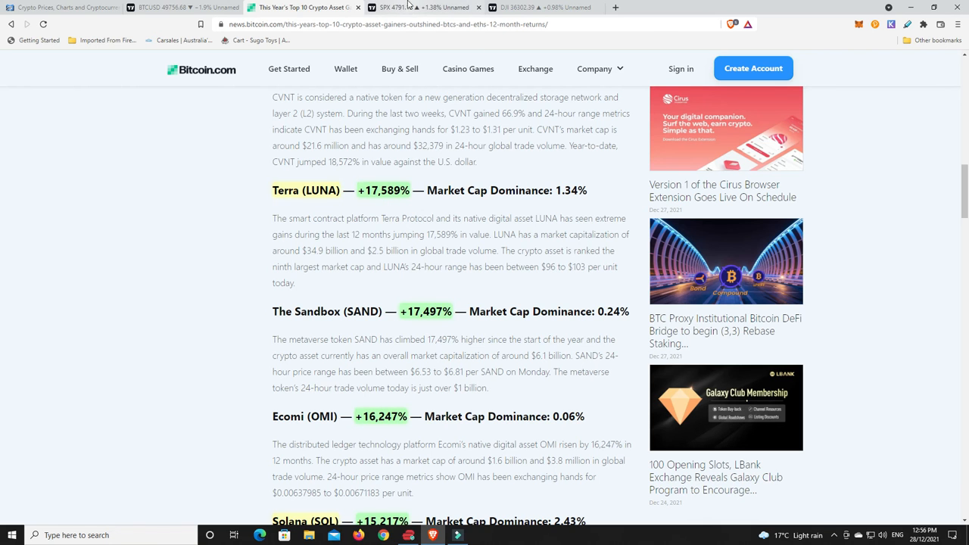
pyautogui.click(424, 6)
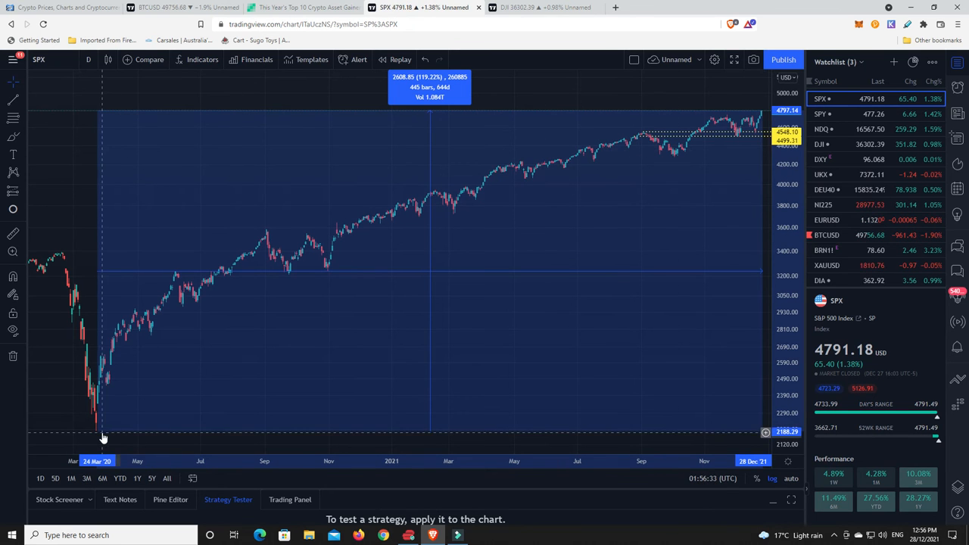
pyautogui.moveTo(191, 394)
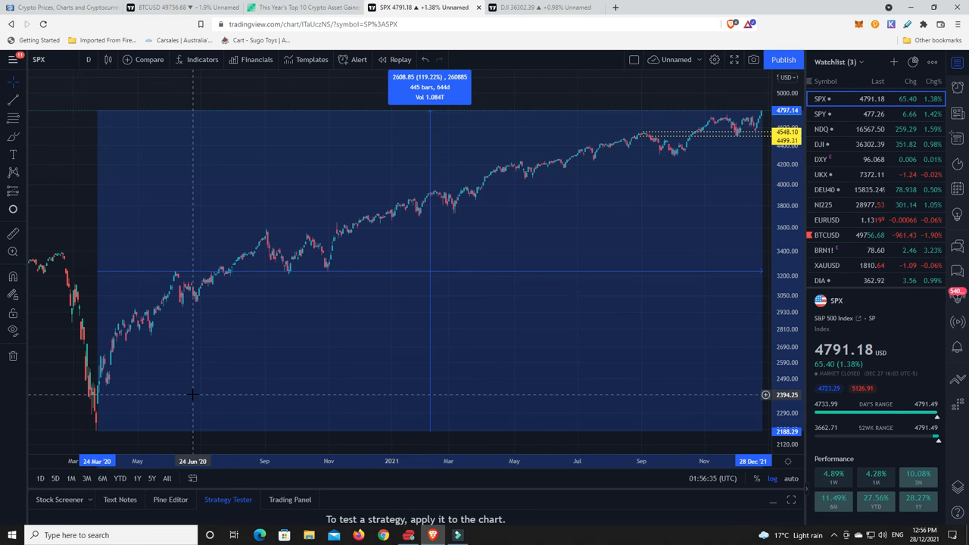
pyautogui.moveTo(98, 421)
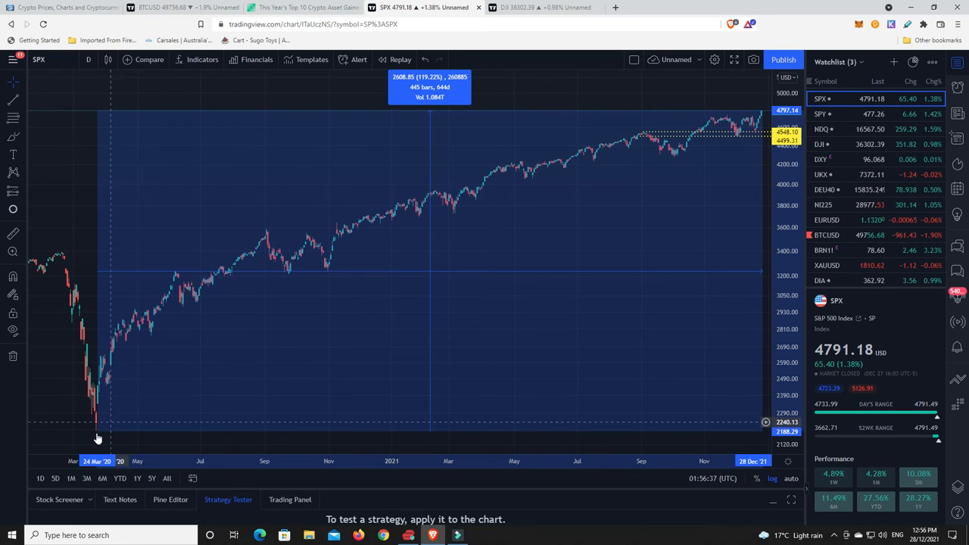
pyautogui.moveTo(730, 121)
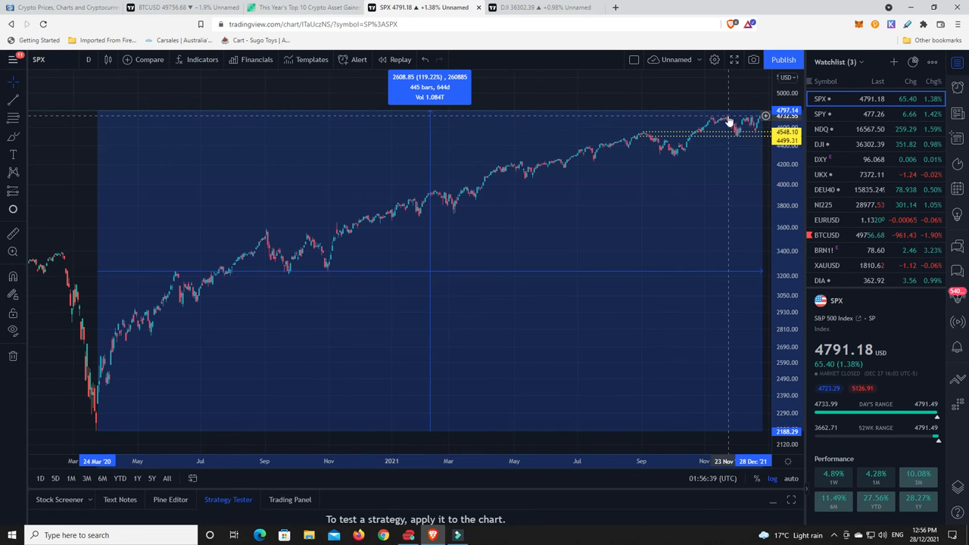
pyautogui.click(303, 8)
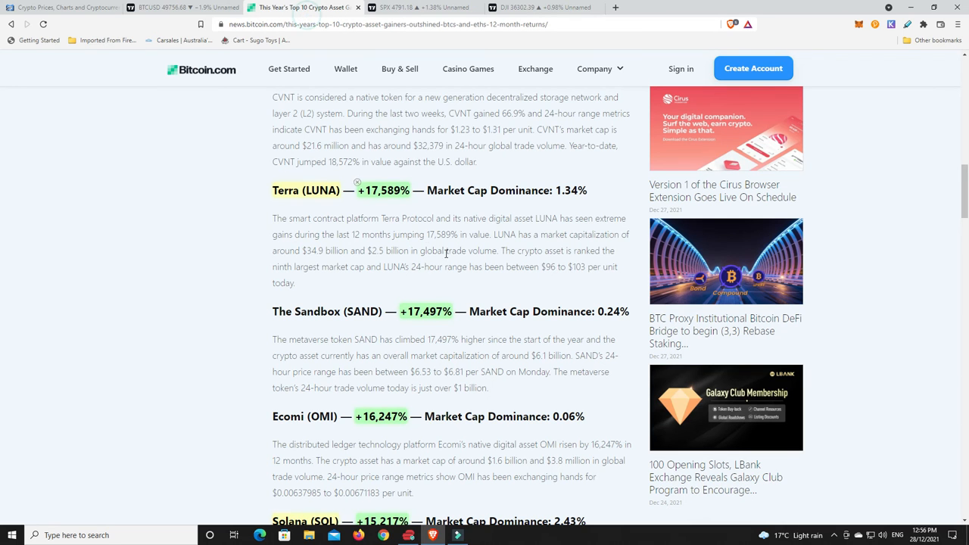
pyautogui.moveTo(484, 209)
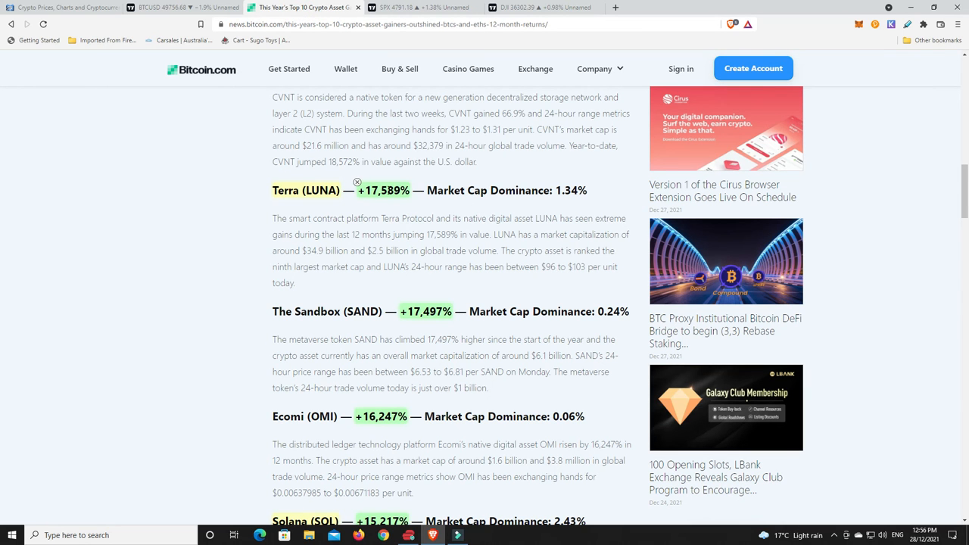
# - Skim the top-gainers list again from Gala through Solana and Polygon, returning to the headline
pyautogui.scroll(3)
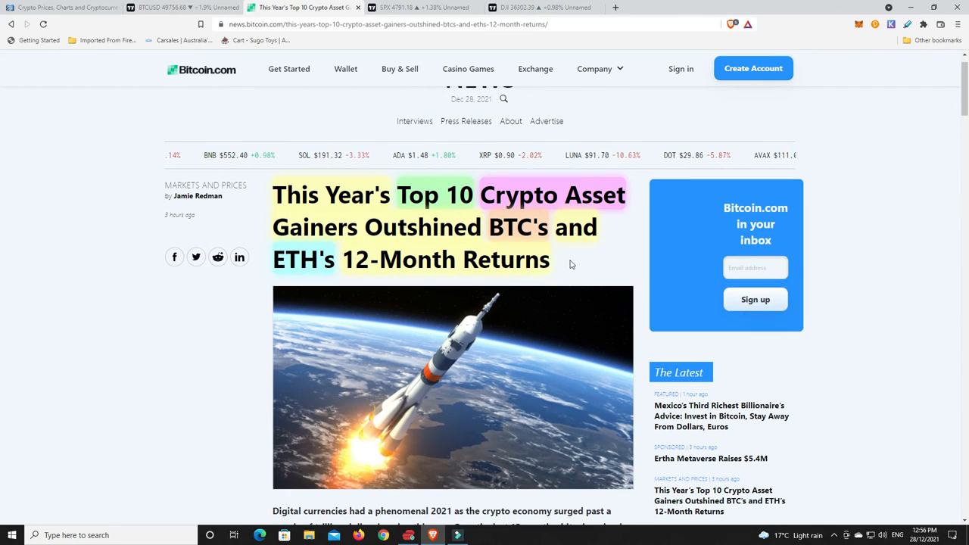
pyautogui.scroll(-3)
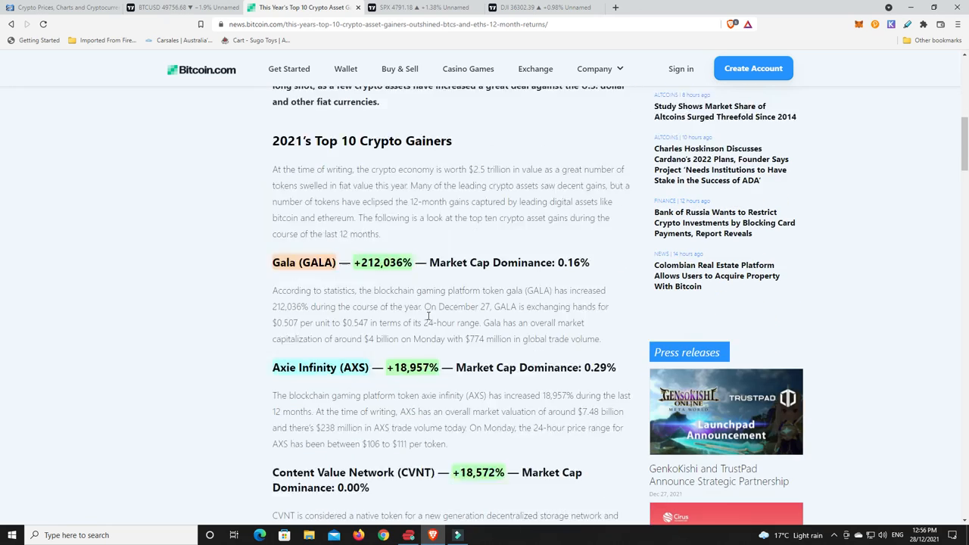
pyautogui.scroll(-3)
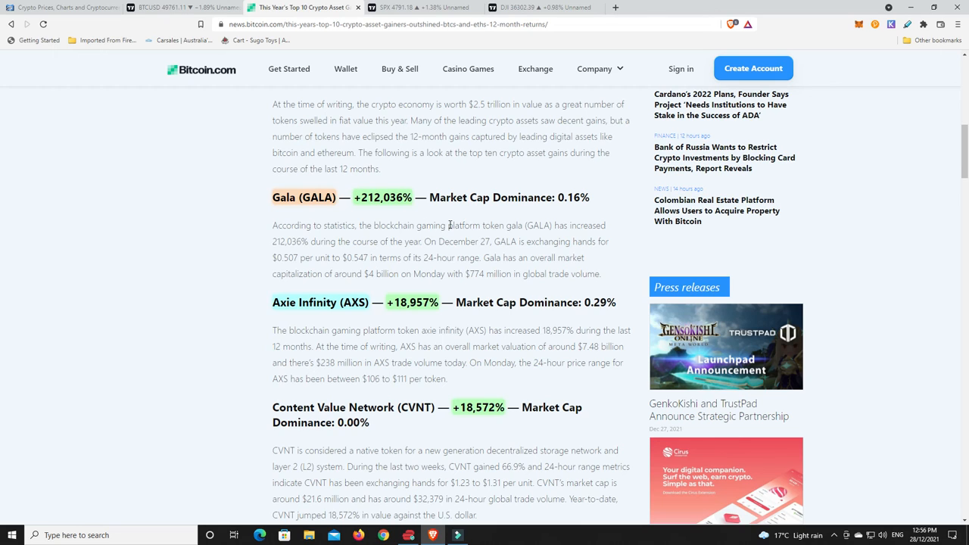
pyautogui.moveTo(363, 215)
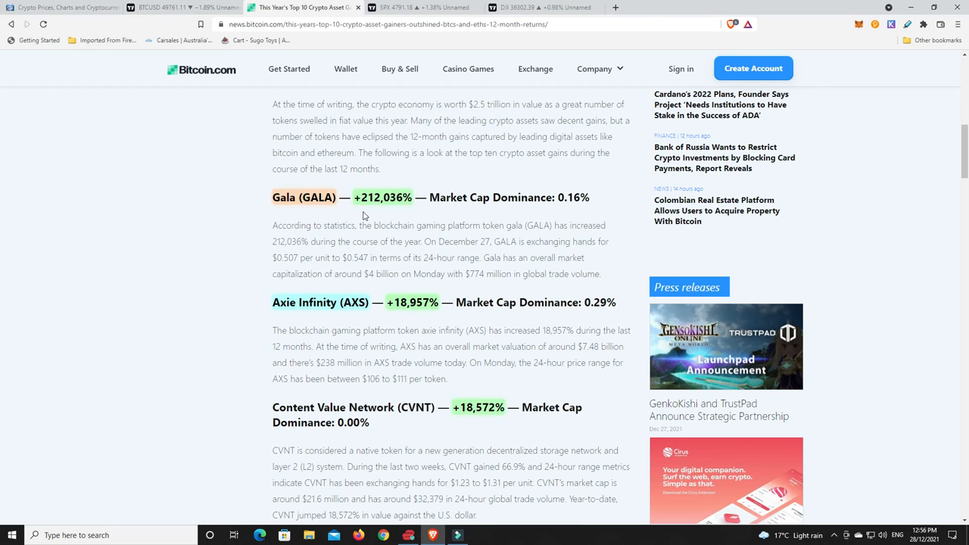
pyautogui.moveTo(356, 191)
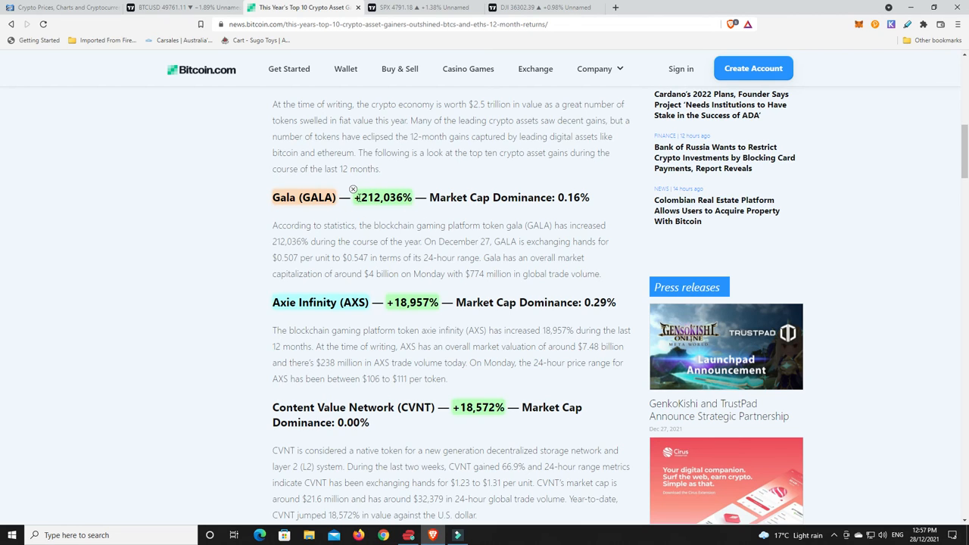
pyautogui.moveTo(432, 275)
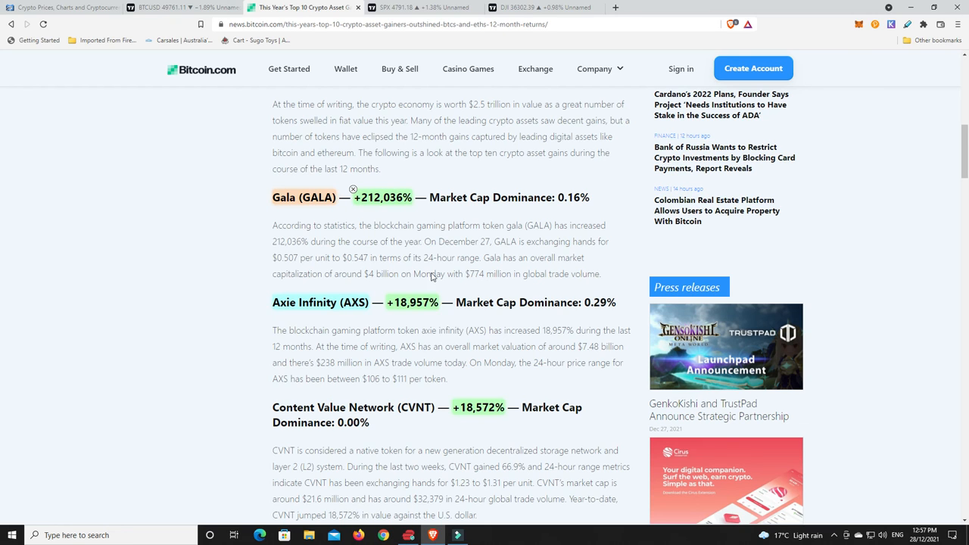
pyautogui.scroll(-3)
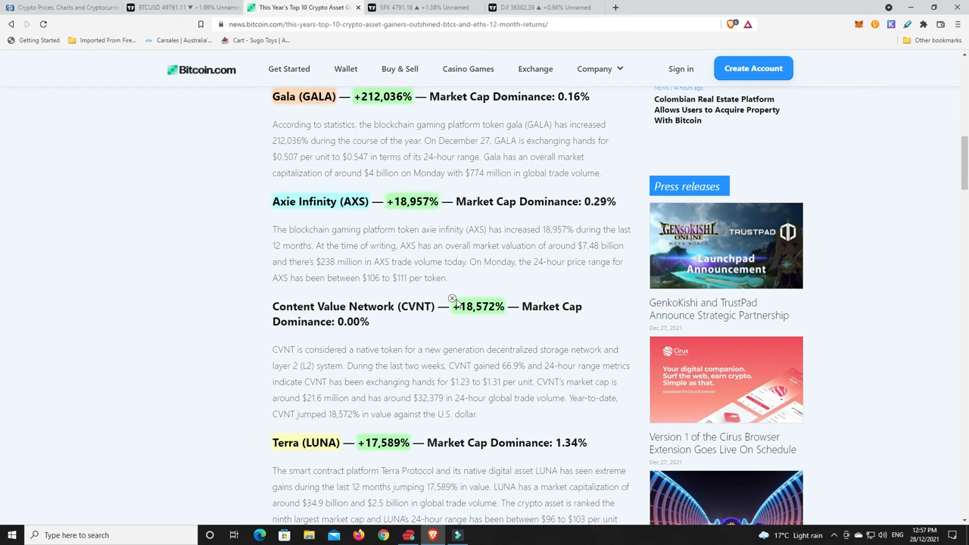
pyautogui.moveTo(469, 336)
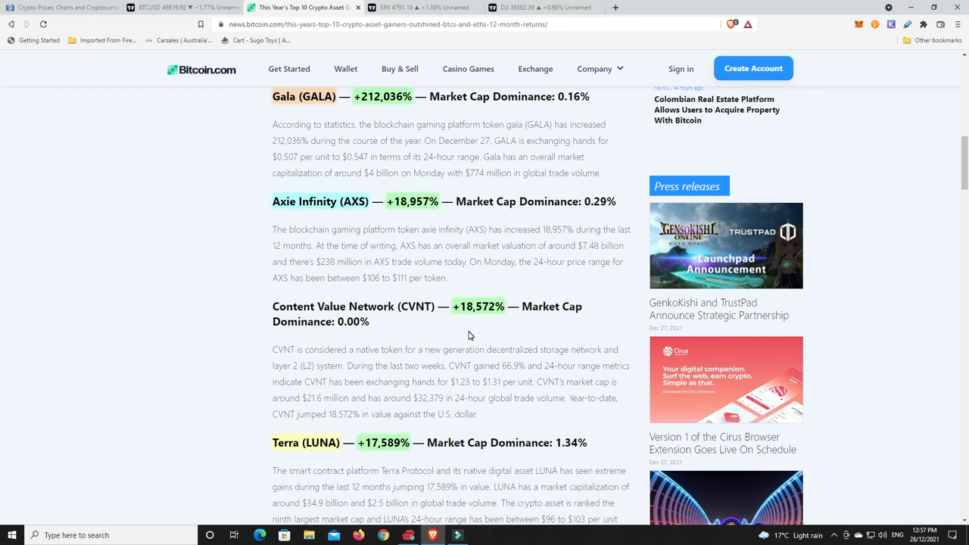
pyautogui.moveTo(523, 366)
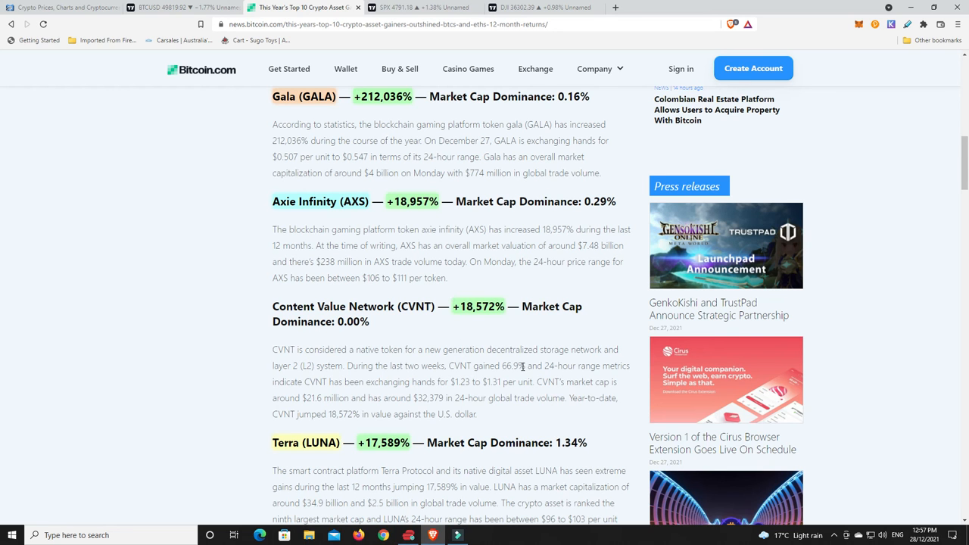
pyautogui.scroll(3)
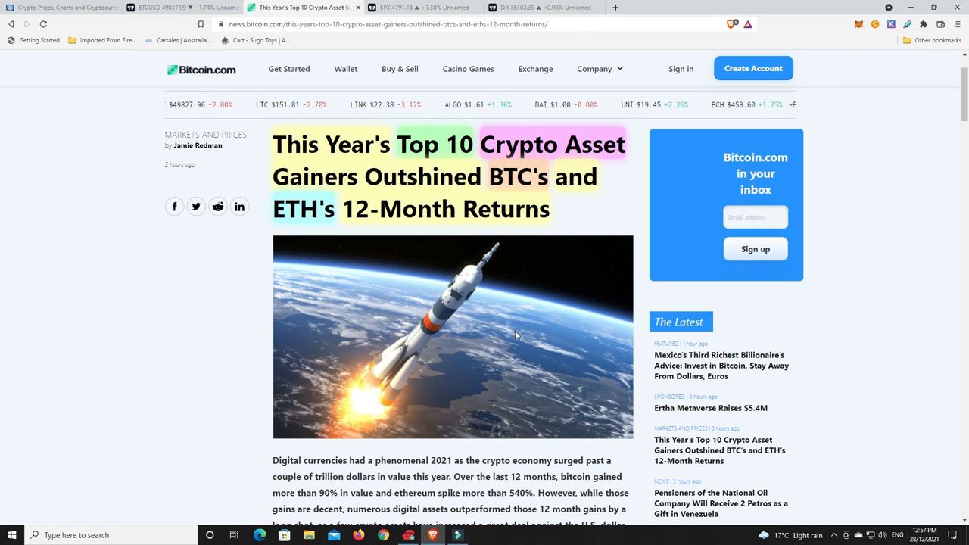
pyautogui.scroll(-3)
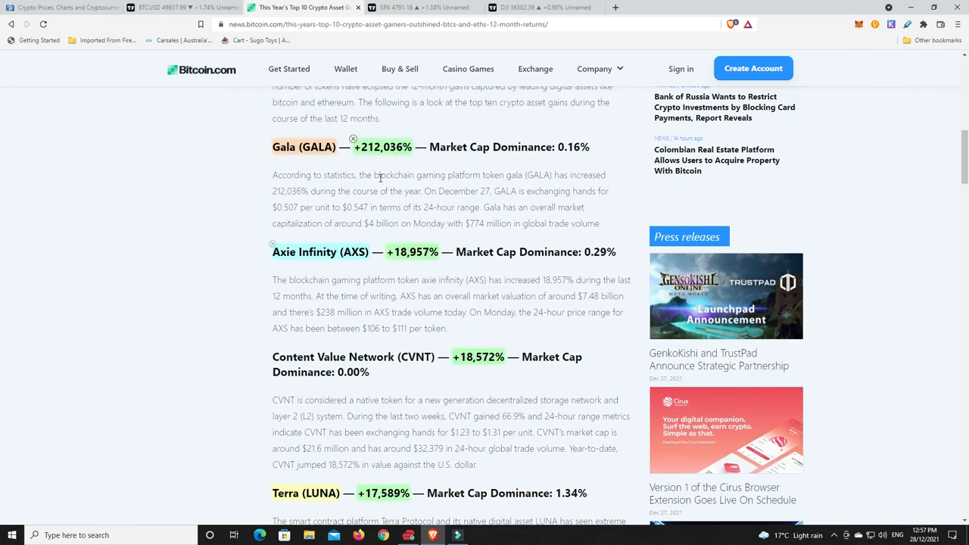
pyautogui.scroll(-3)
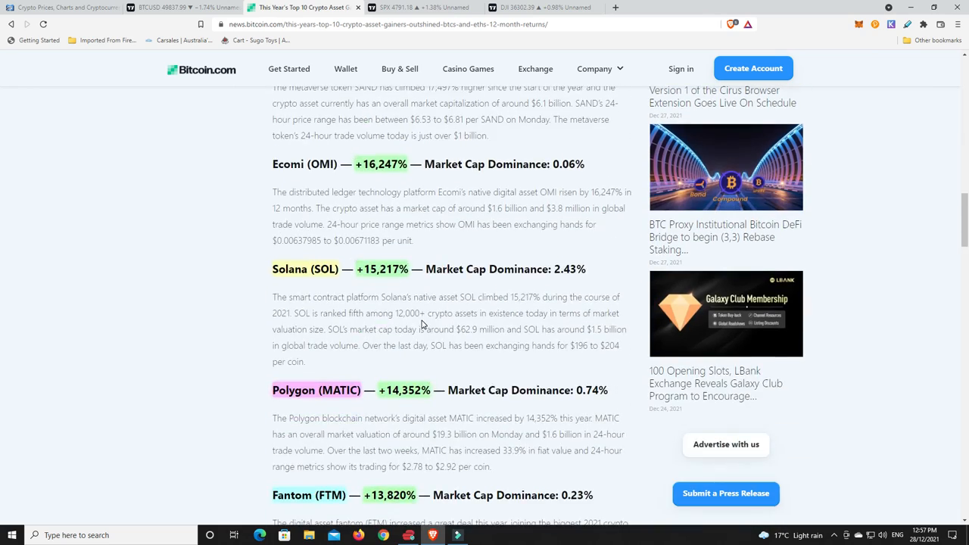
pyautogui.scroll(3)
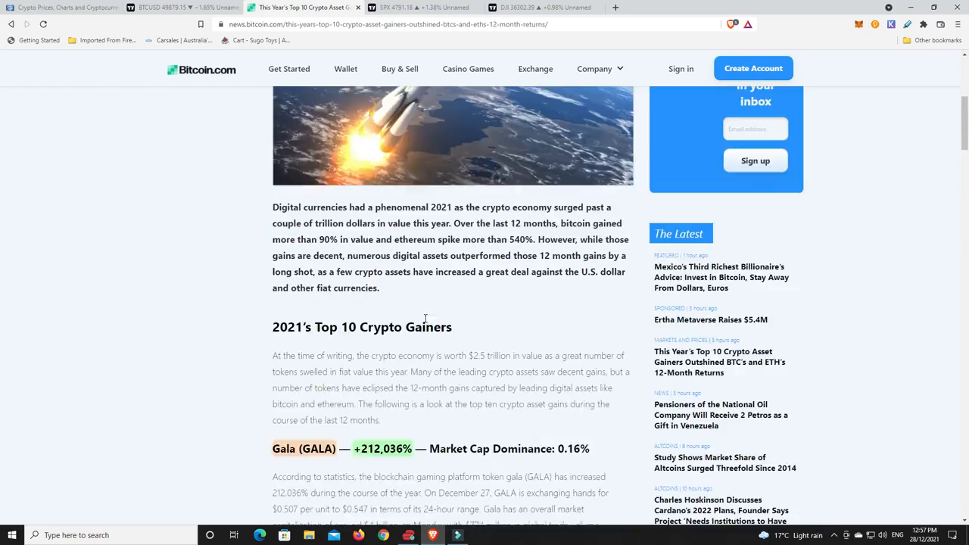
pyautogui.scroll(3)
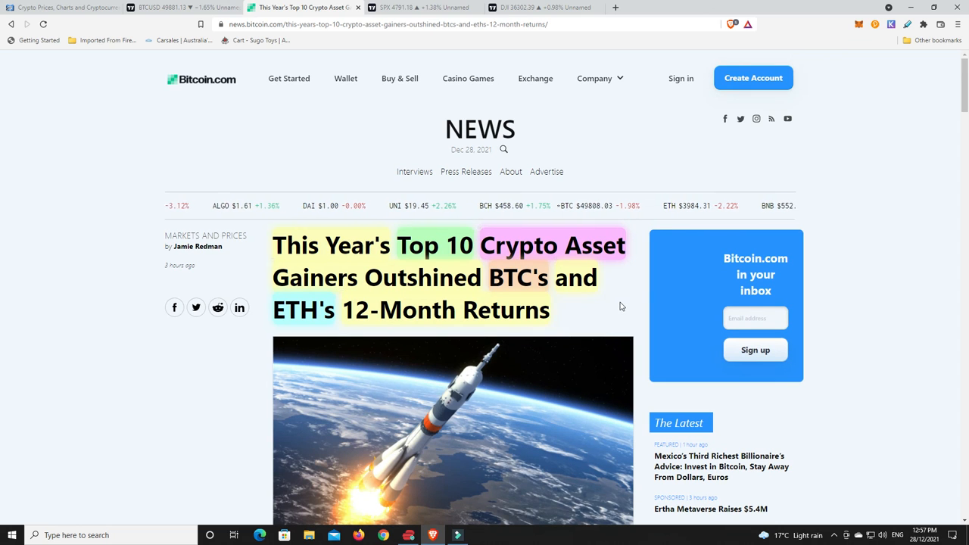
# - View the S&P 500 chart briefly, then switch to the Dow Jones chart with its ~99.75% measured rise
pyautogui.click(420, 6)
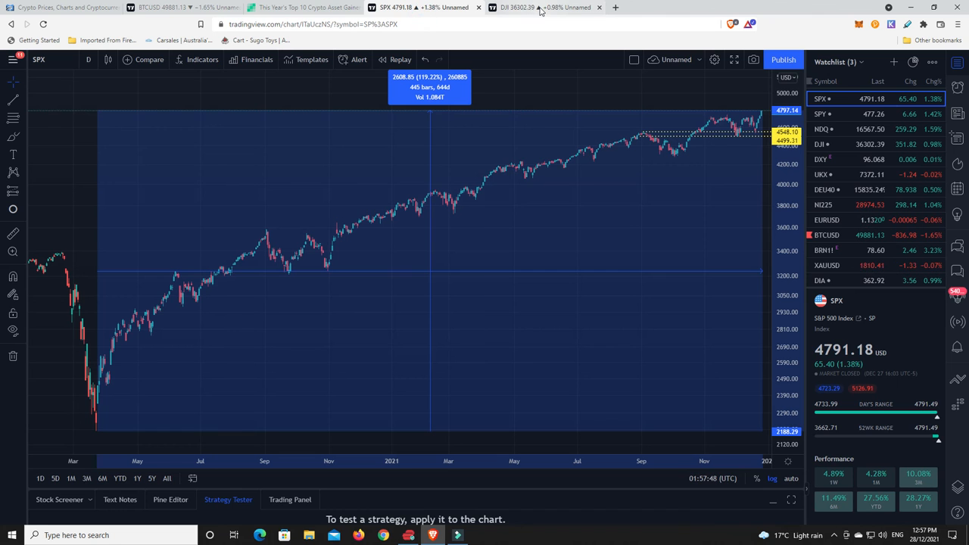
pyautogui.moveTo(539, 8)
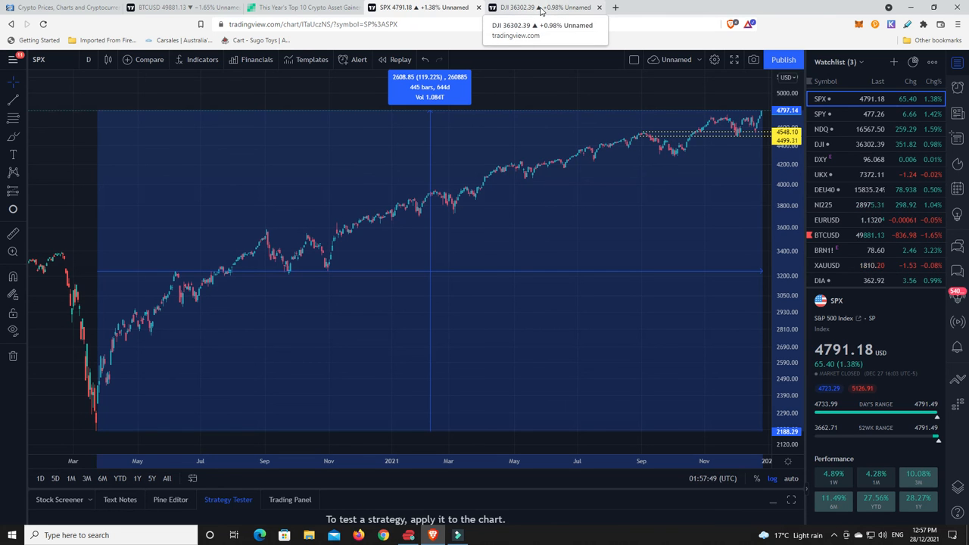
pyautogui.click(533, 7)
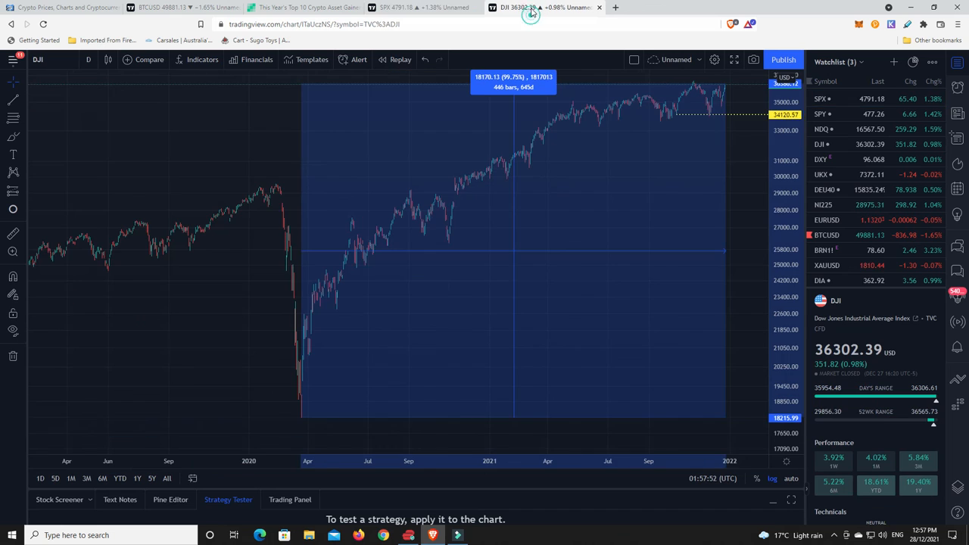
pyautogui.moveTo(719, 94)
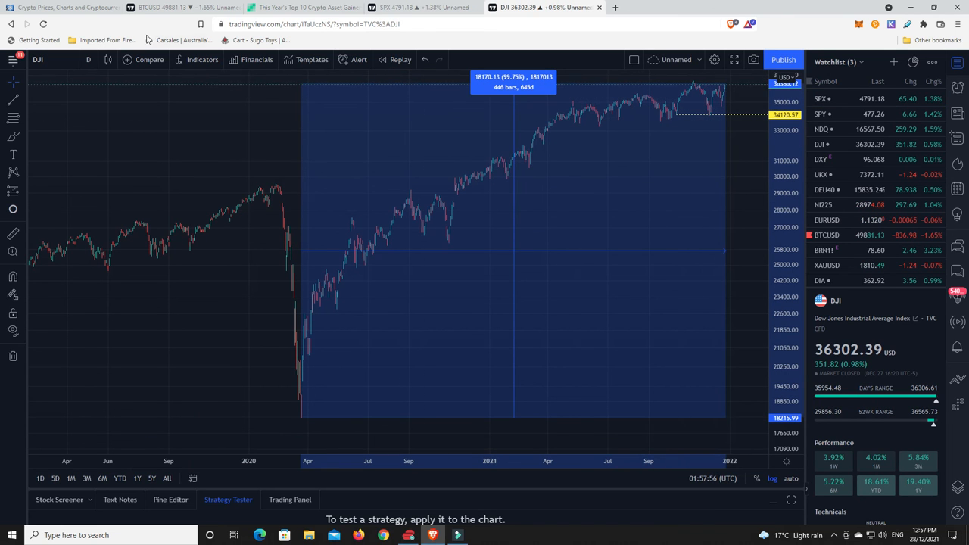
# - Return to the annotated BTCUSD daily chart with its CME gap note and projection lines
pyautogui.click(163, 6)
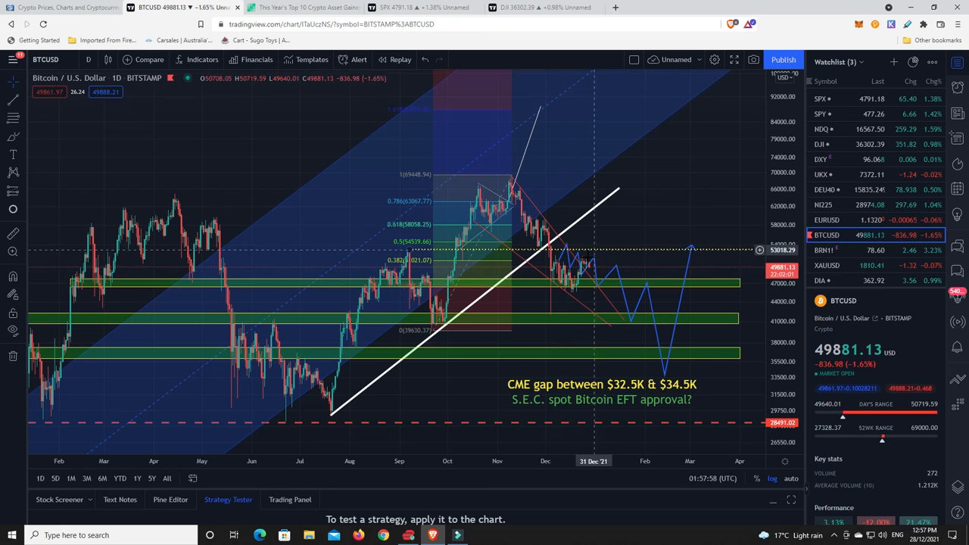
pyautogui.moveTo(598, 286)
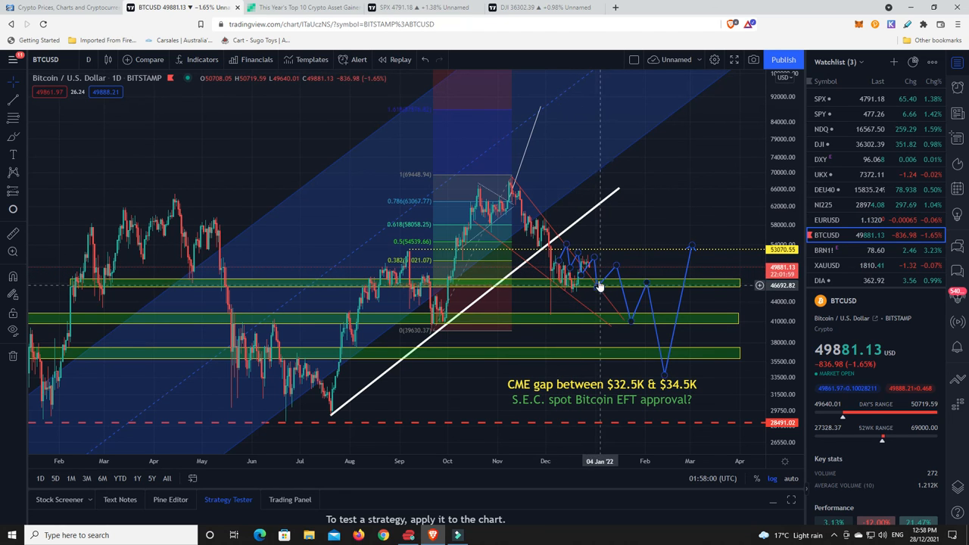
pyautogui.moveTo(584, 275)
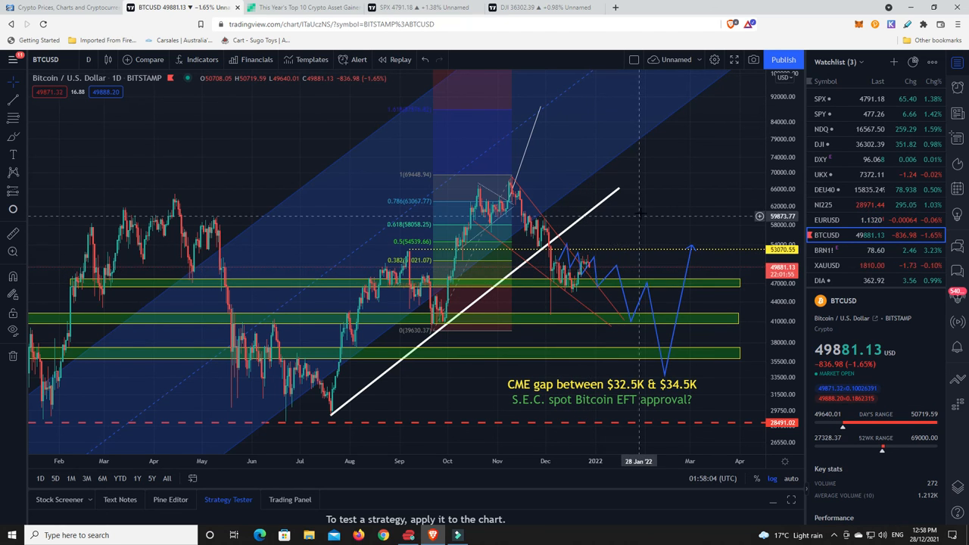
pyautogui.moveTo(609, 354)
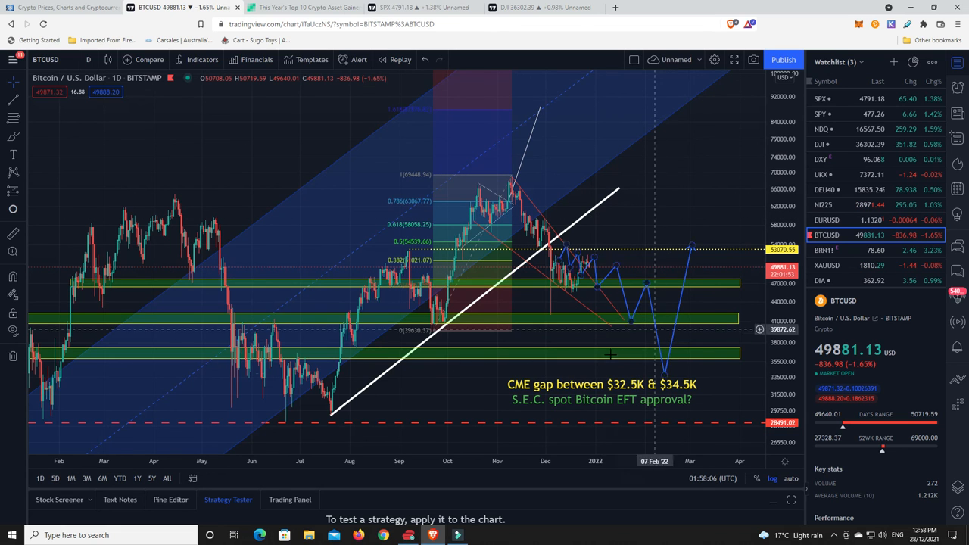
pyautogui.moveTo(651, 386)
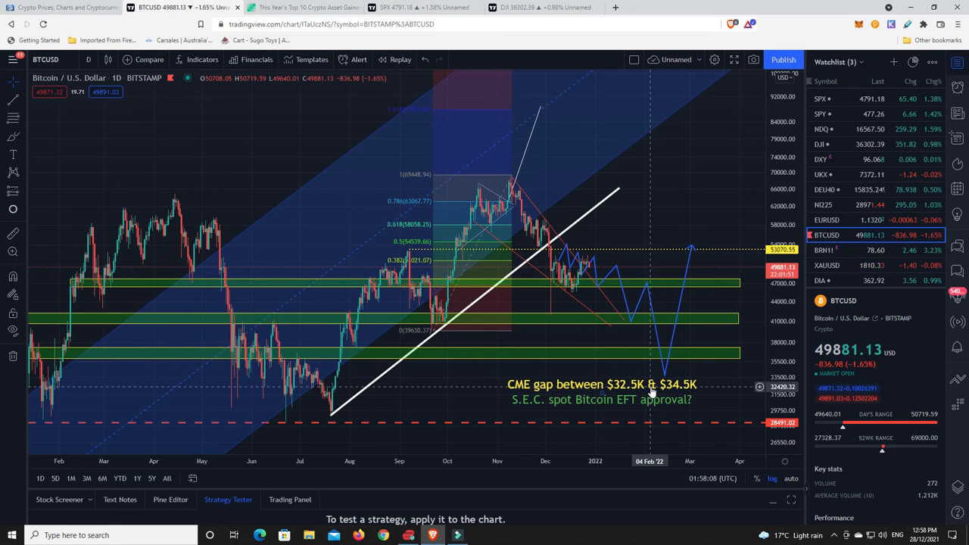
pyautogui.moveTo(657, 387)
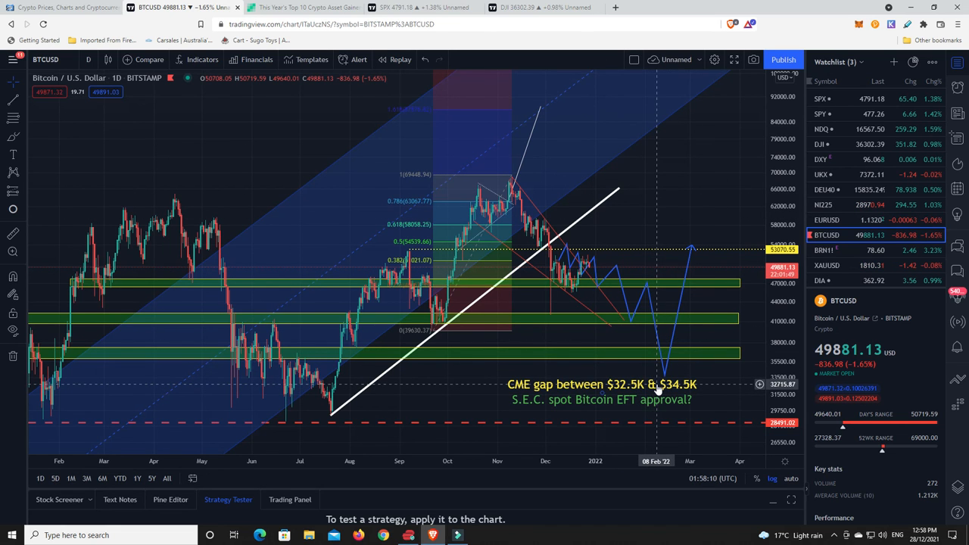
pyautogui.moveTo(590, 294)
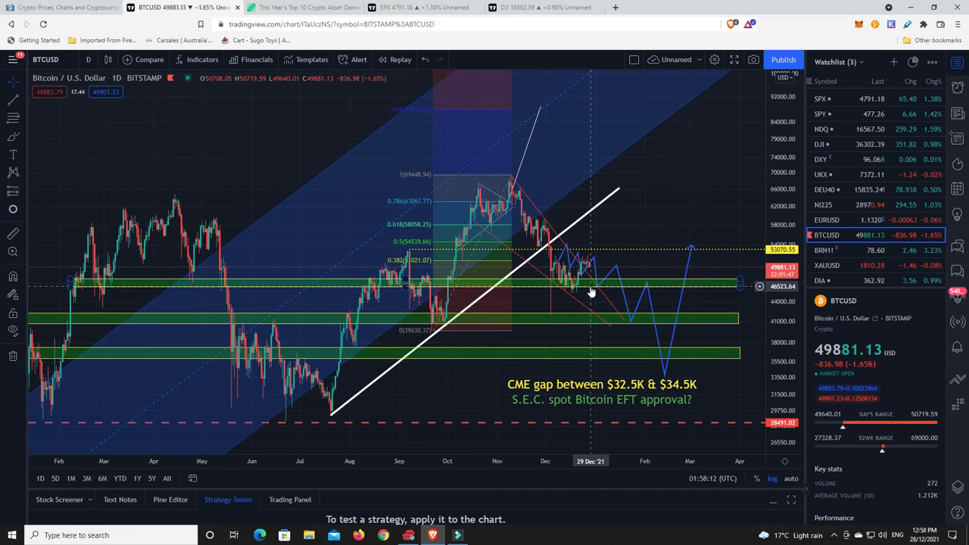
pyautogui.moveTo(613, 318)
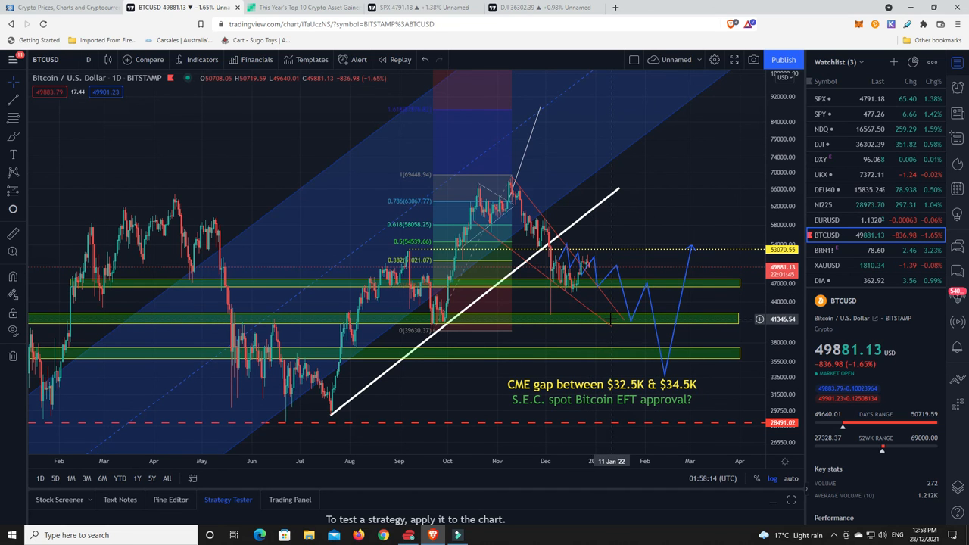
pyautogui.moveTo(606, 327)
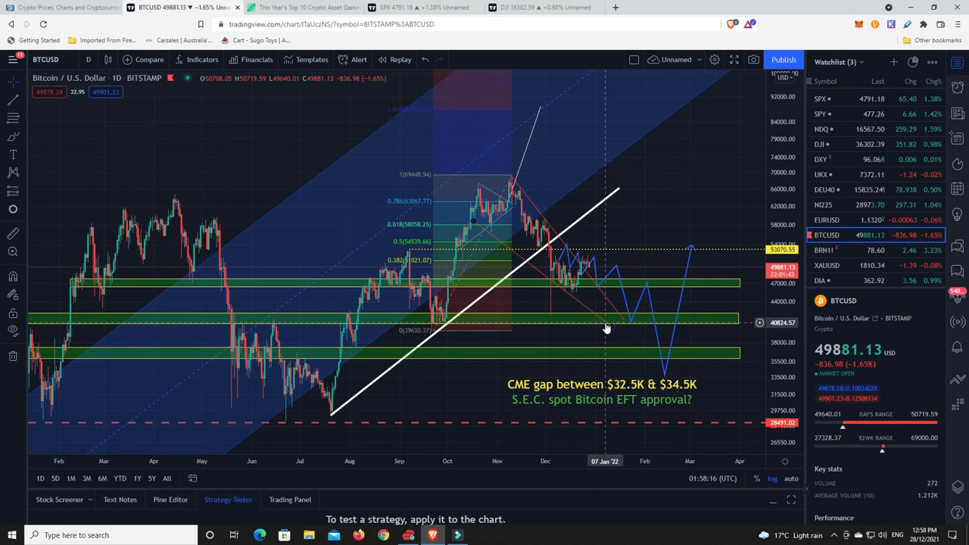